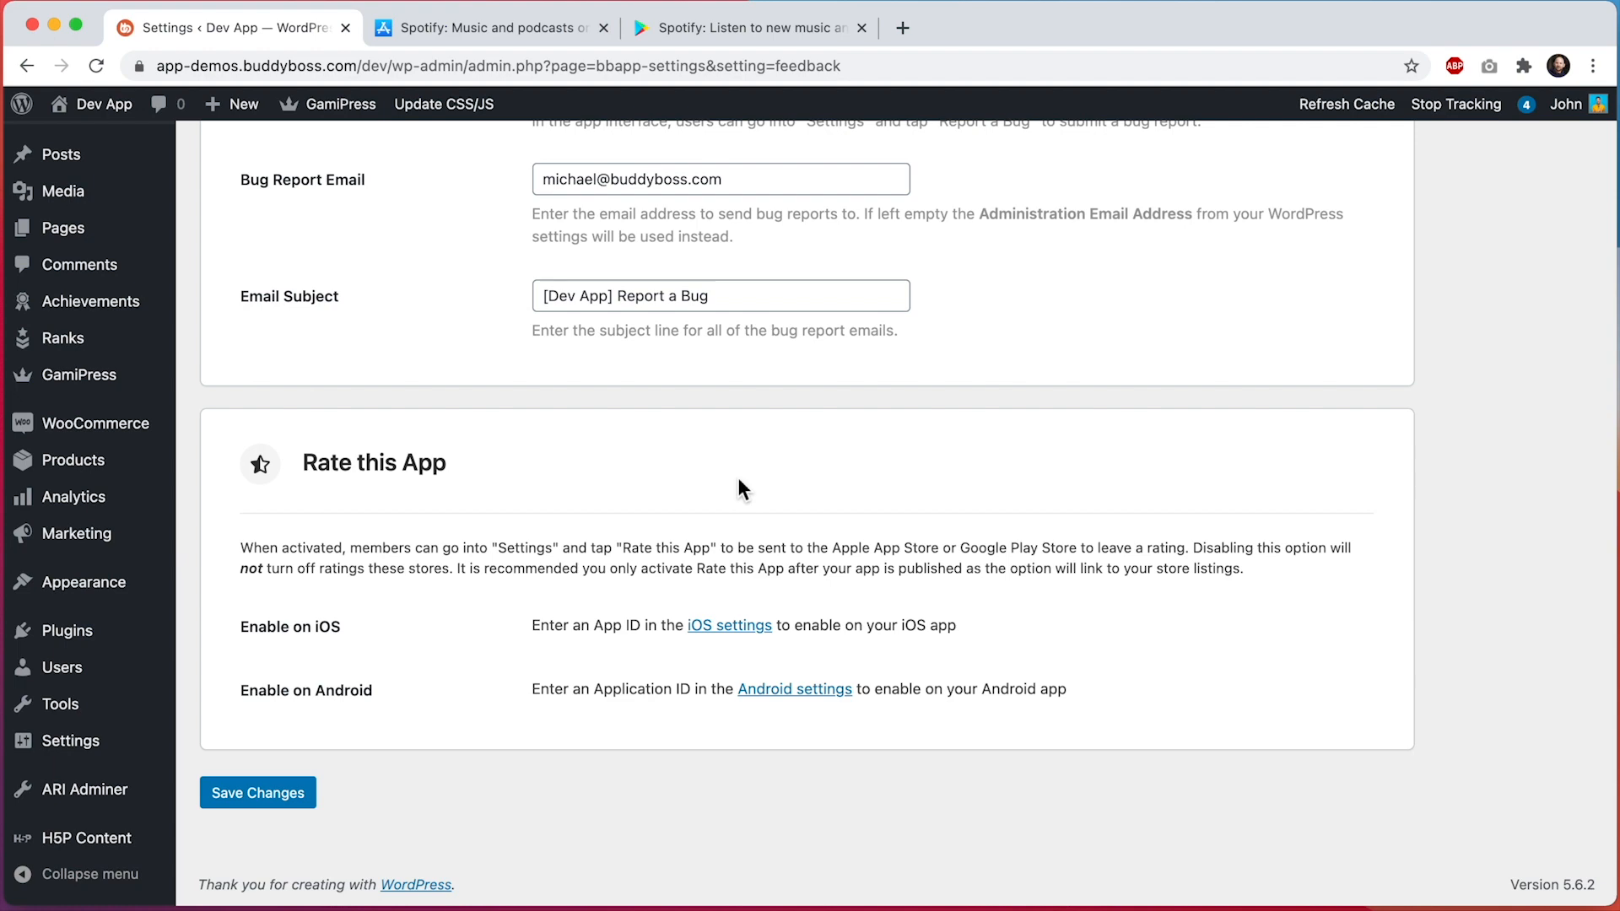
Step: Go to the BuddyBoss App Feedback settings page in the WordPress admin
click(100, 264)
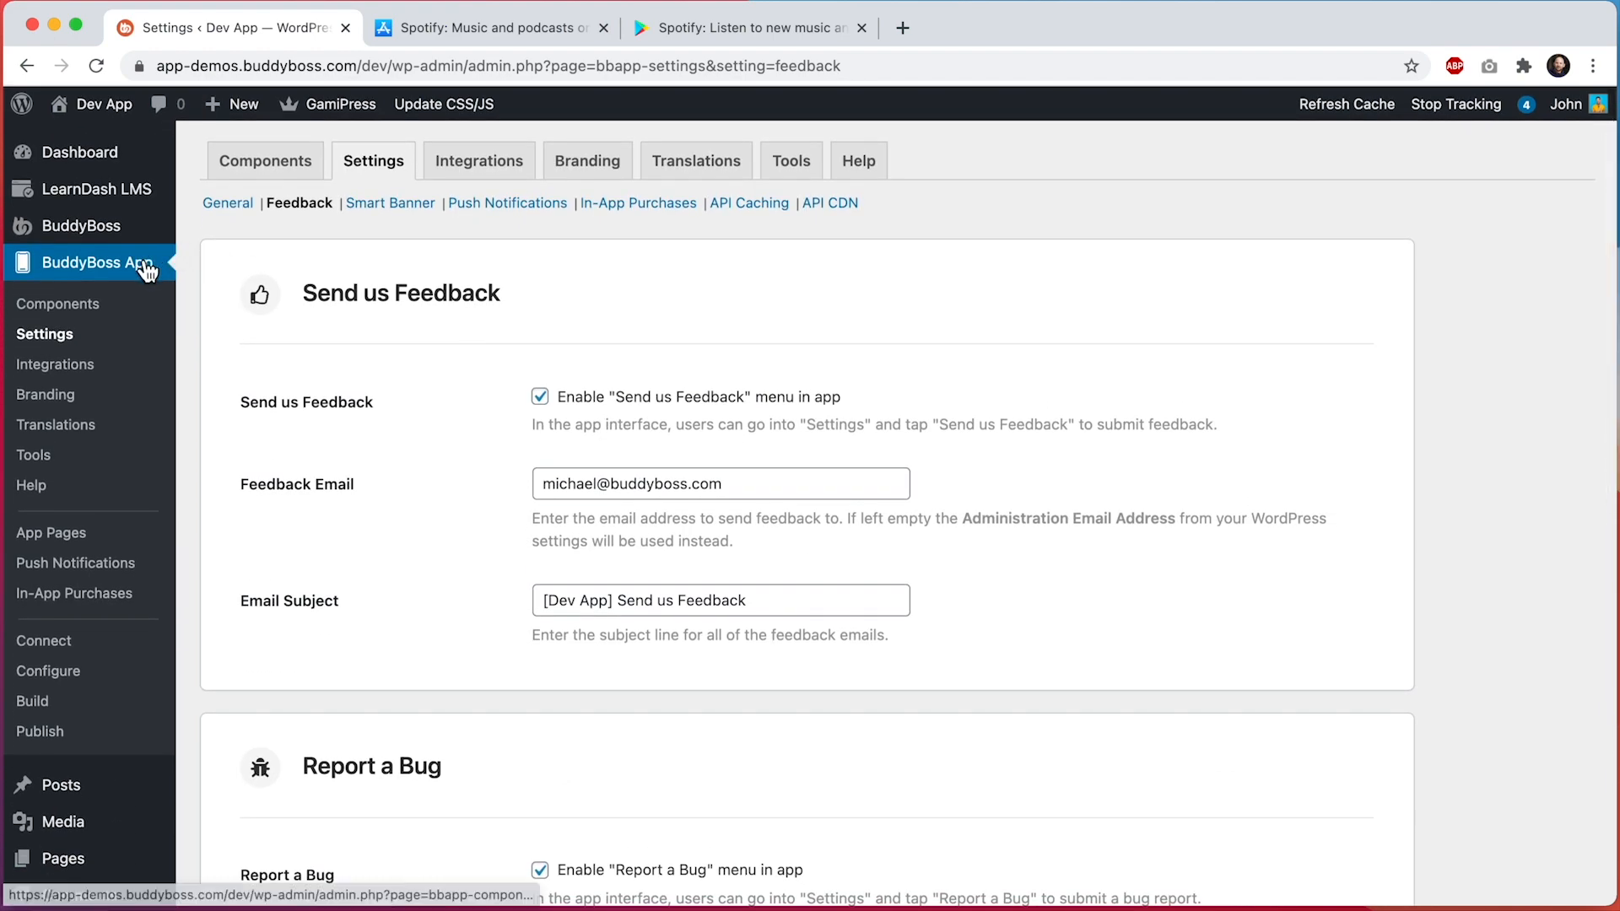
mouse_move(300, 225)
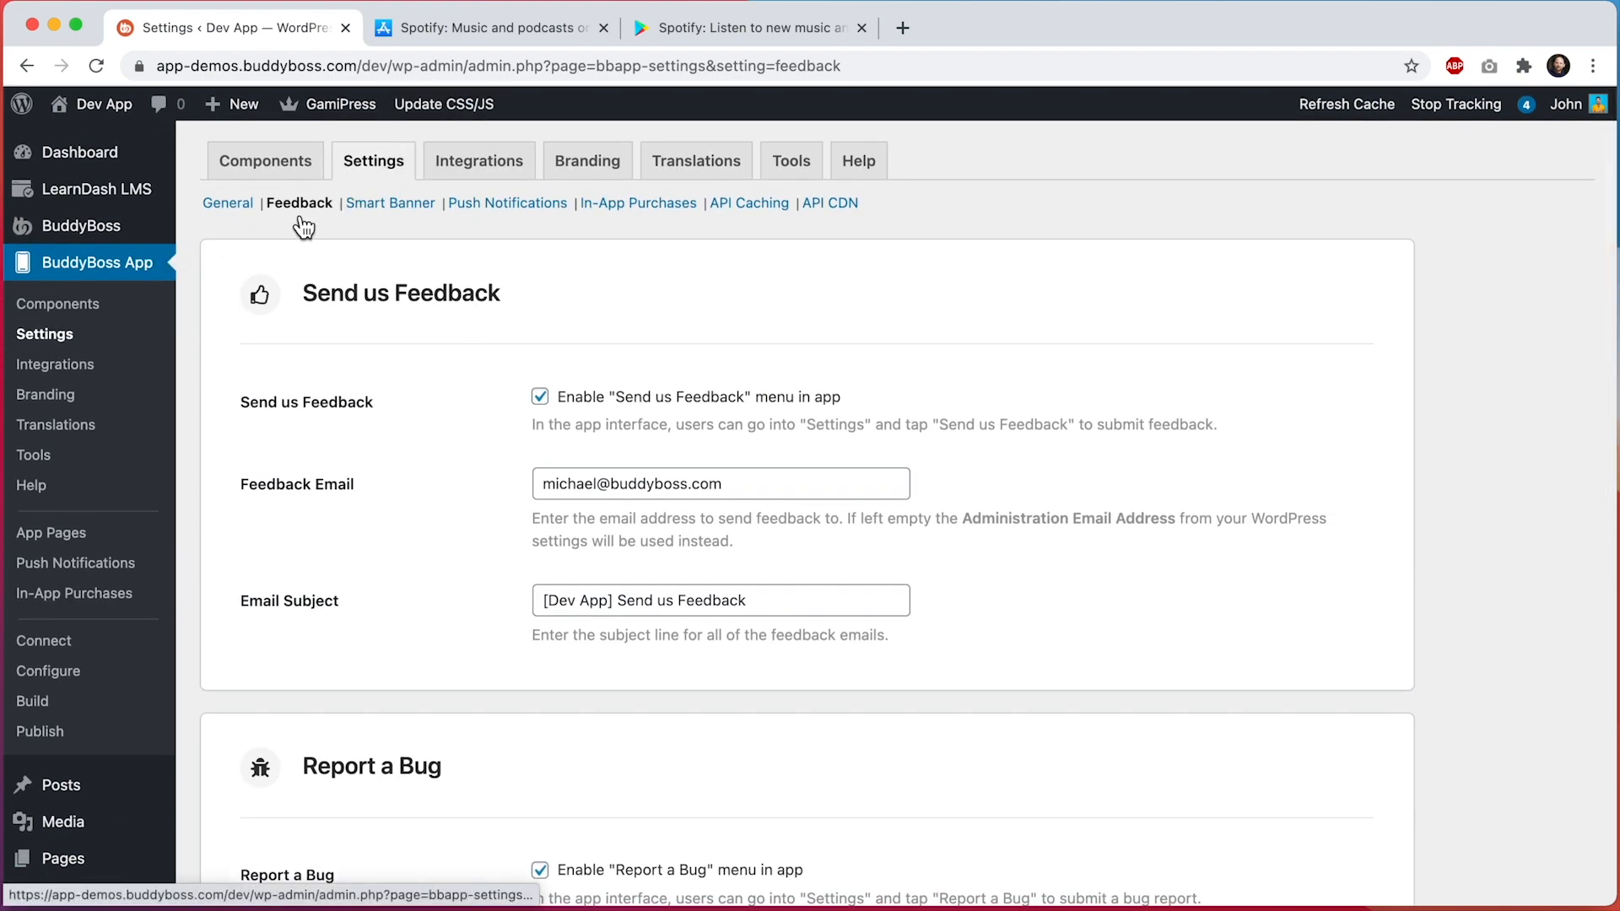
Step: Bring the Rate this App section with its iOS and Android enable options into view
scroll(down, 3)
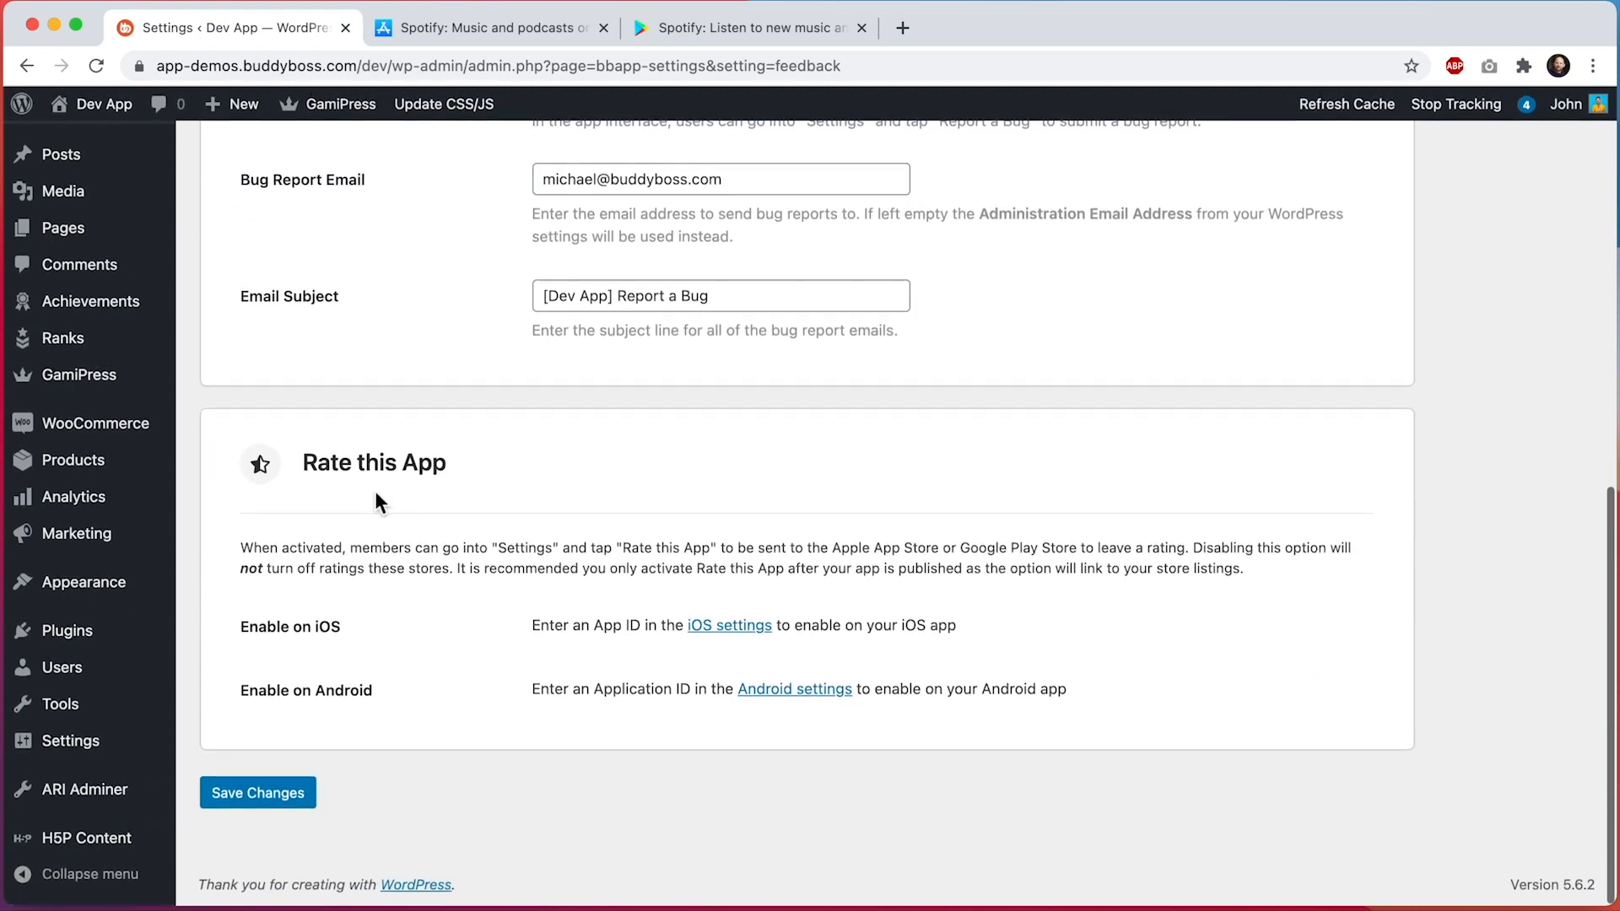
mouse_move(513, 459)
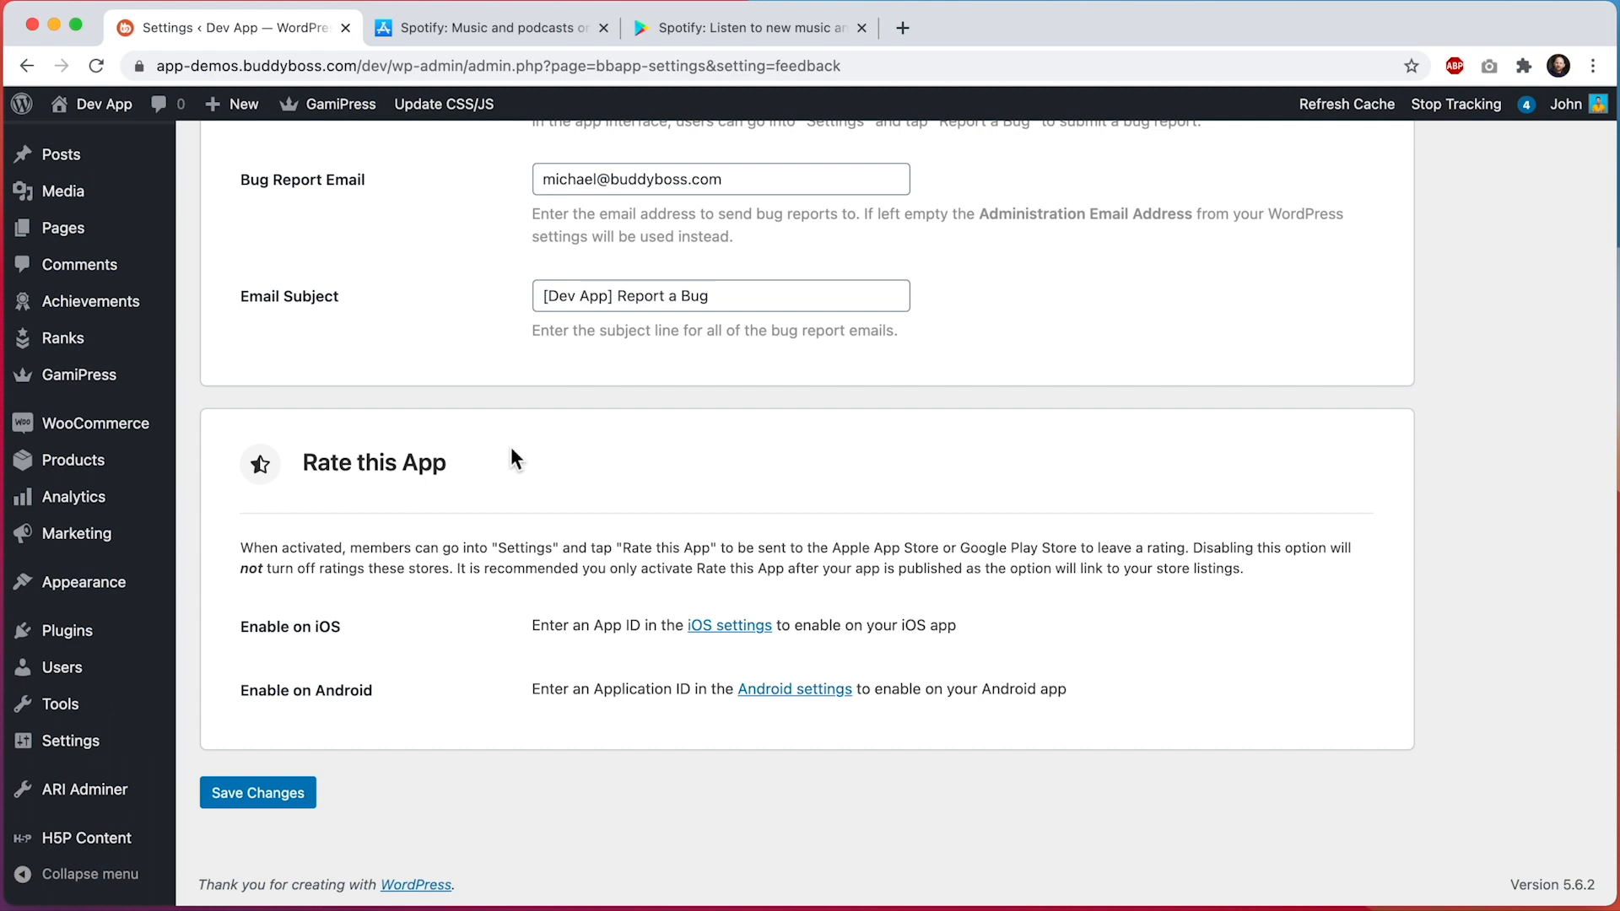
mouse_move(583, 495)
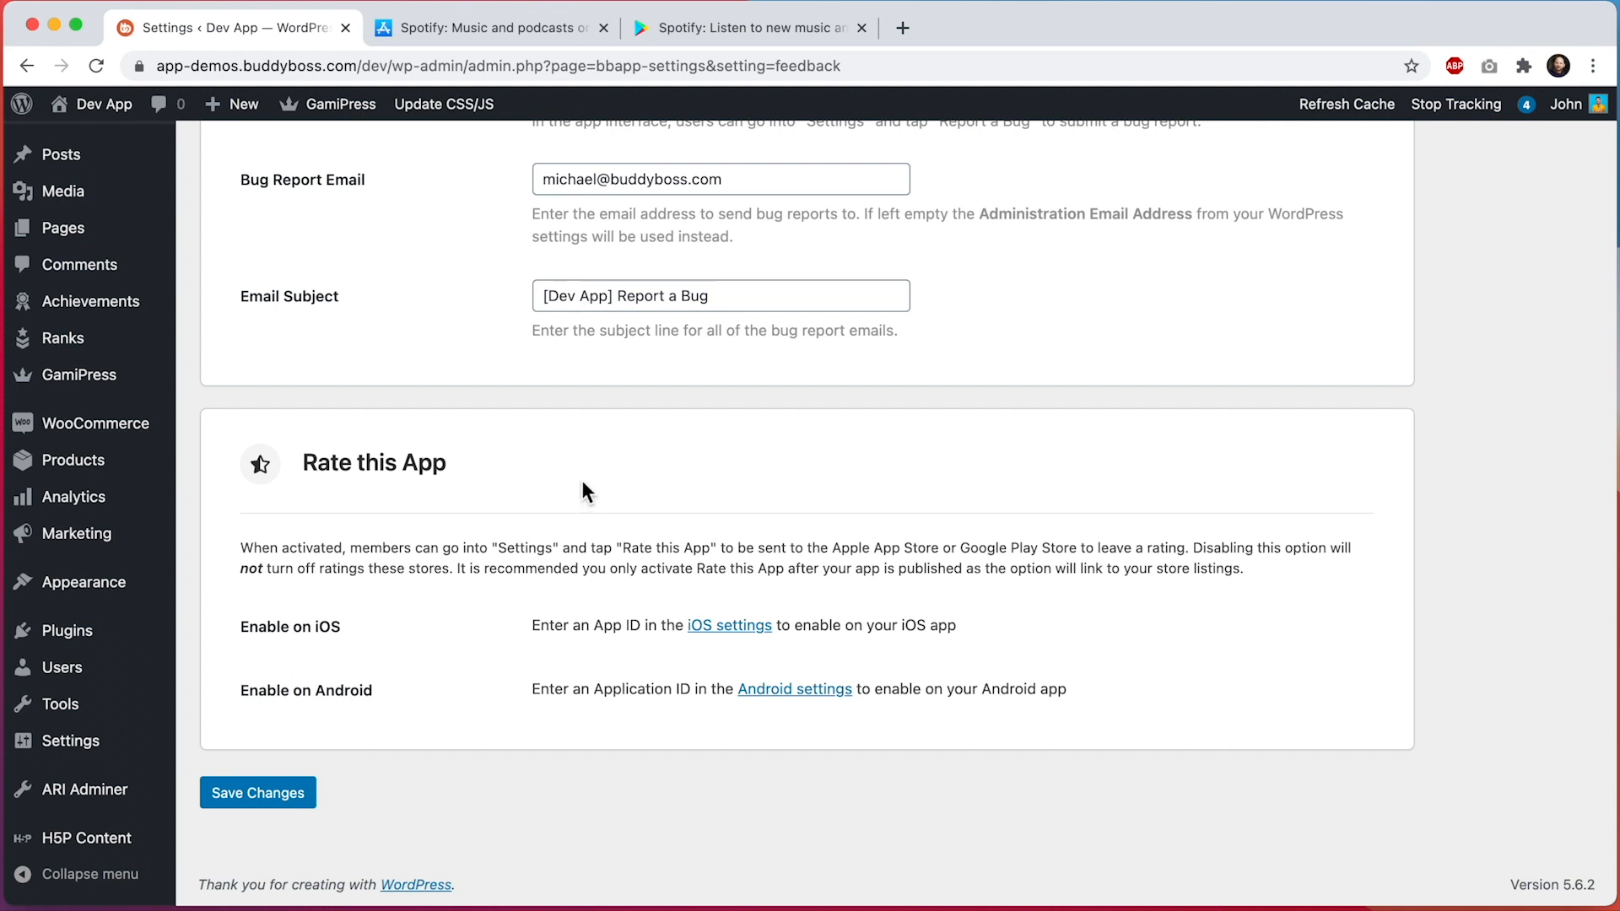
mouse_move(730, 625)
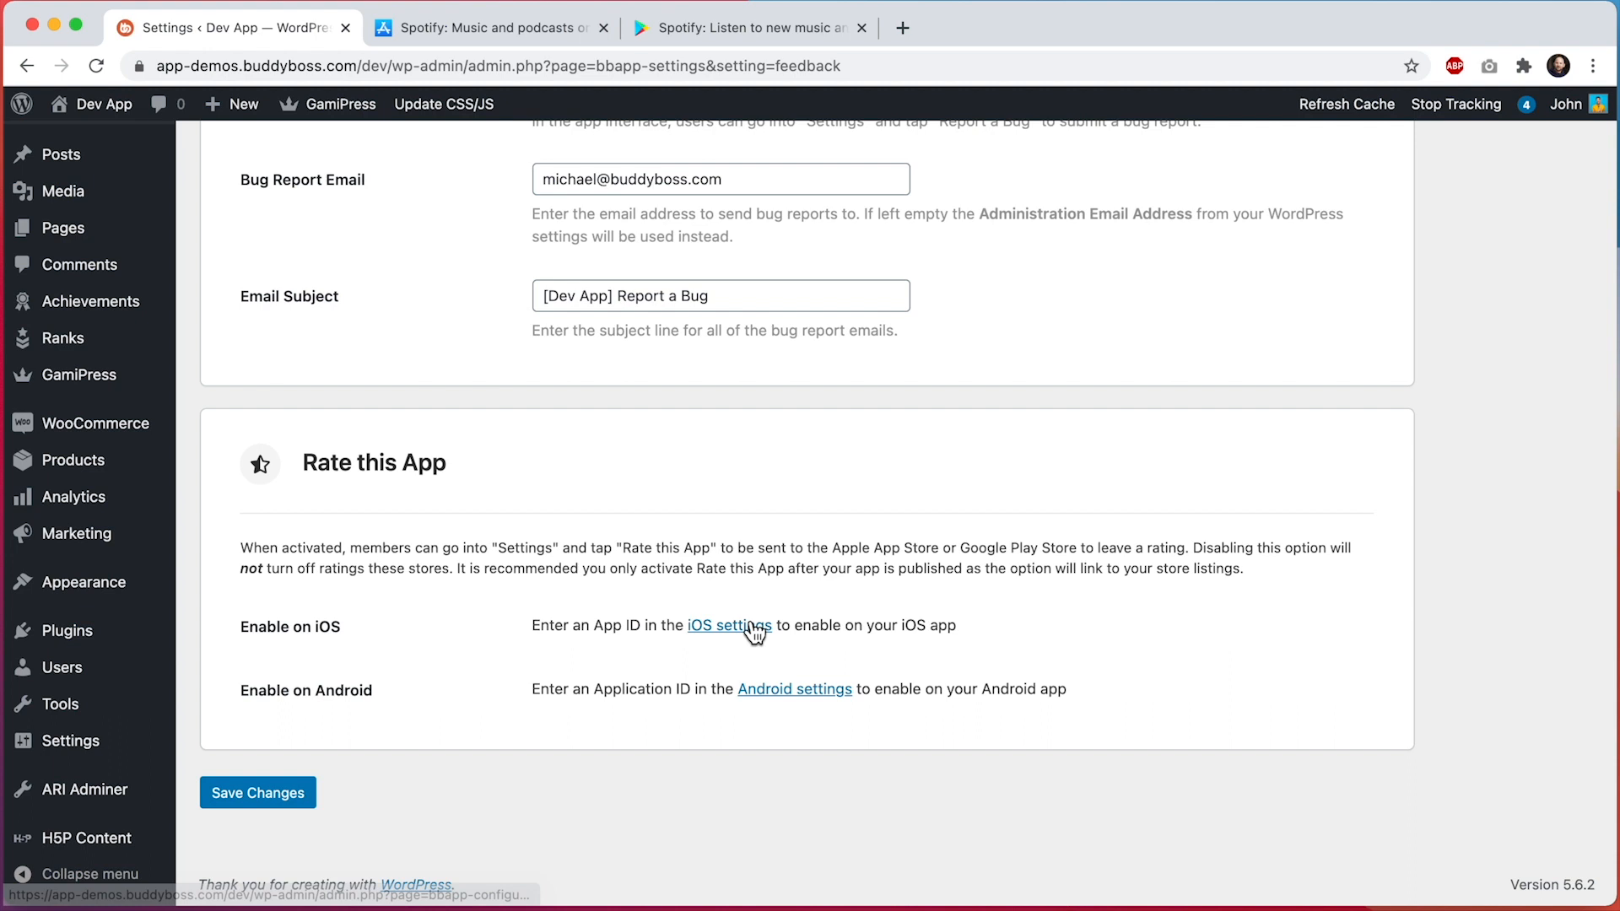
mouse_move(665, 685)
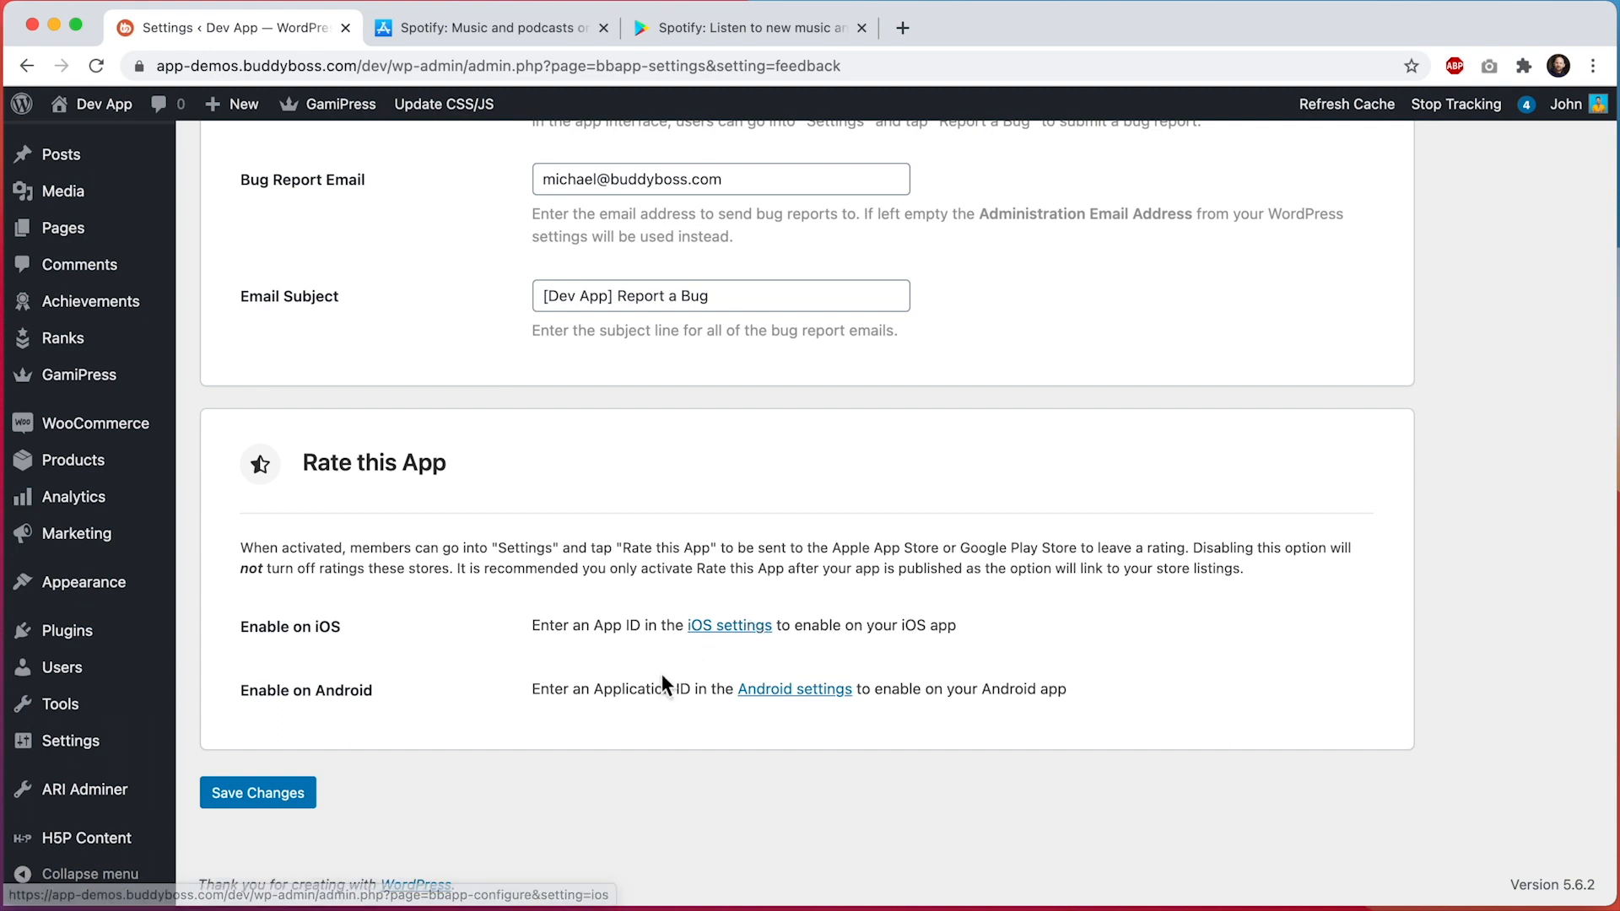
mouse_move(795, 689)
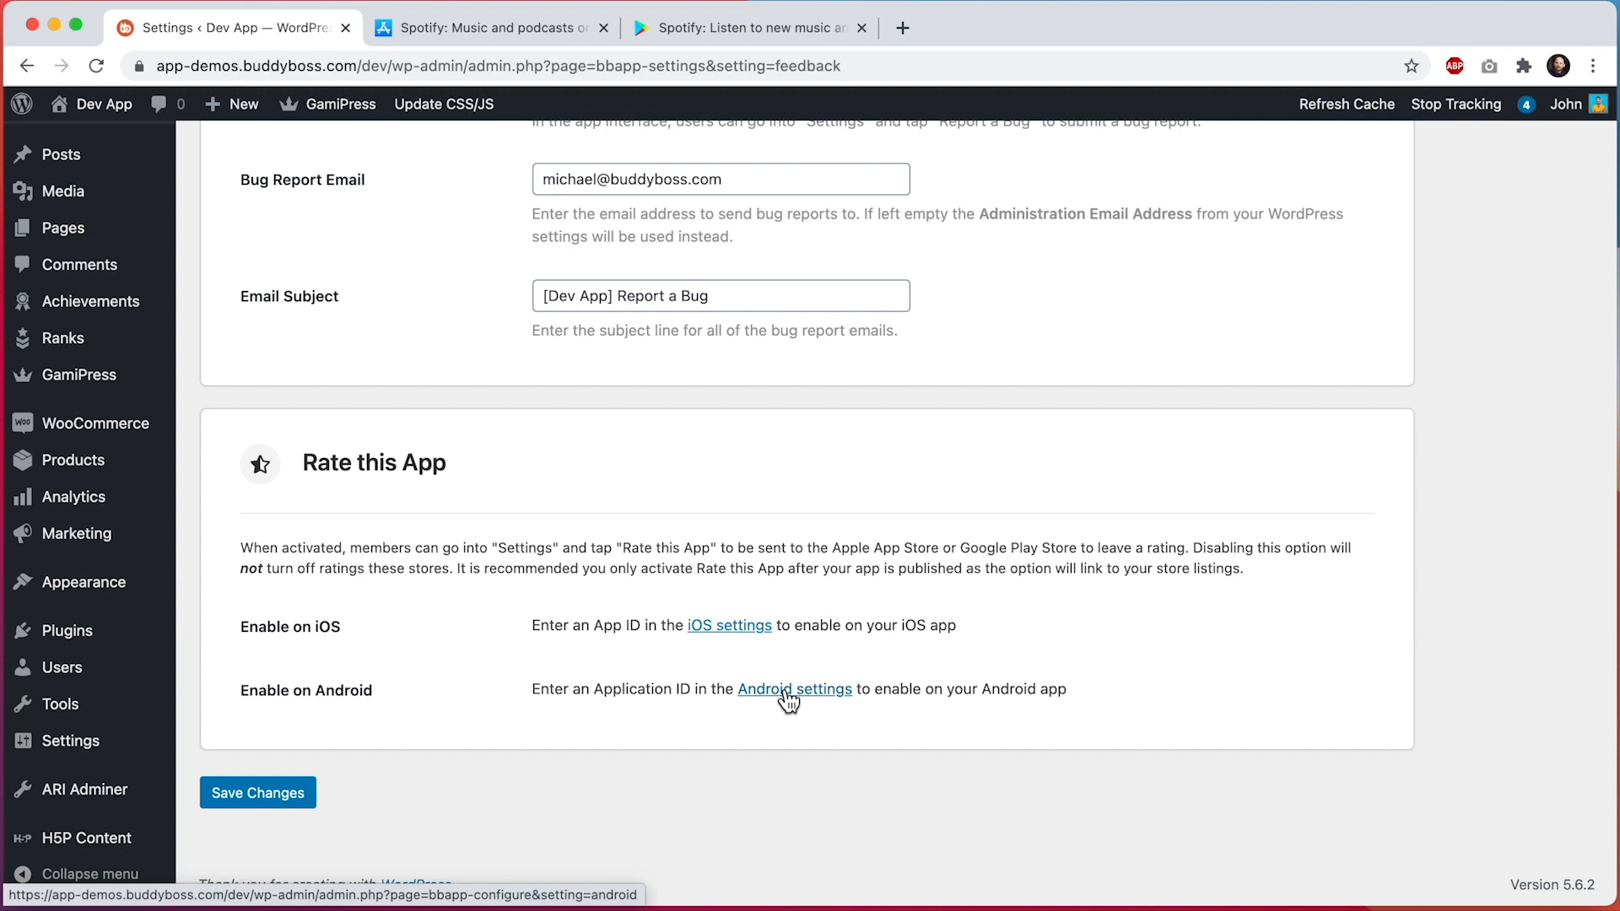
mouse_move(795, 505)
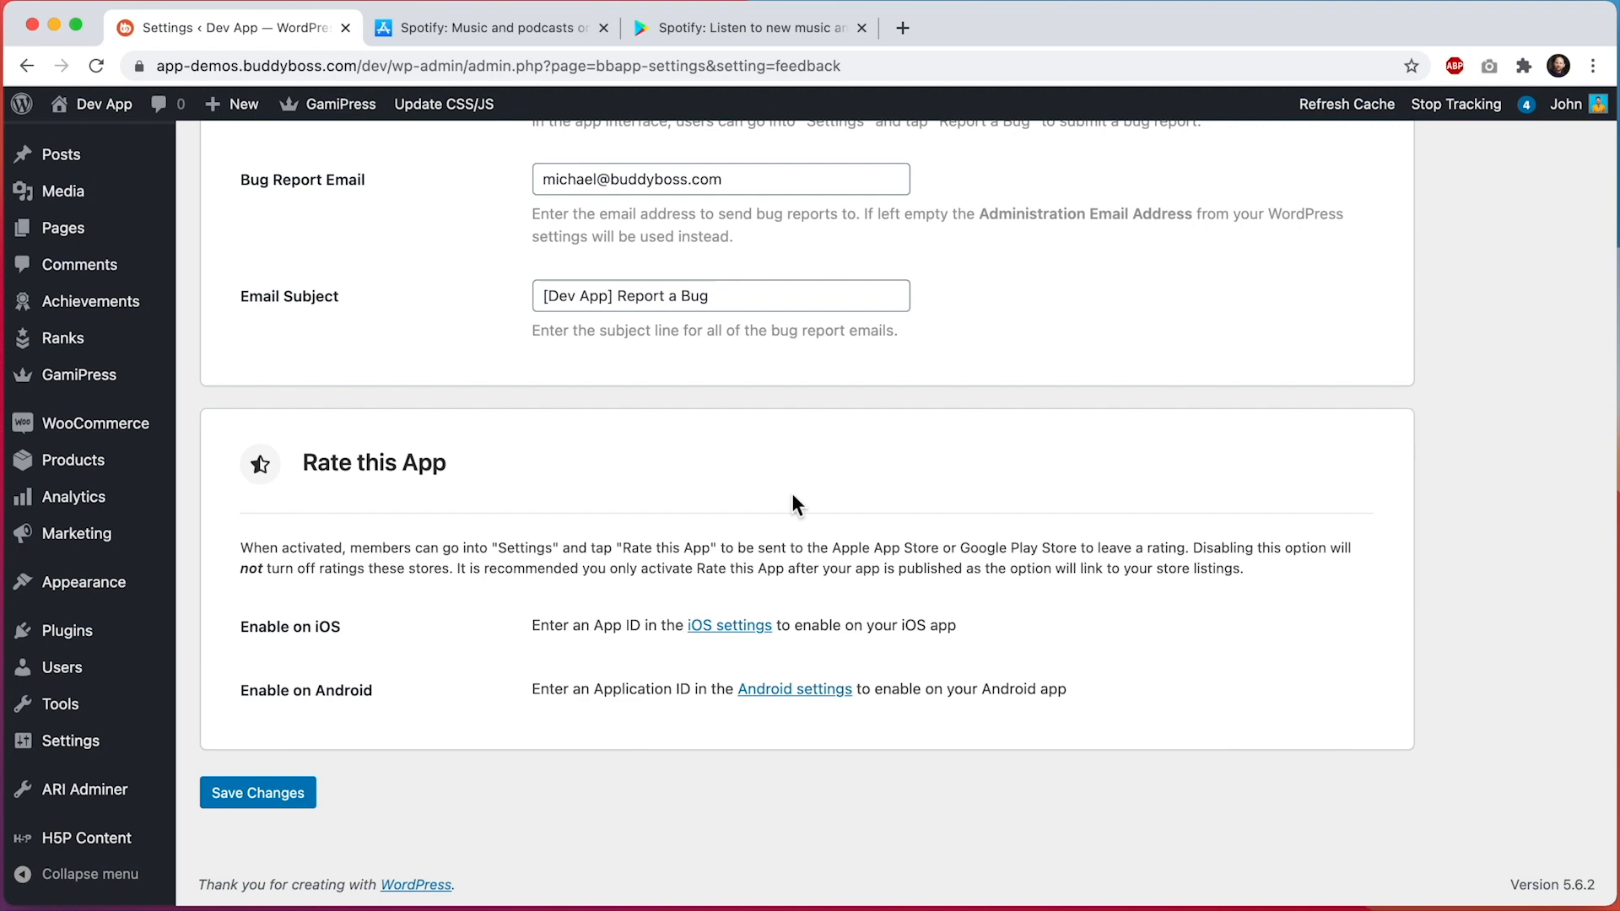
Step: Copy Spotify's App ID 324684580 from its App Store listing and return to Feedback settings
click(486, 29)
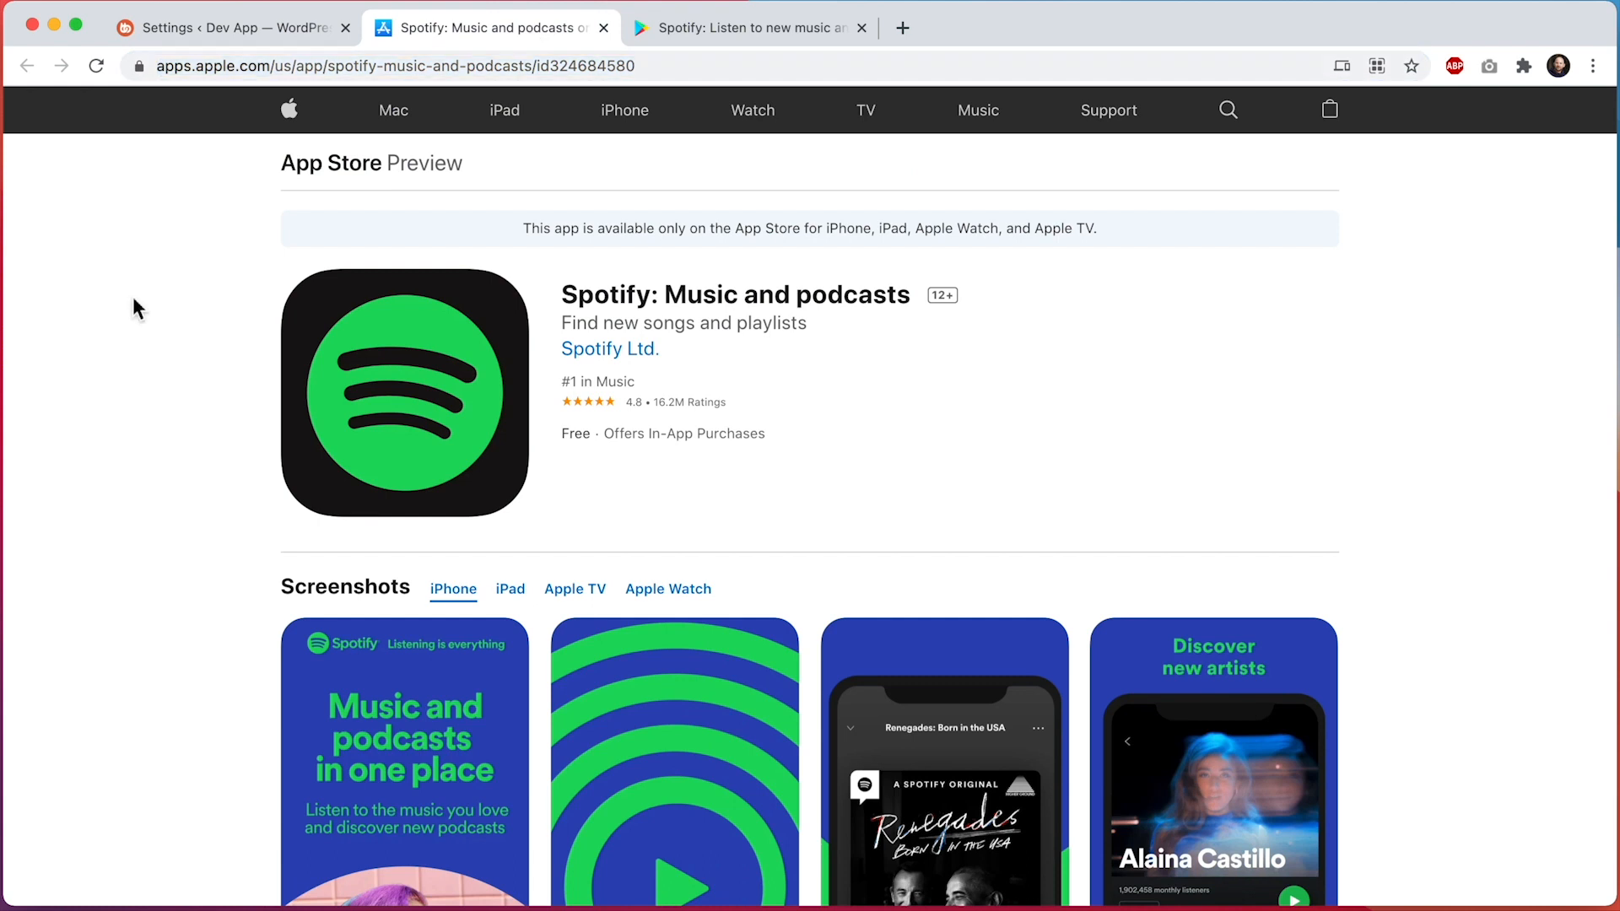
mouse_move(153, 401)
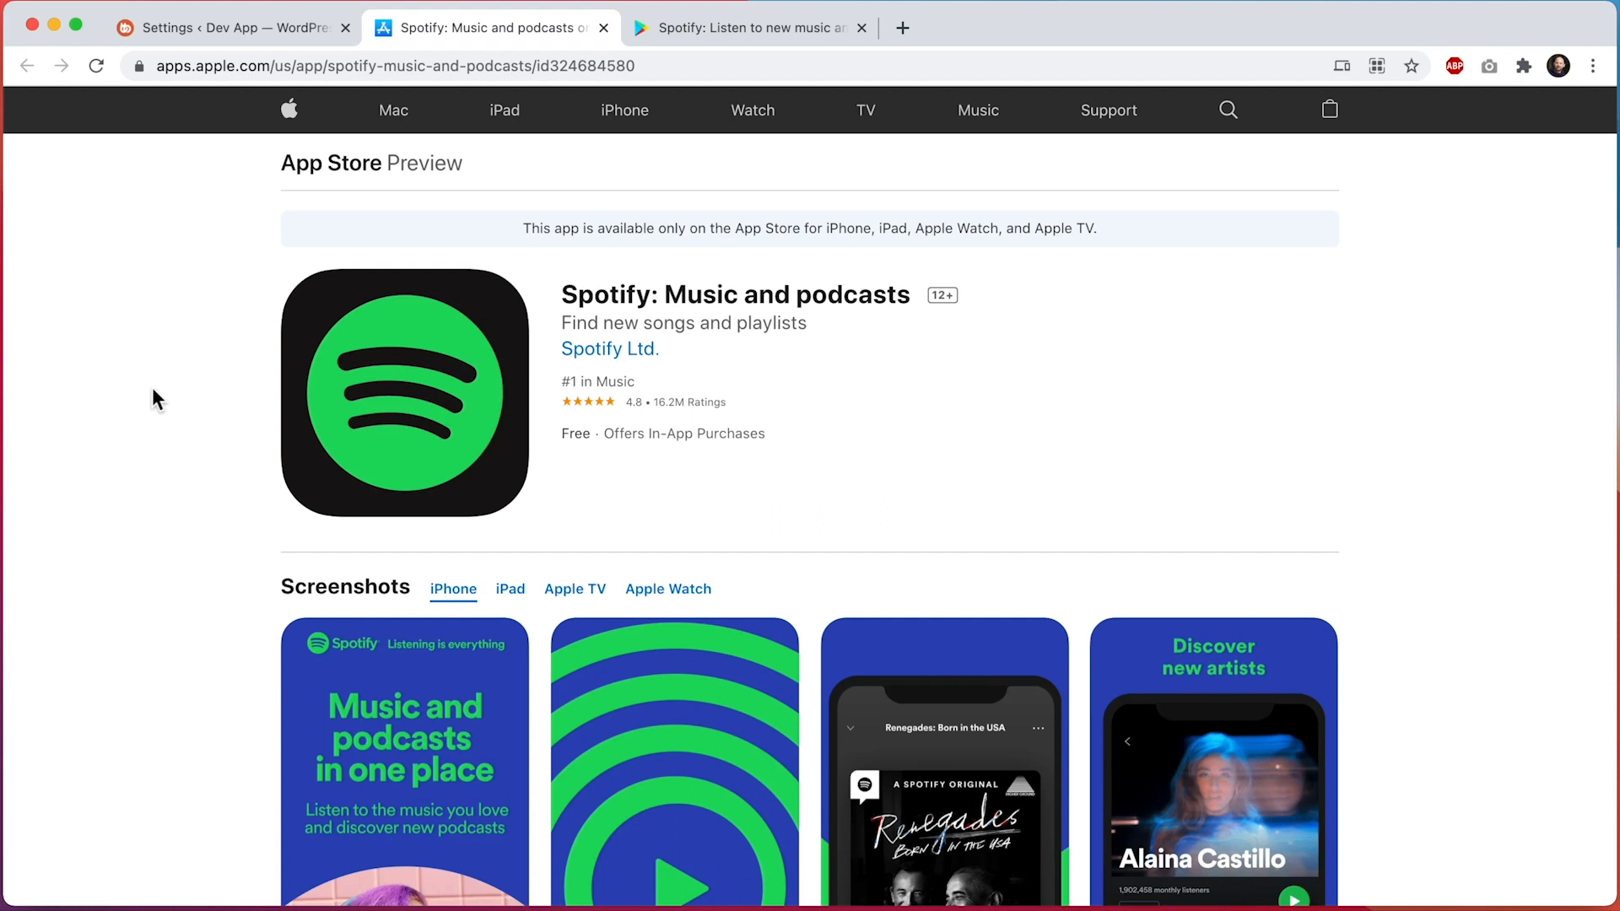
mouse_move(497, 149)
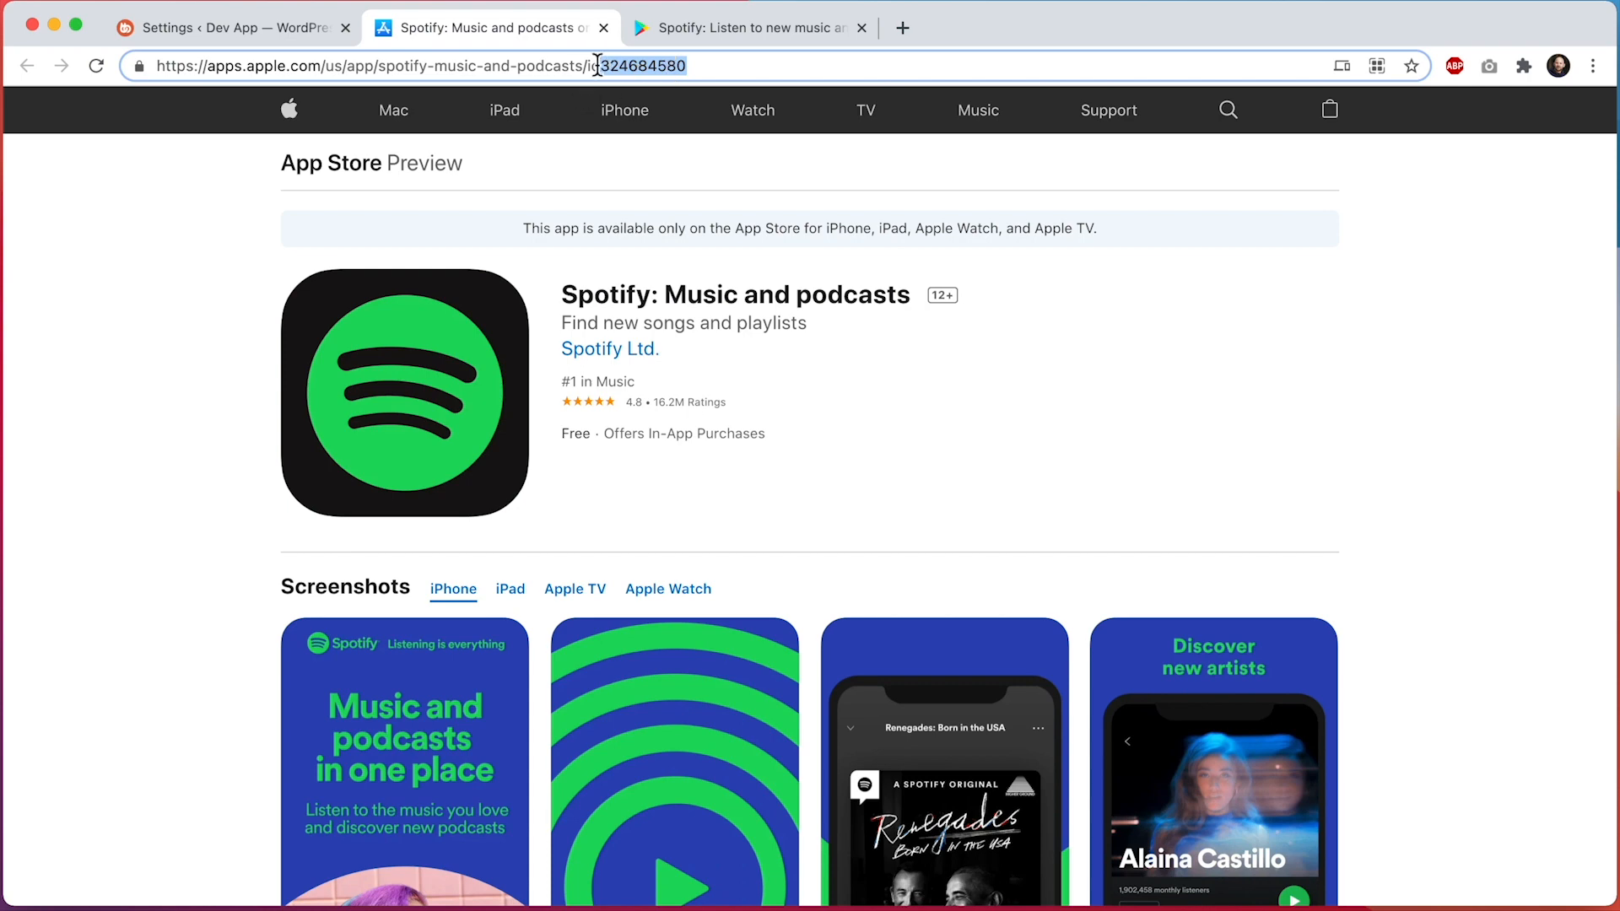
mouse_move(300, 49)
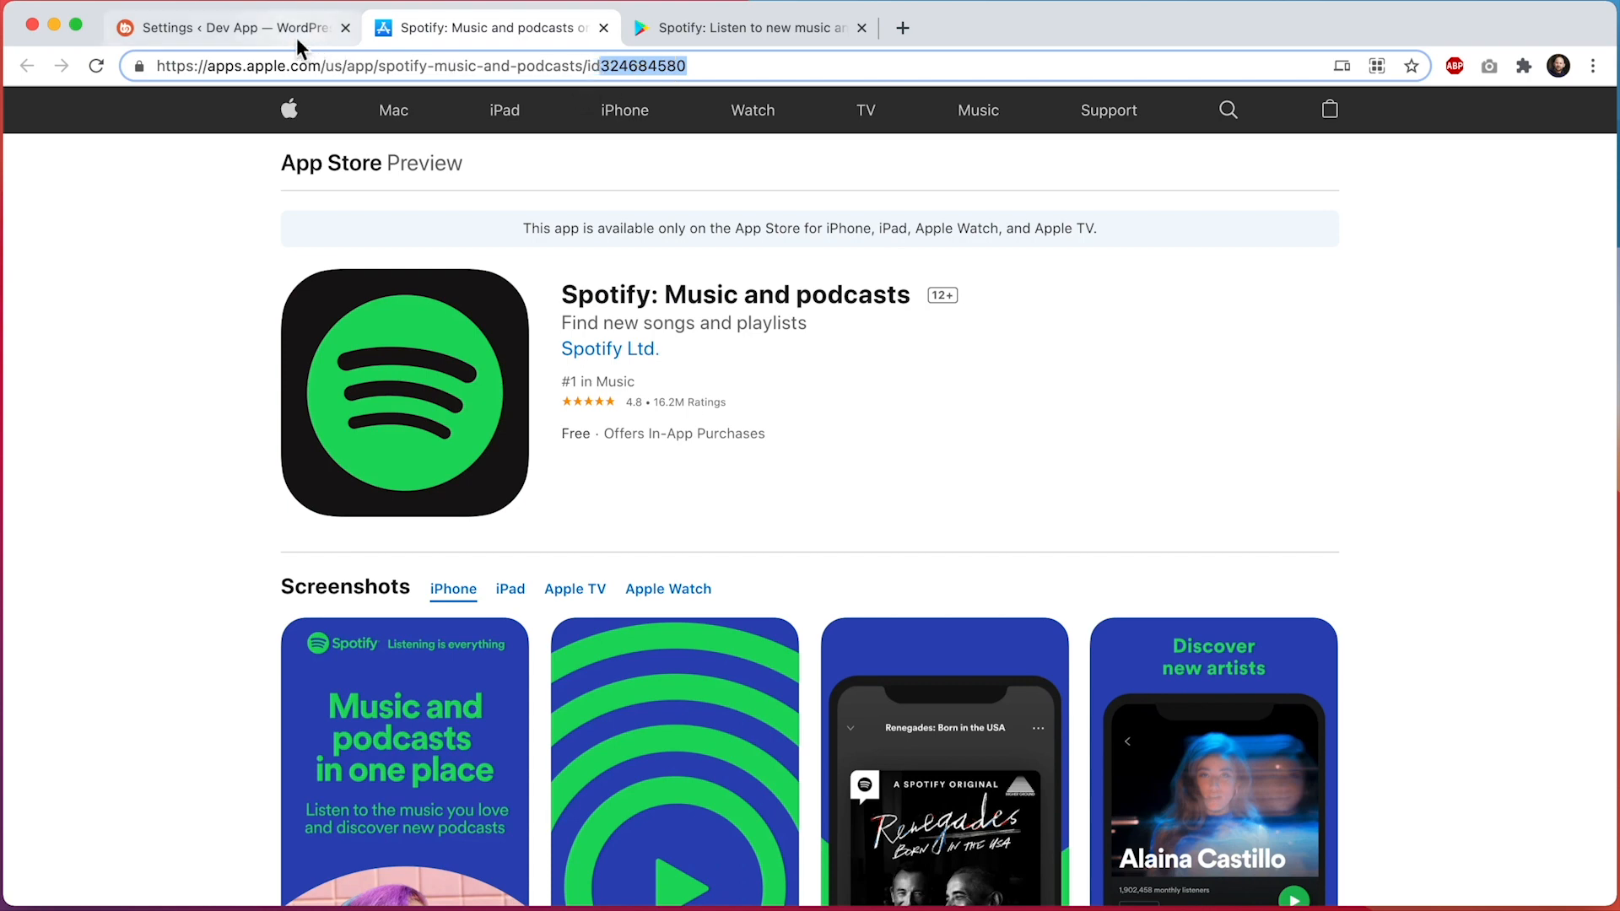
click(228, 27)
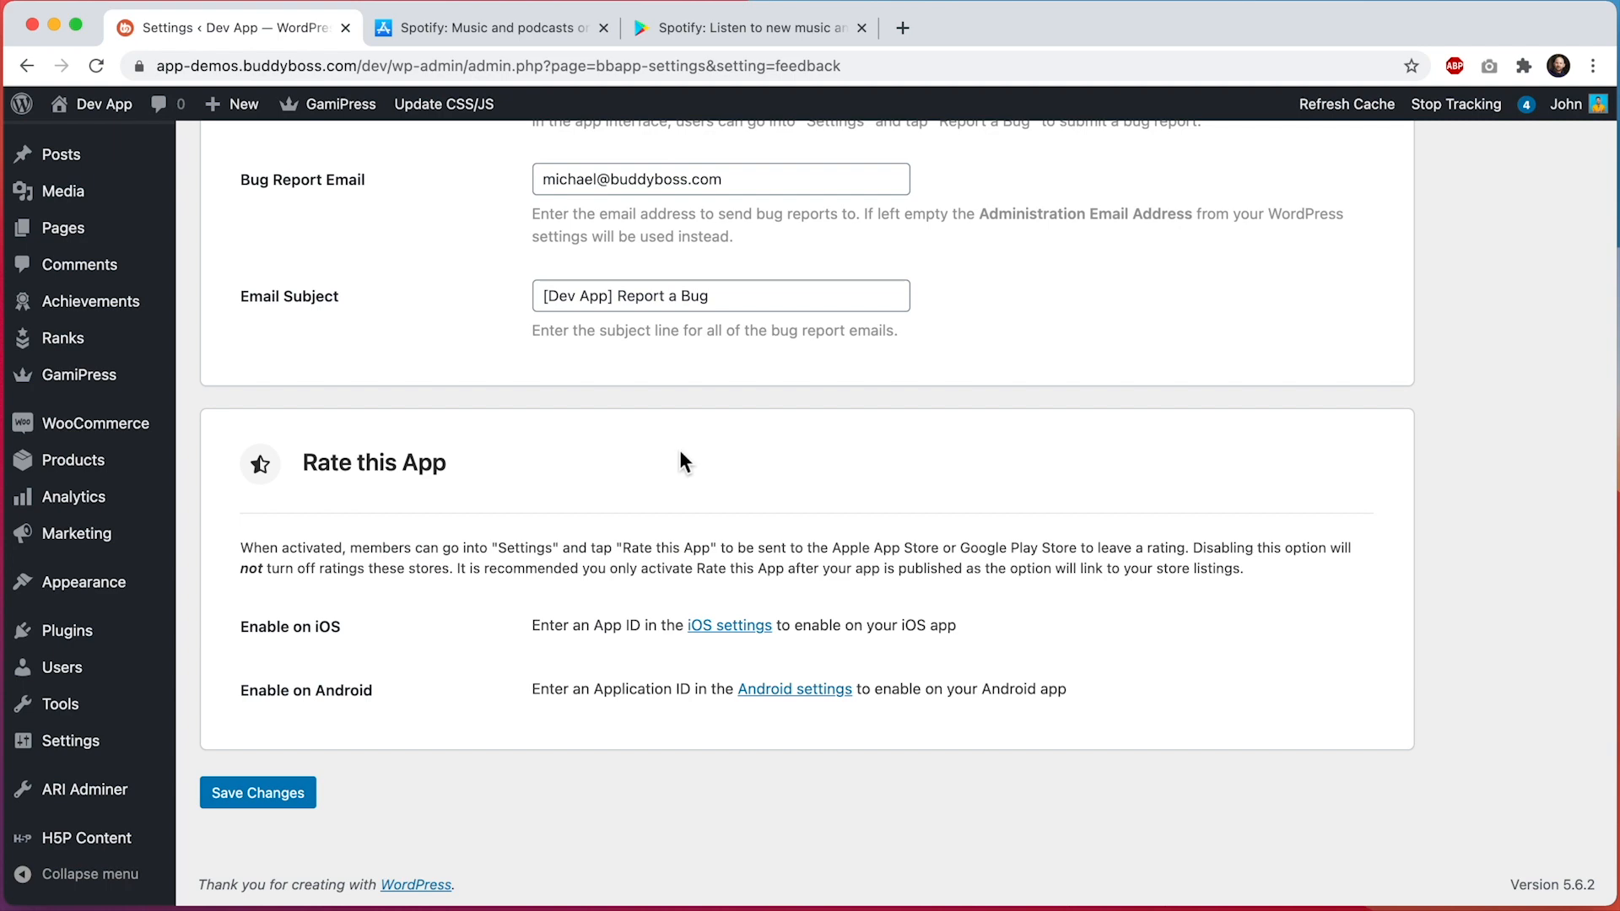
mouse_move(730, 624)
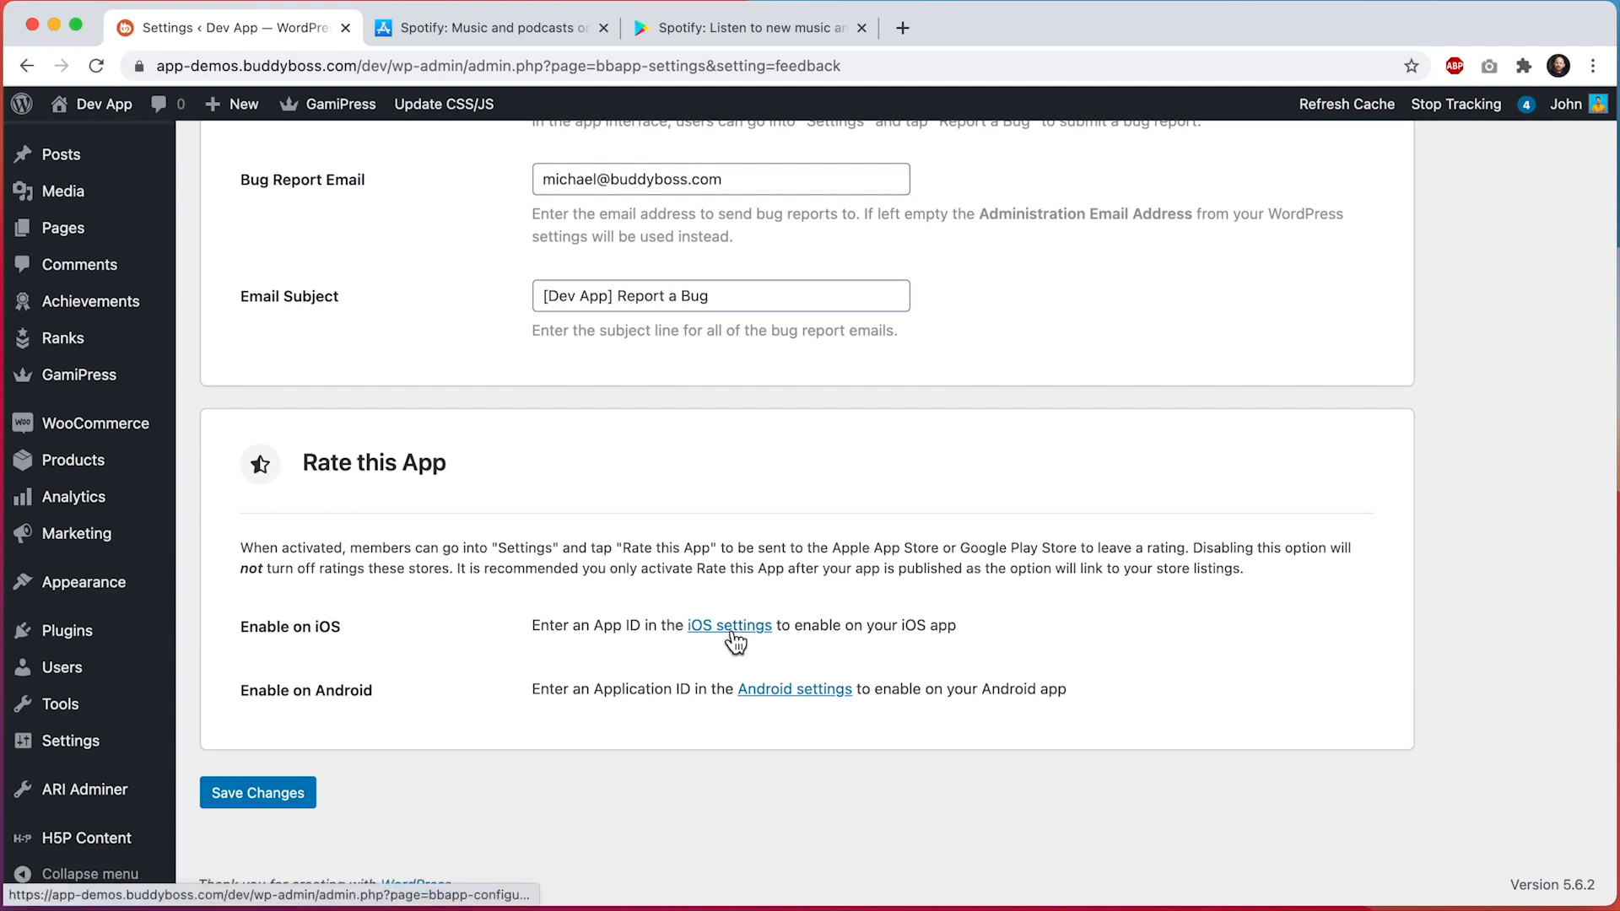
Step: Enter Apple App ID 324684580 in the iOS App Information and save changes
click(729, 624)
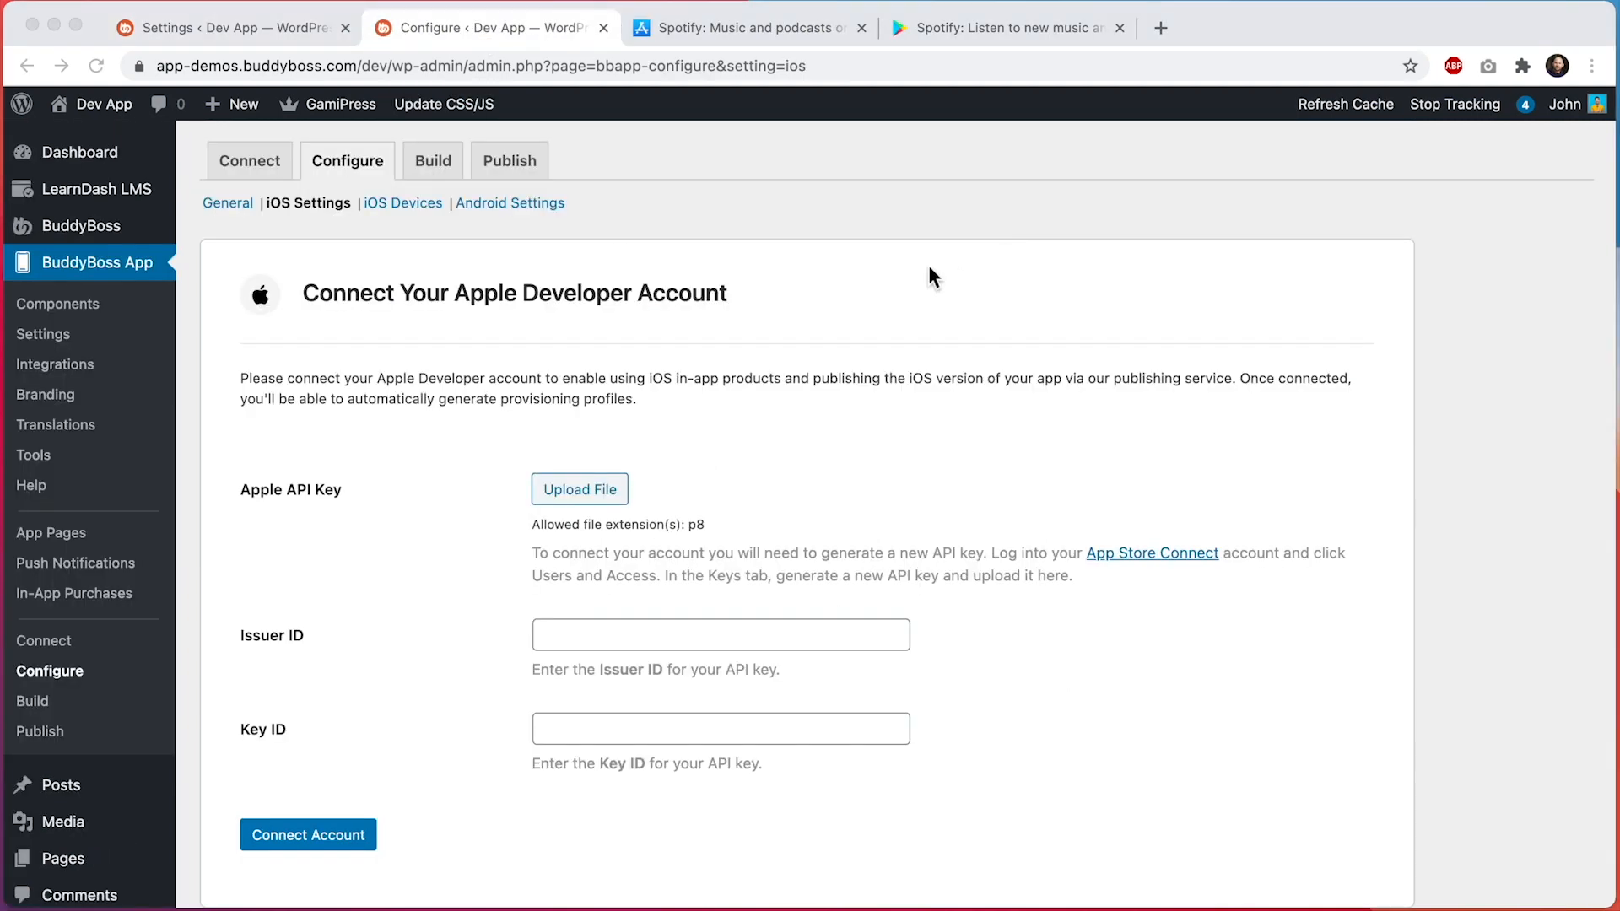
scroll(down, 3)
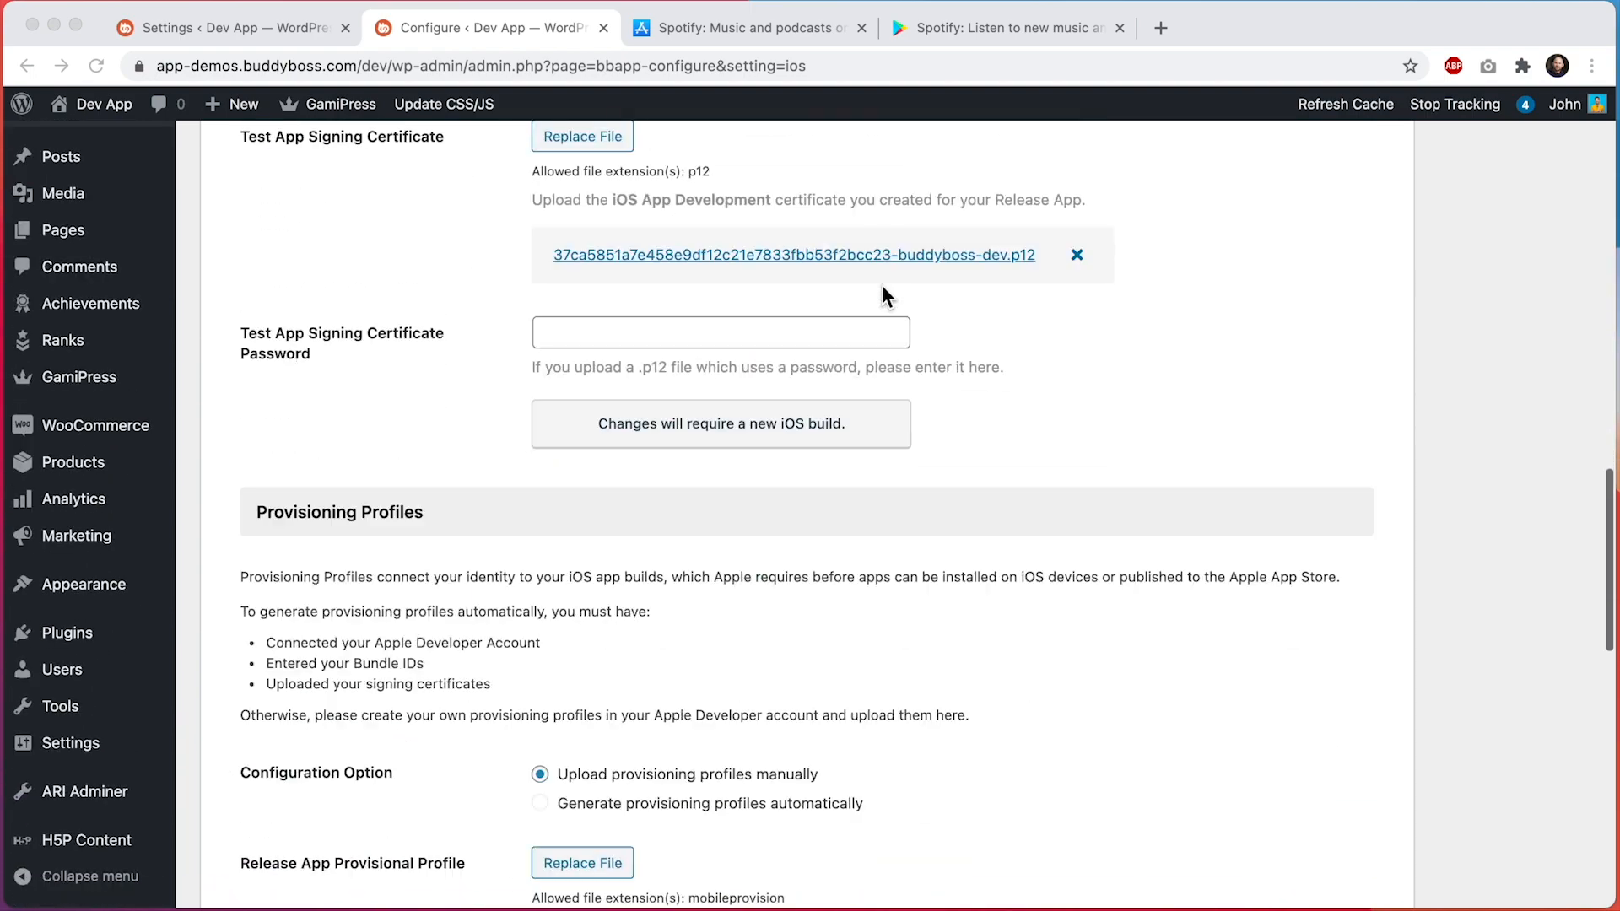
scroll(down, 3)
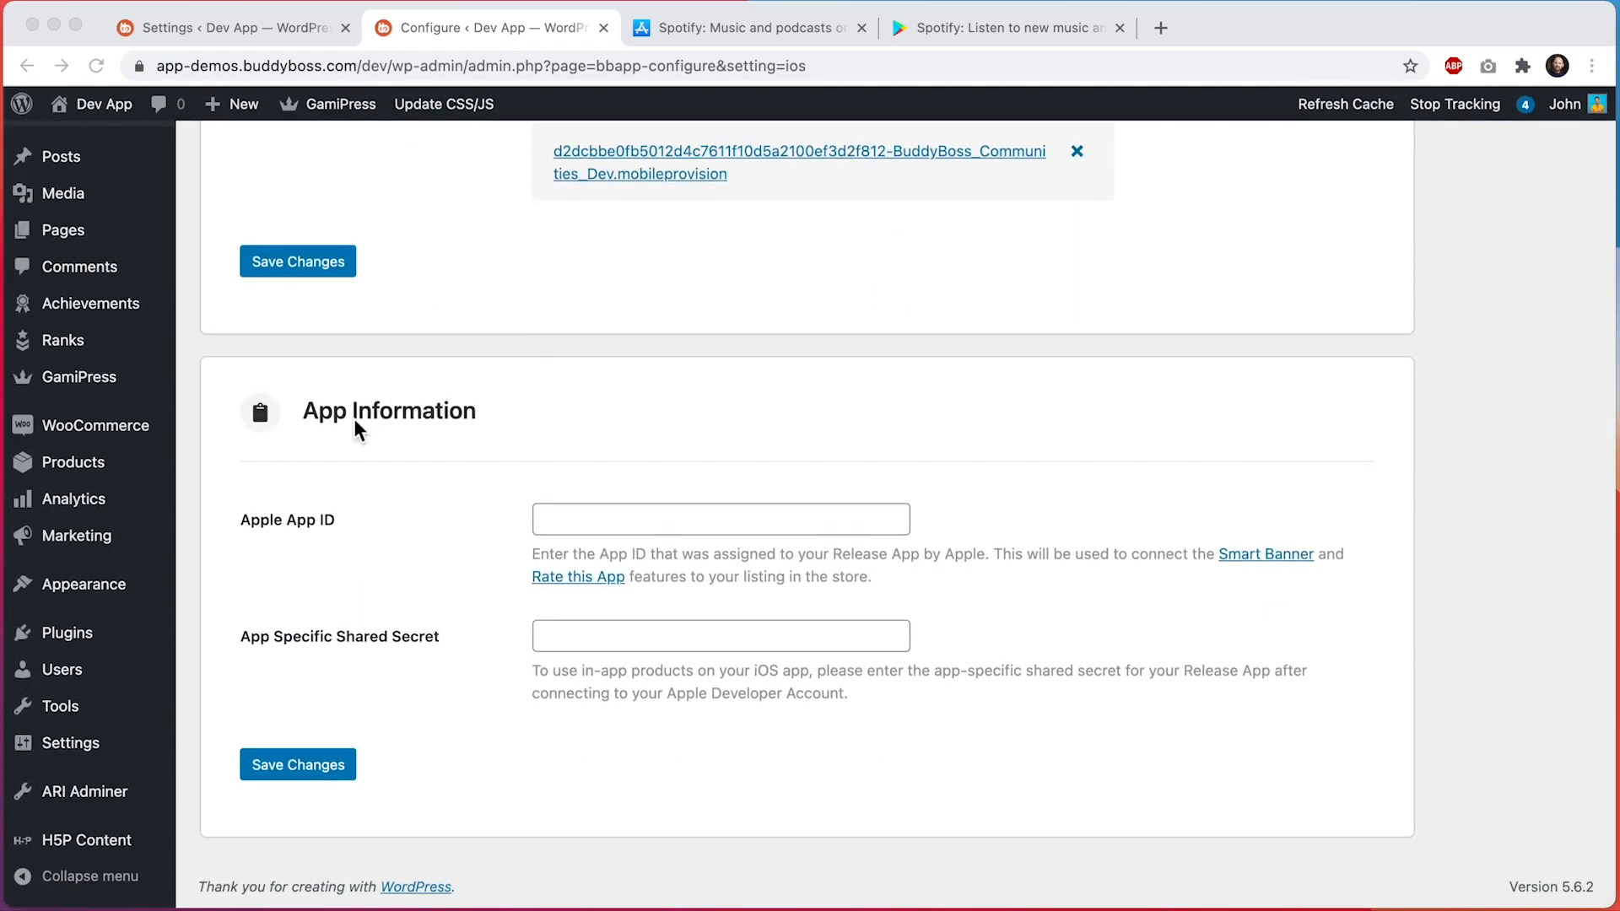
mouse_move(350, 521)
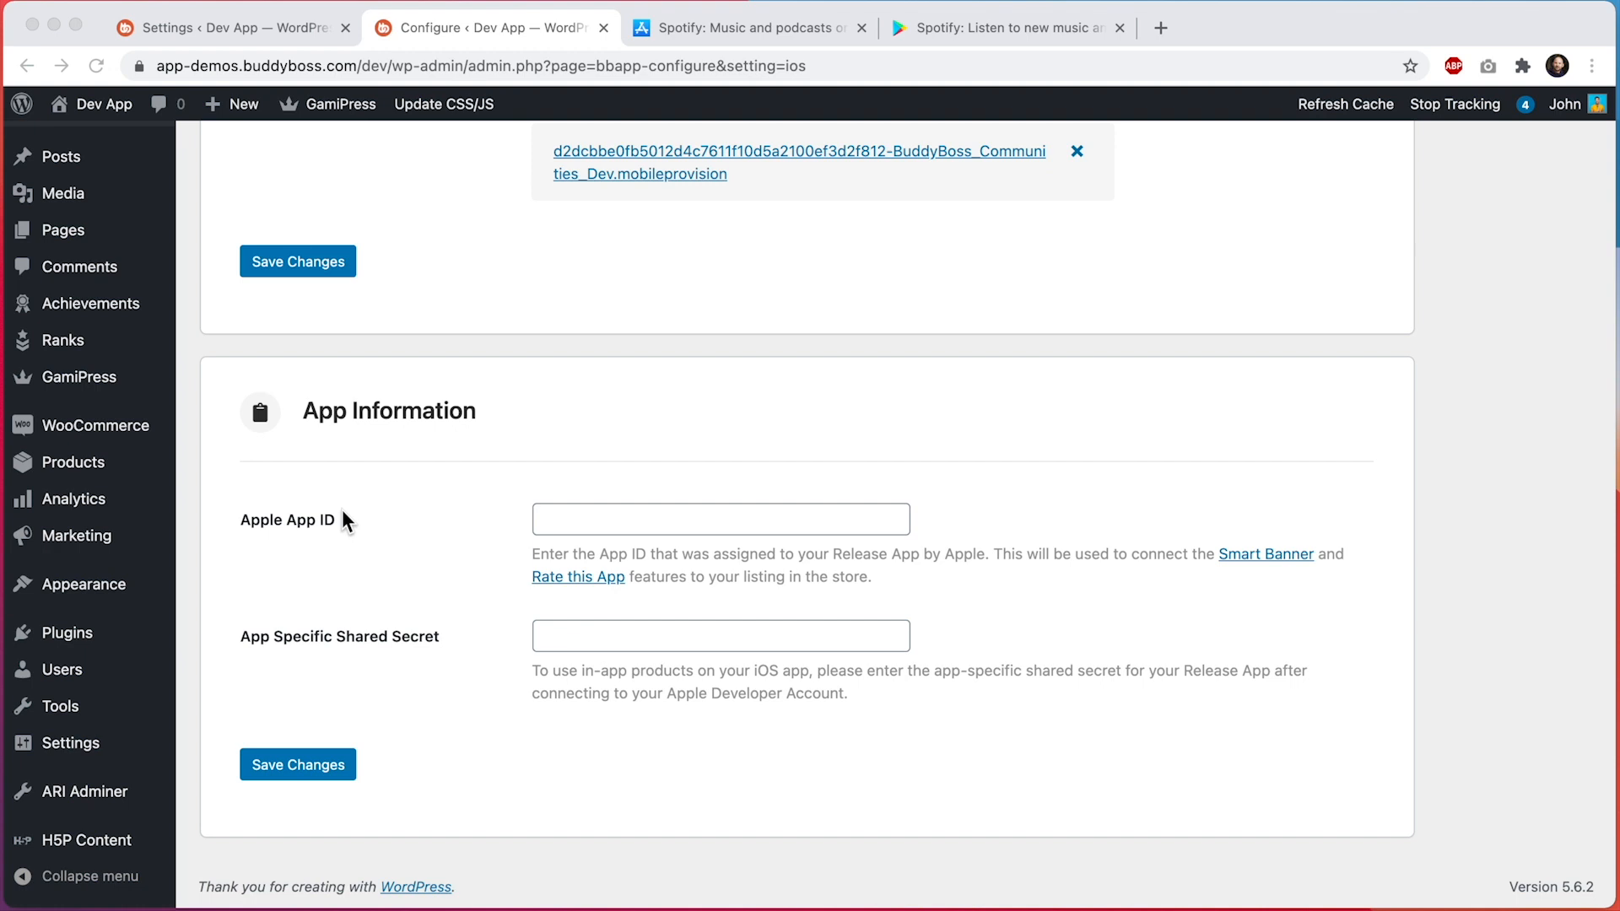
mouse_move(564, 567)
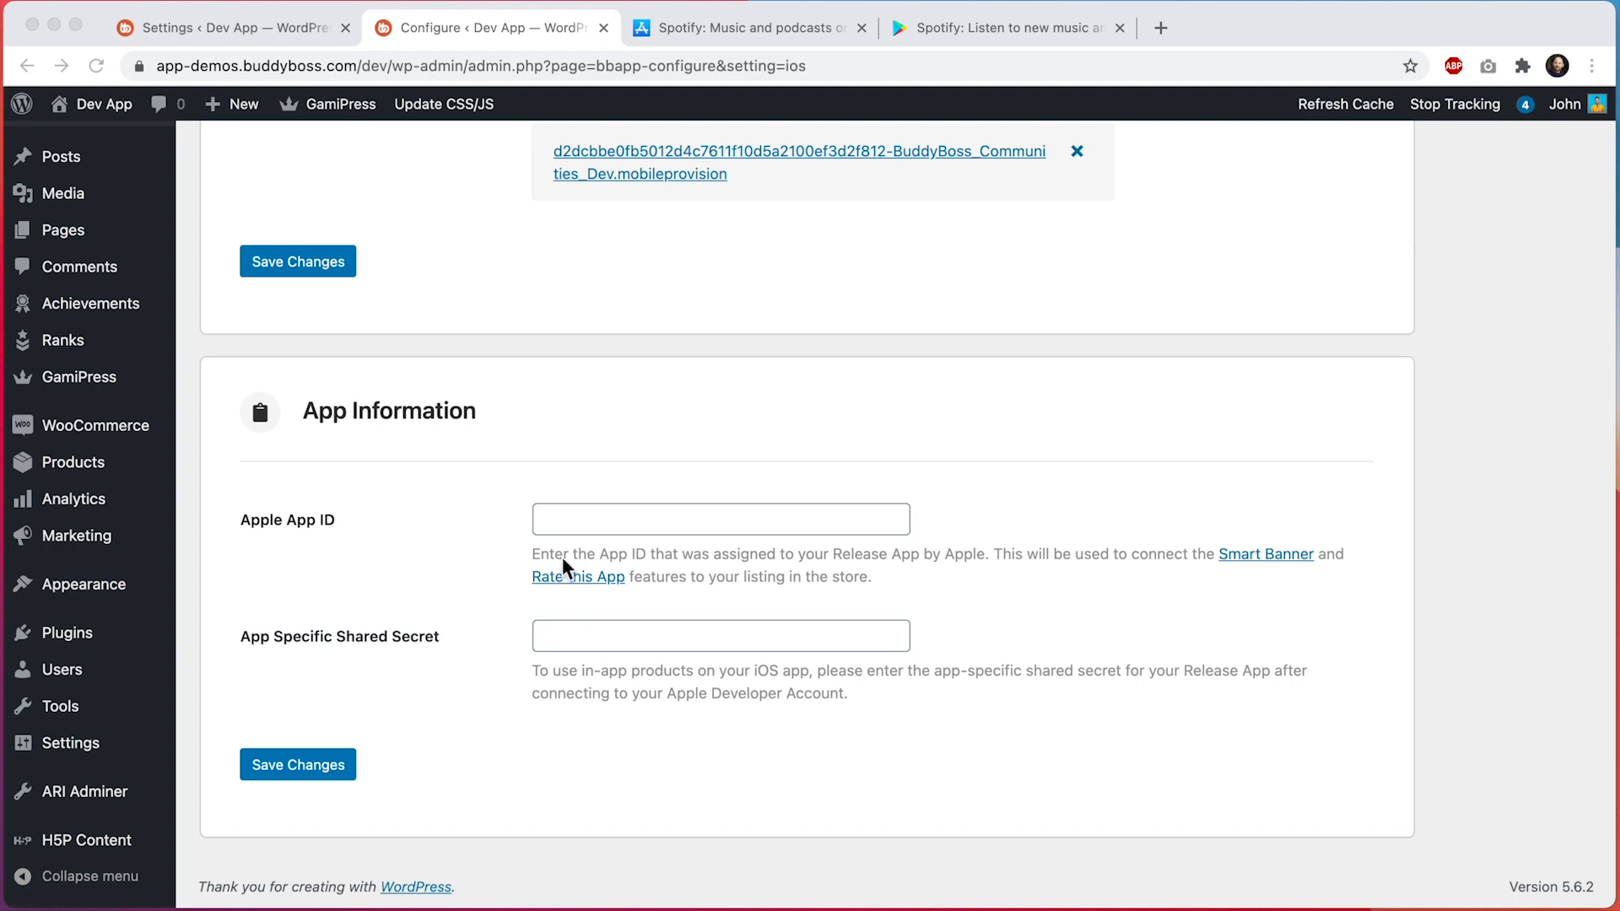
mouse_move(976, 567)
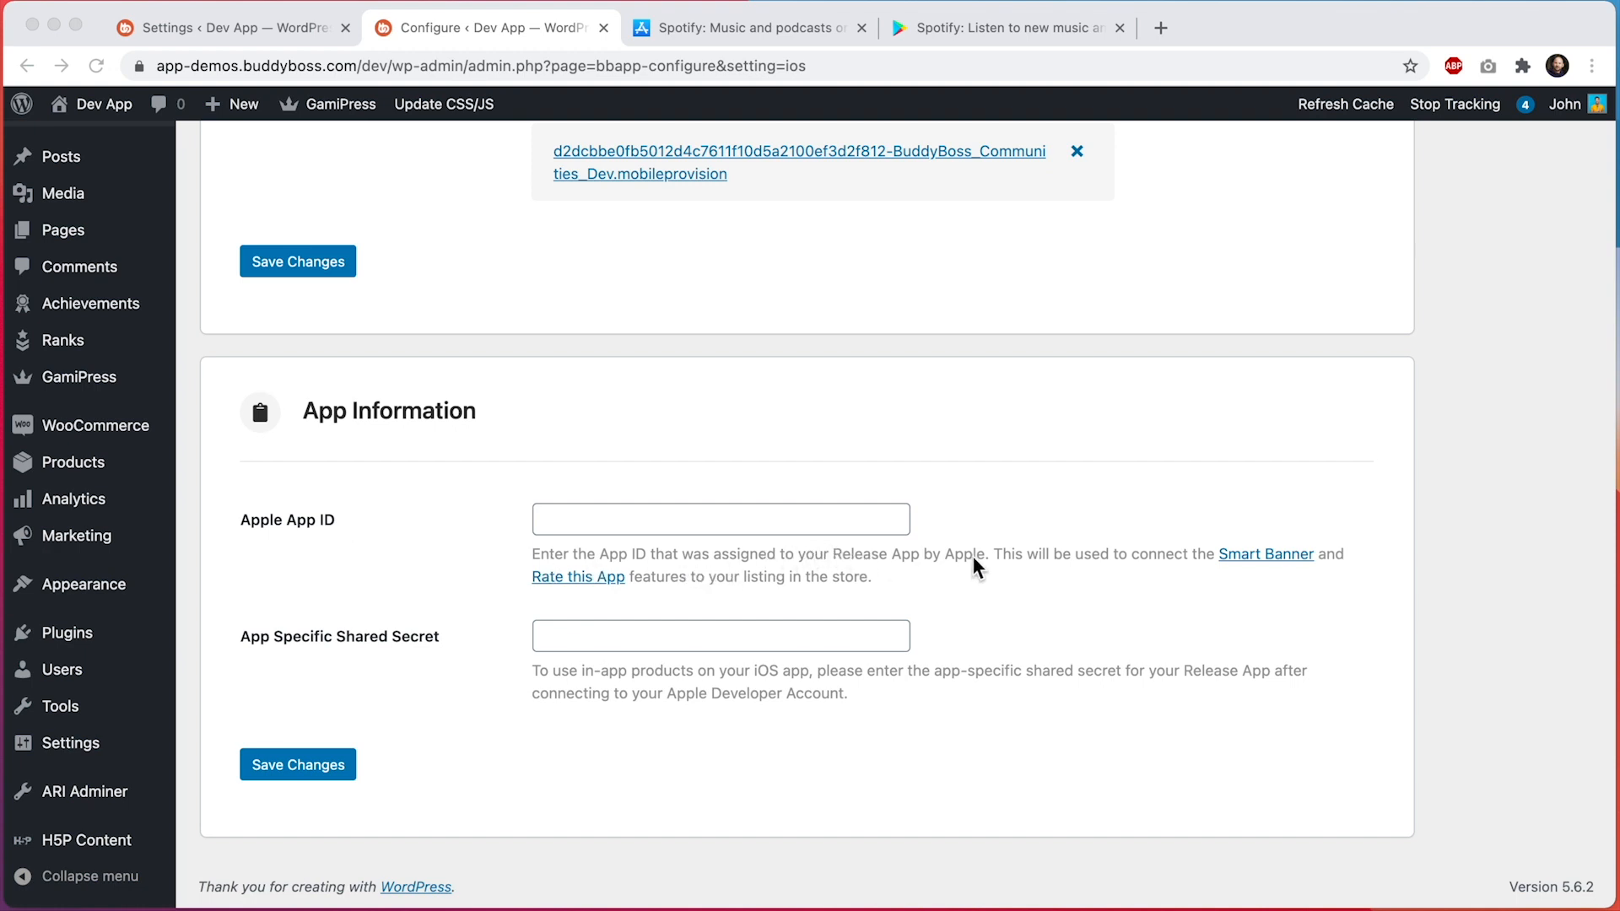
mouse_move(809, 574)
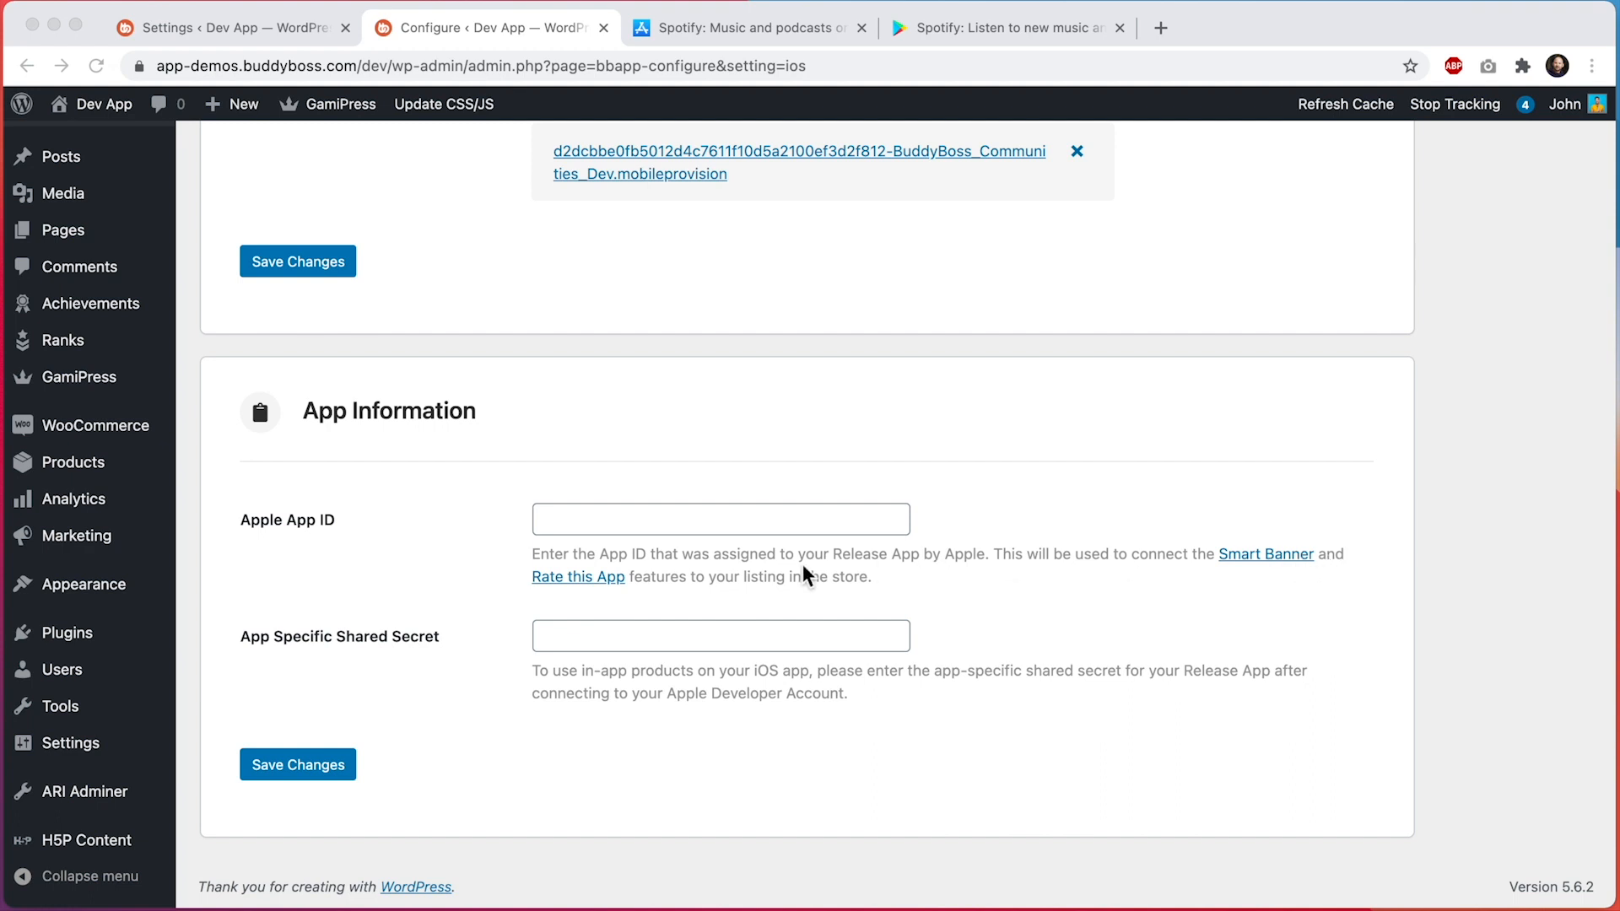
mouse_move(851, 590)
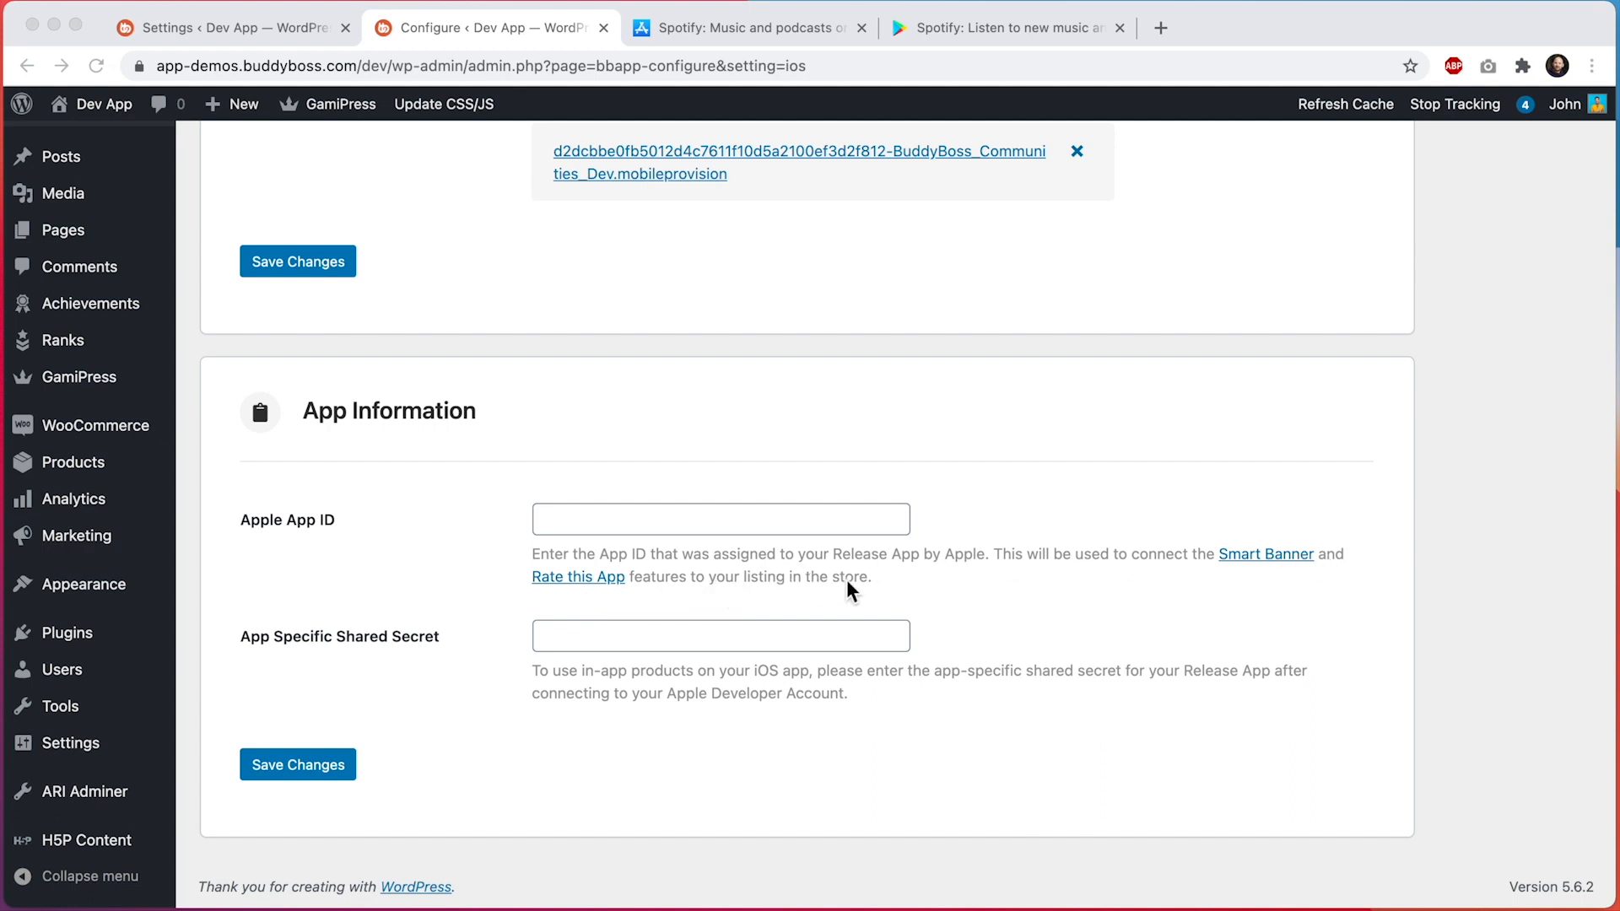
mouse_move(699, 529)
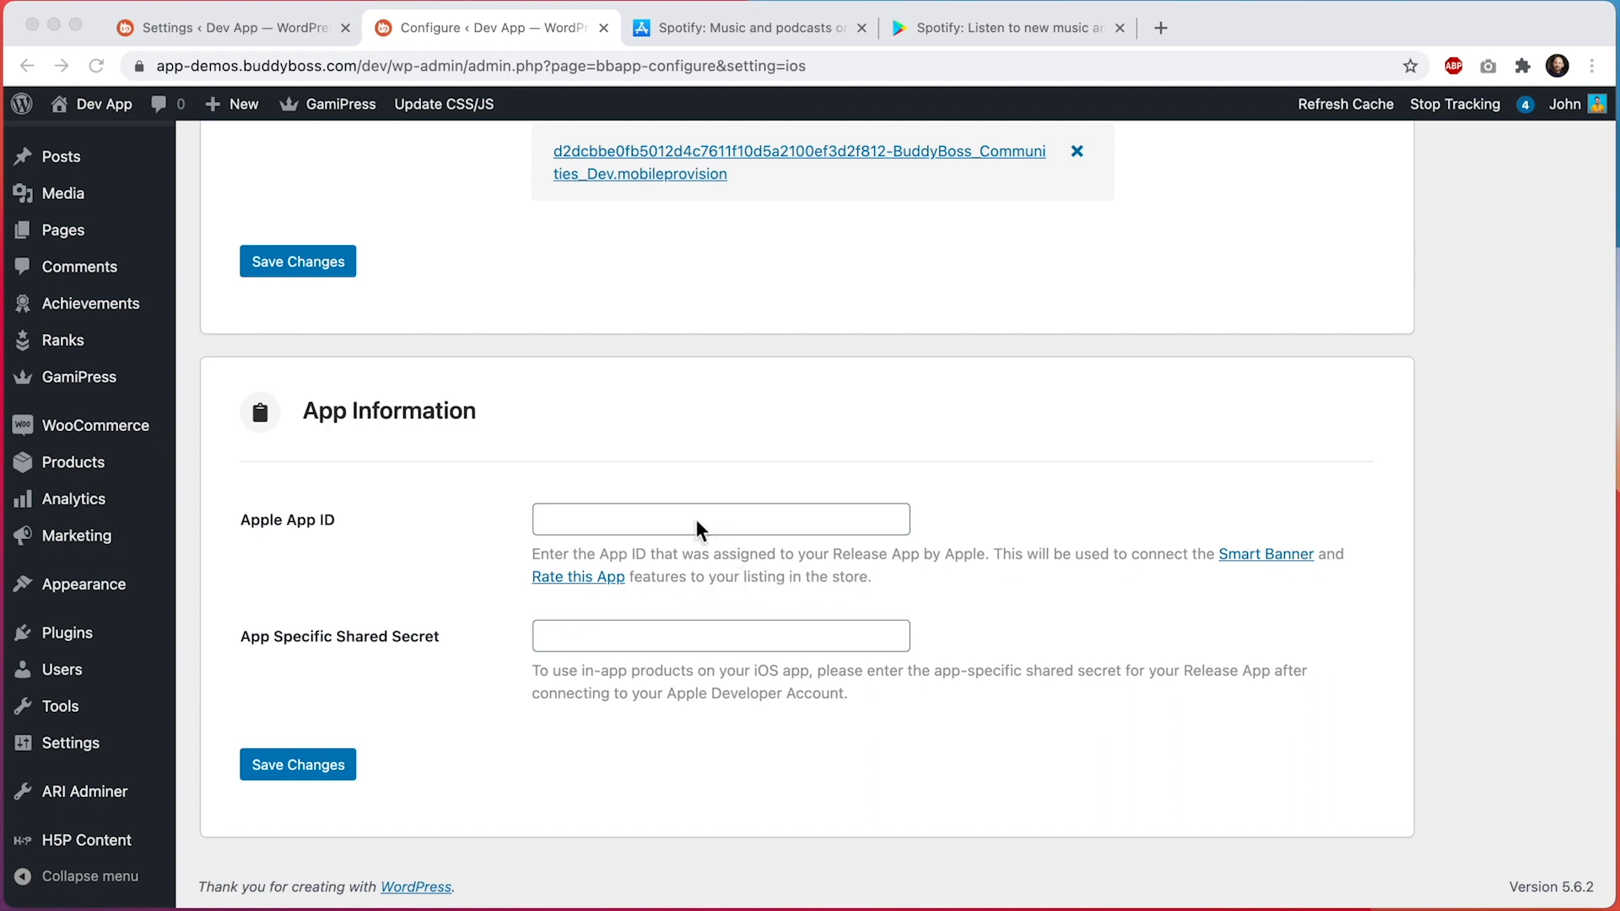
text(324684580)
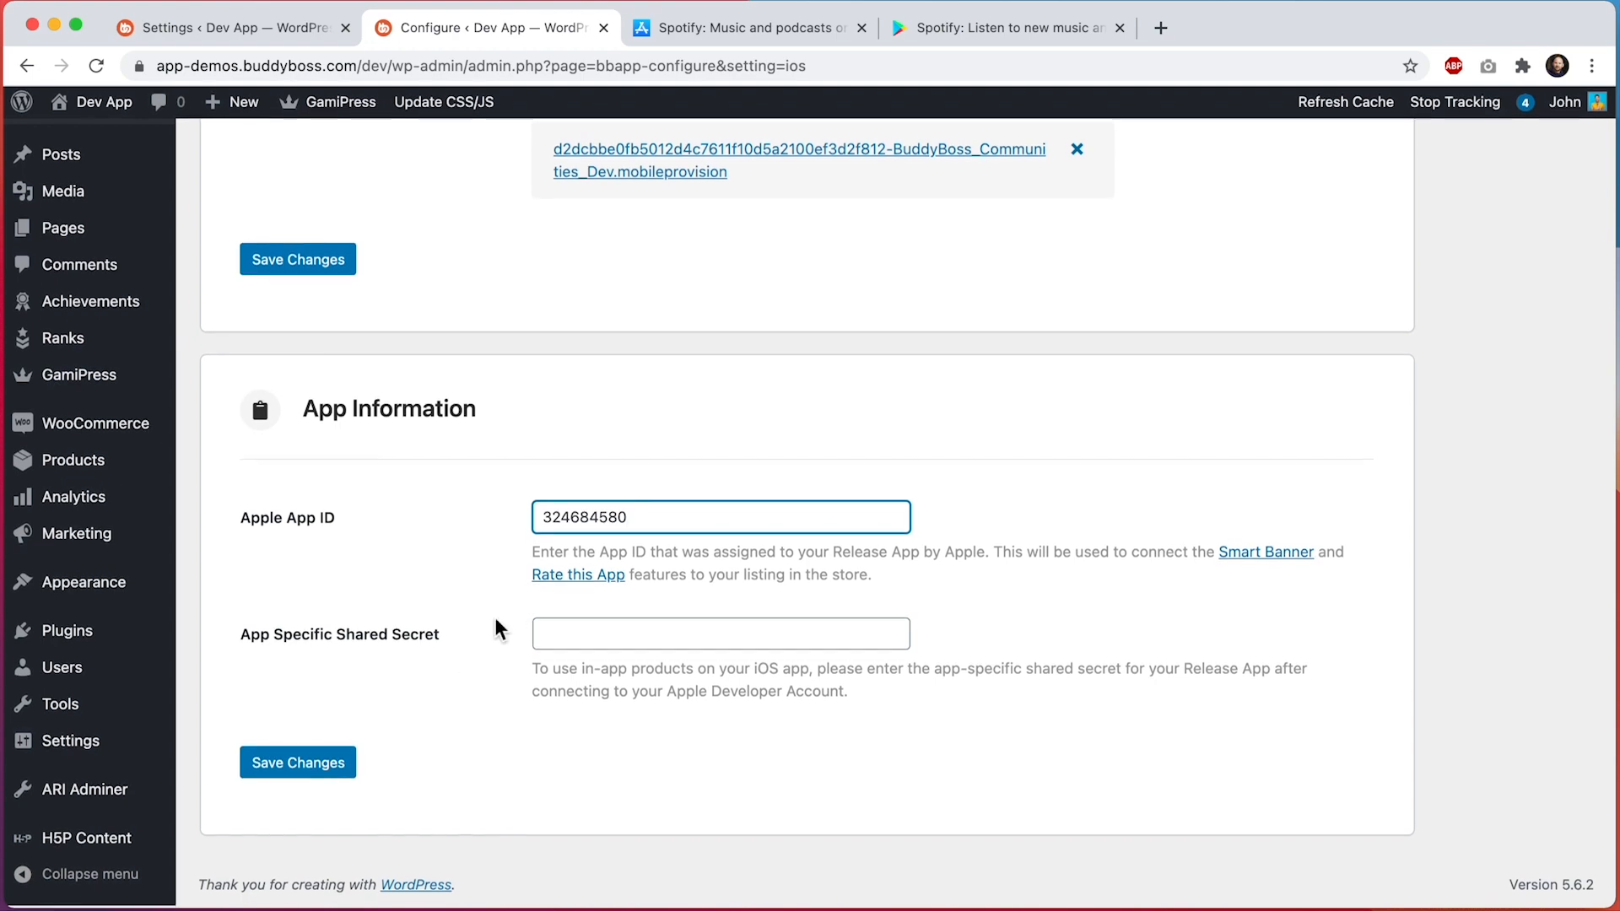
click(297, 763)
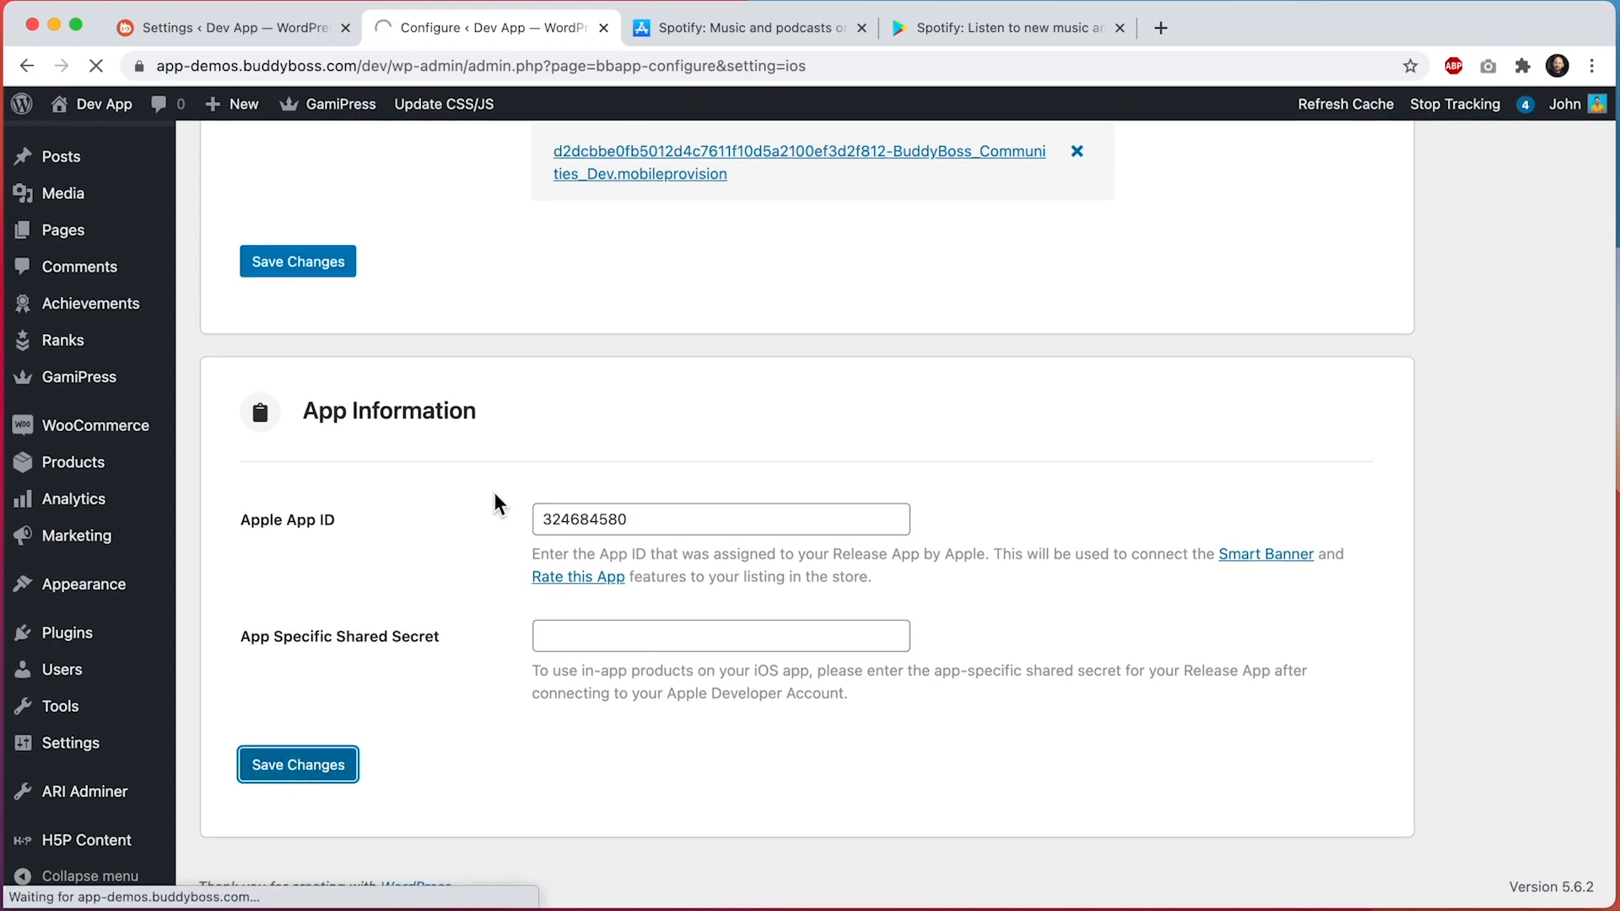
click(297, 765)
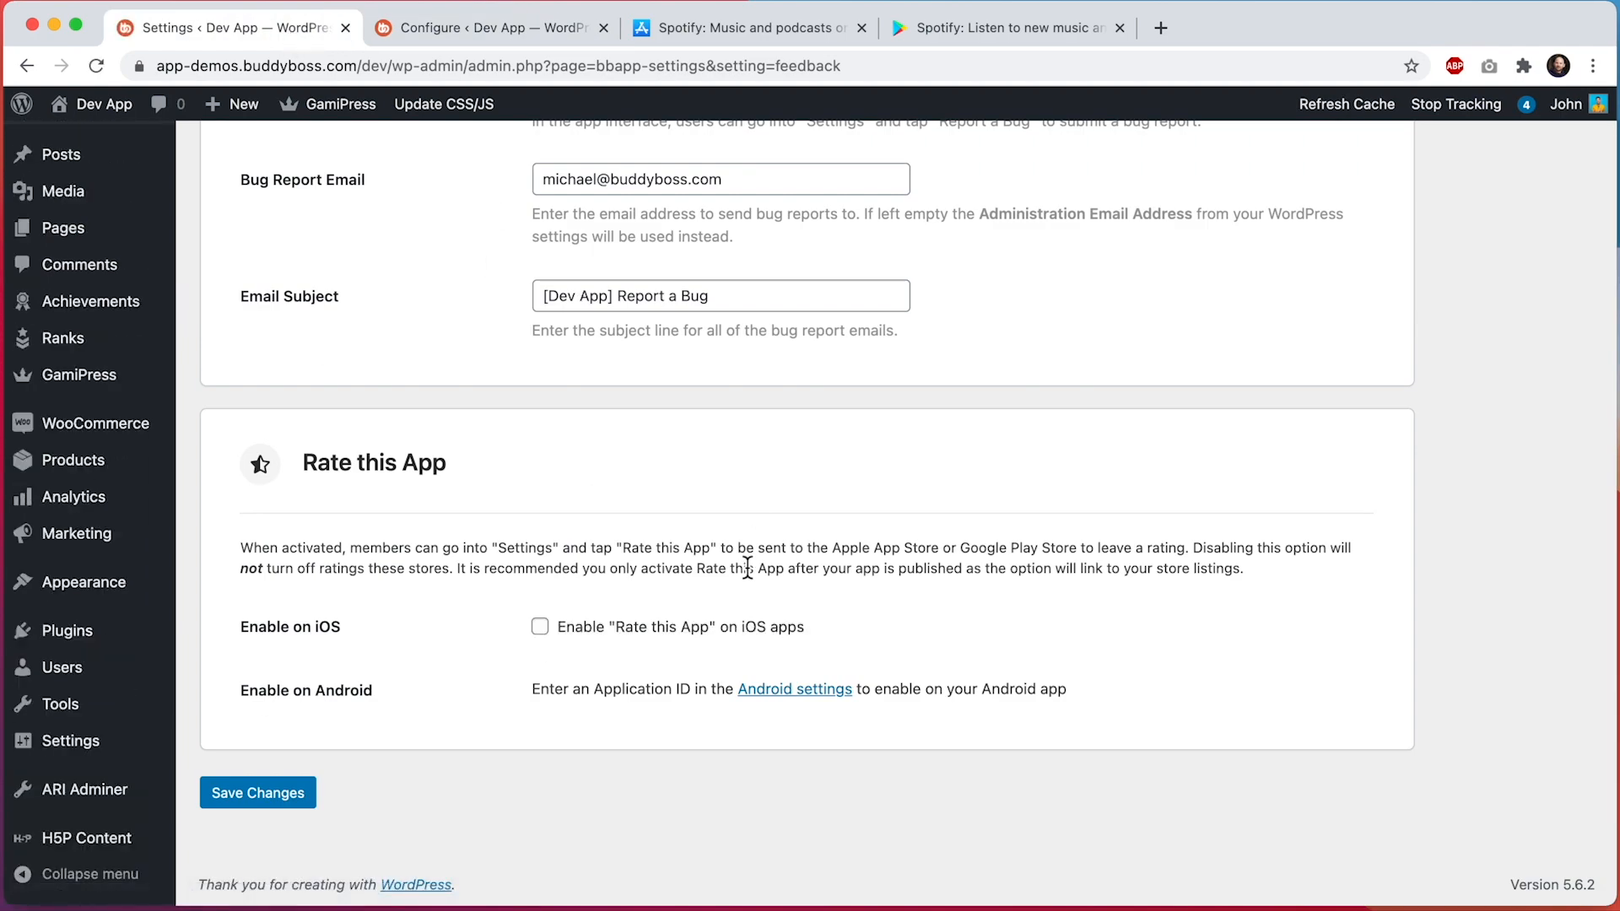
mouse_move(661, 638)
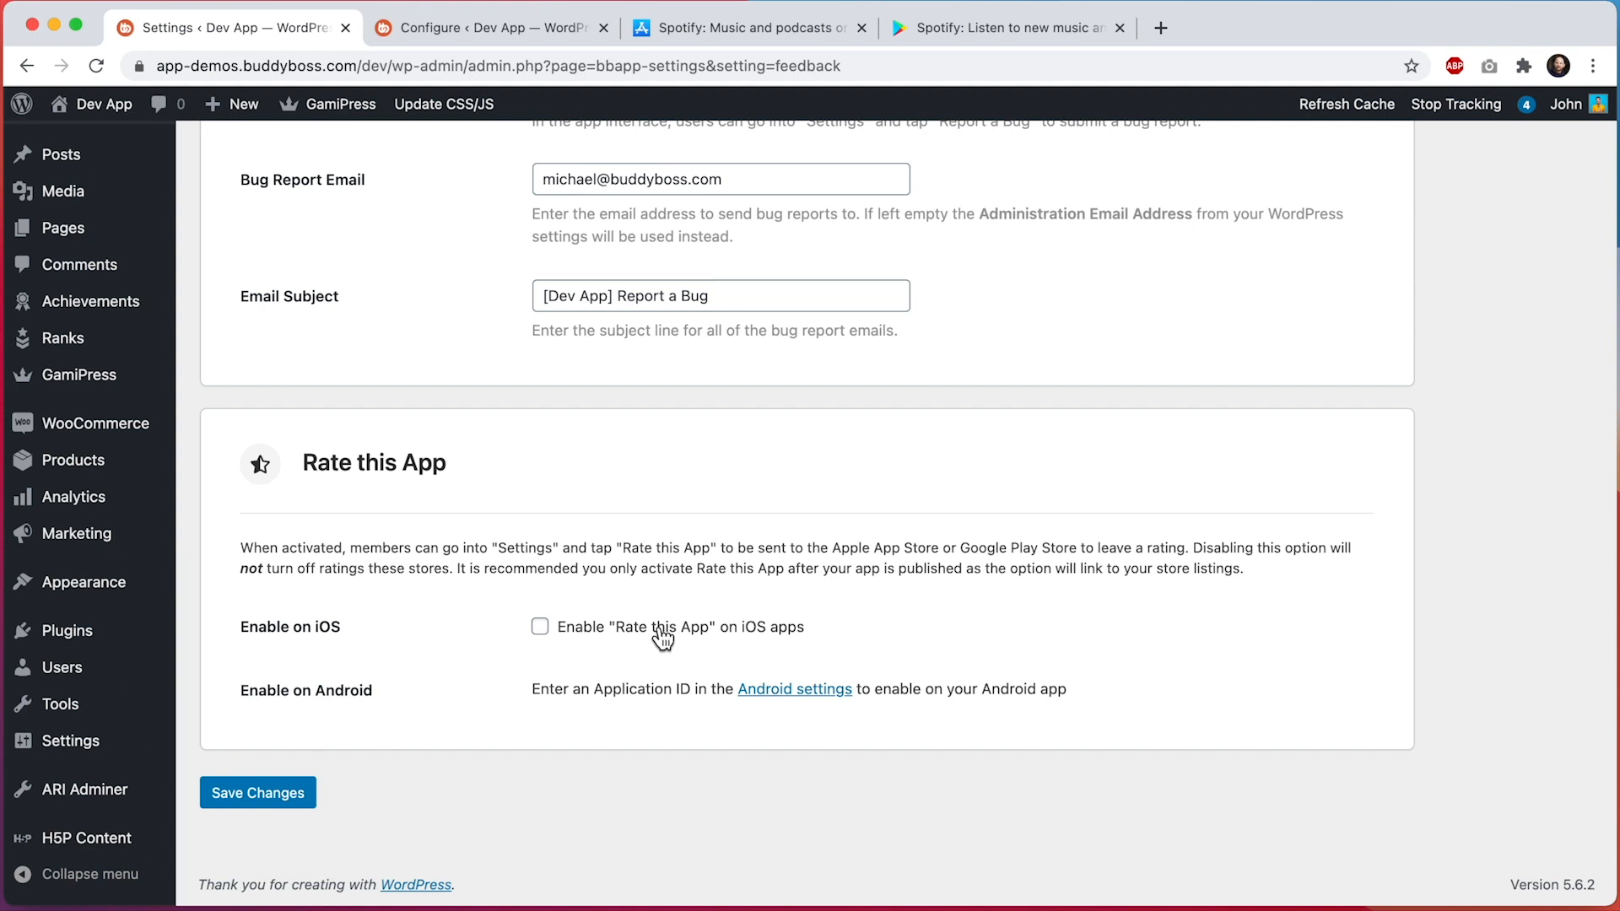
mouse_move(793, 710)
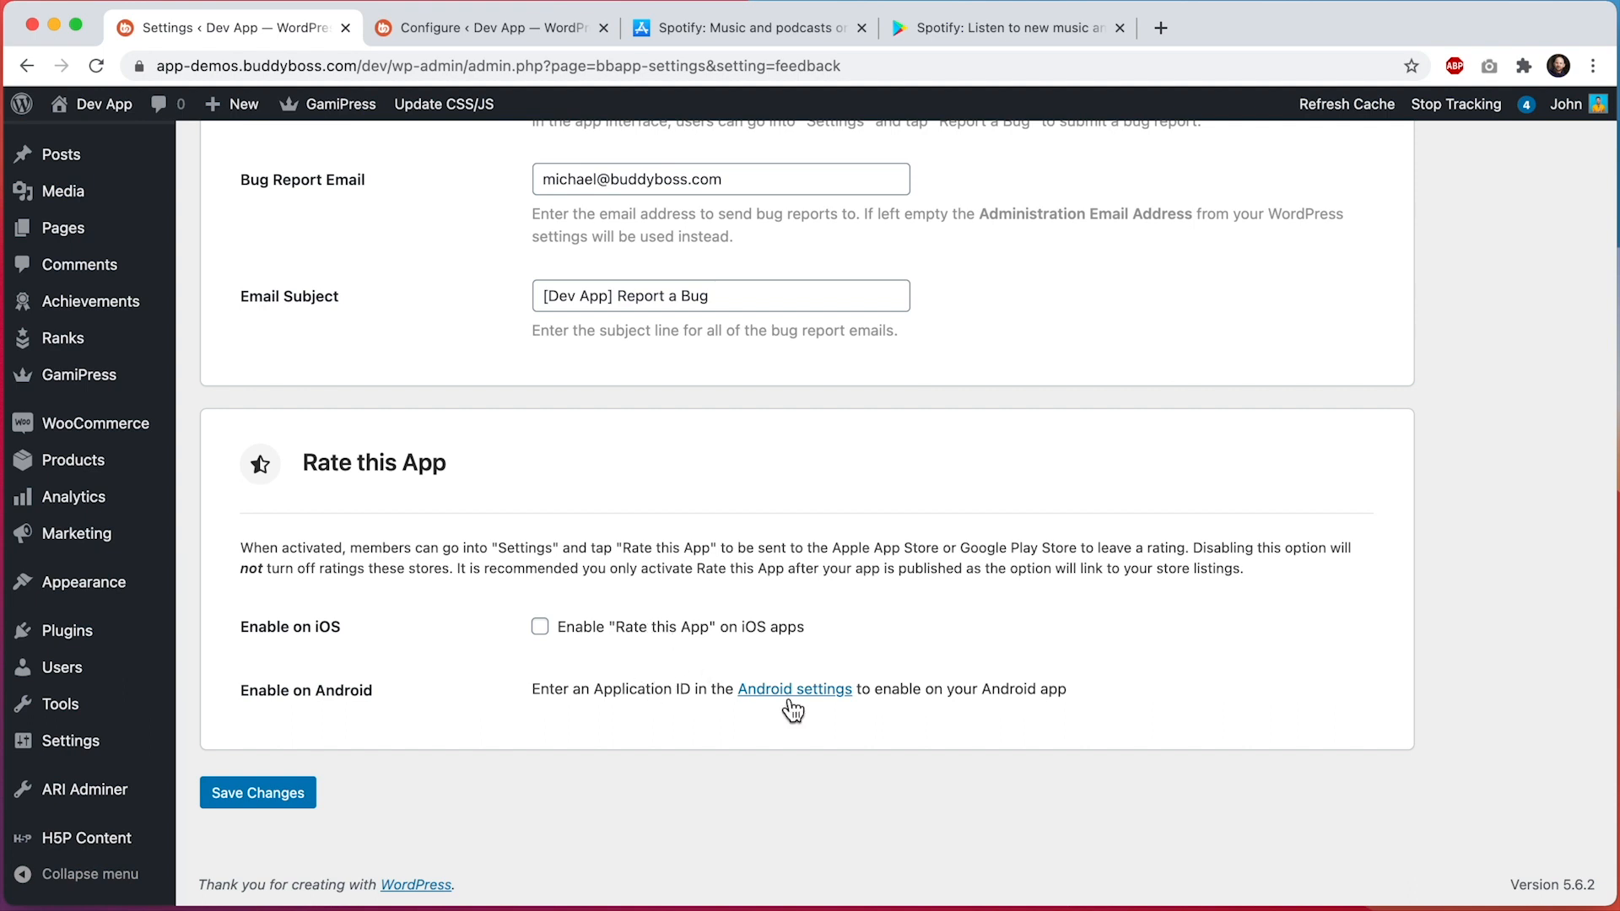
mouse_move(1013, 74)
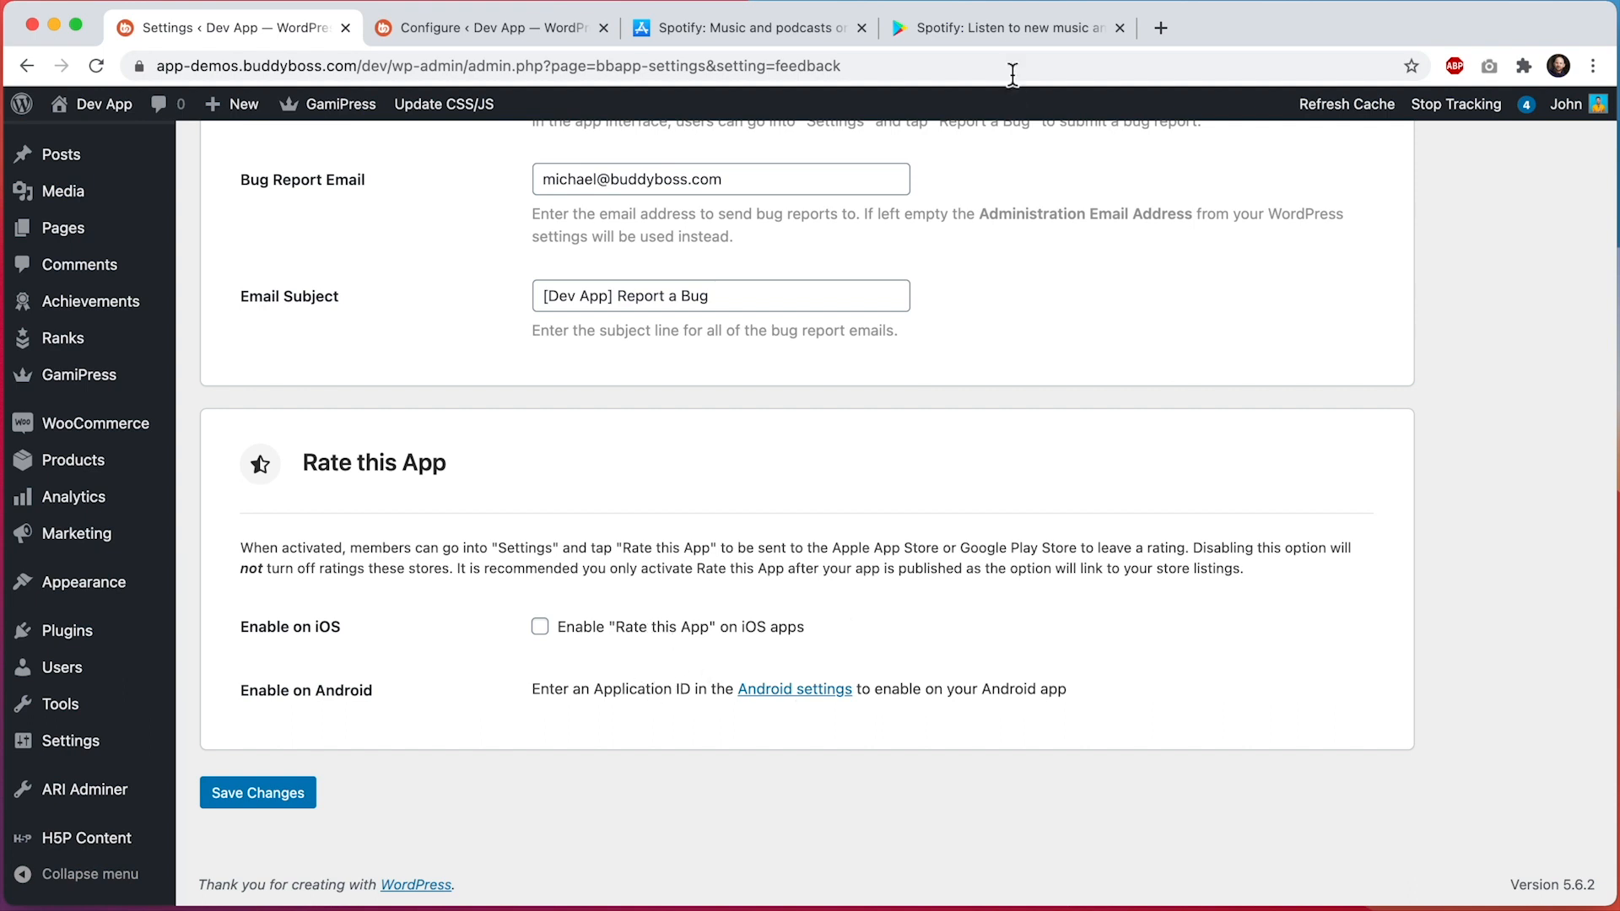
Step: Switch to Spotify's Google Play listing to find the Android application ID
click(1008, 28)
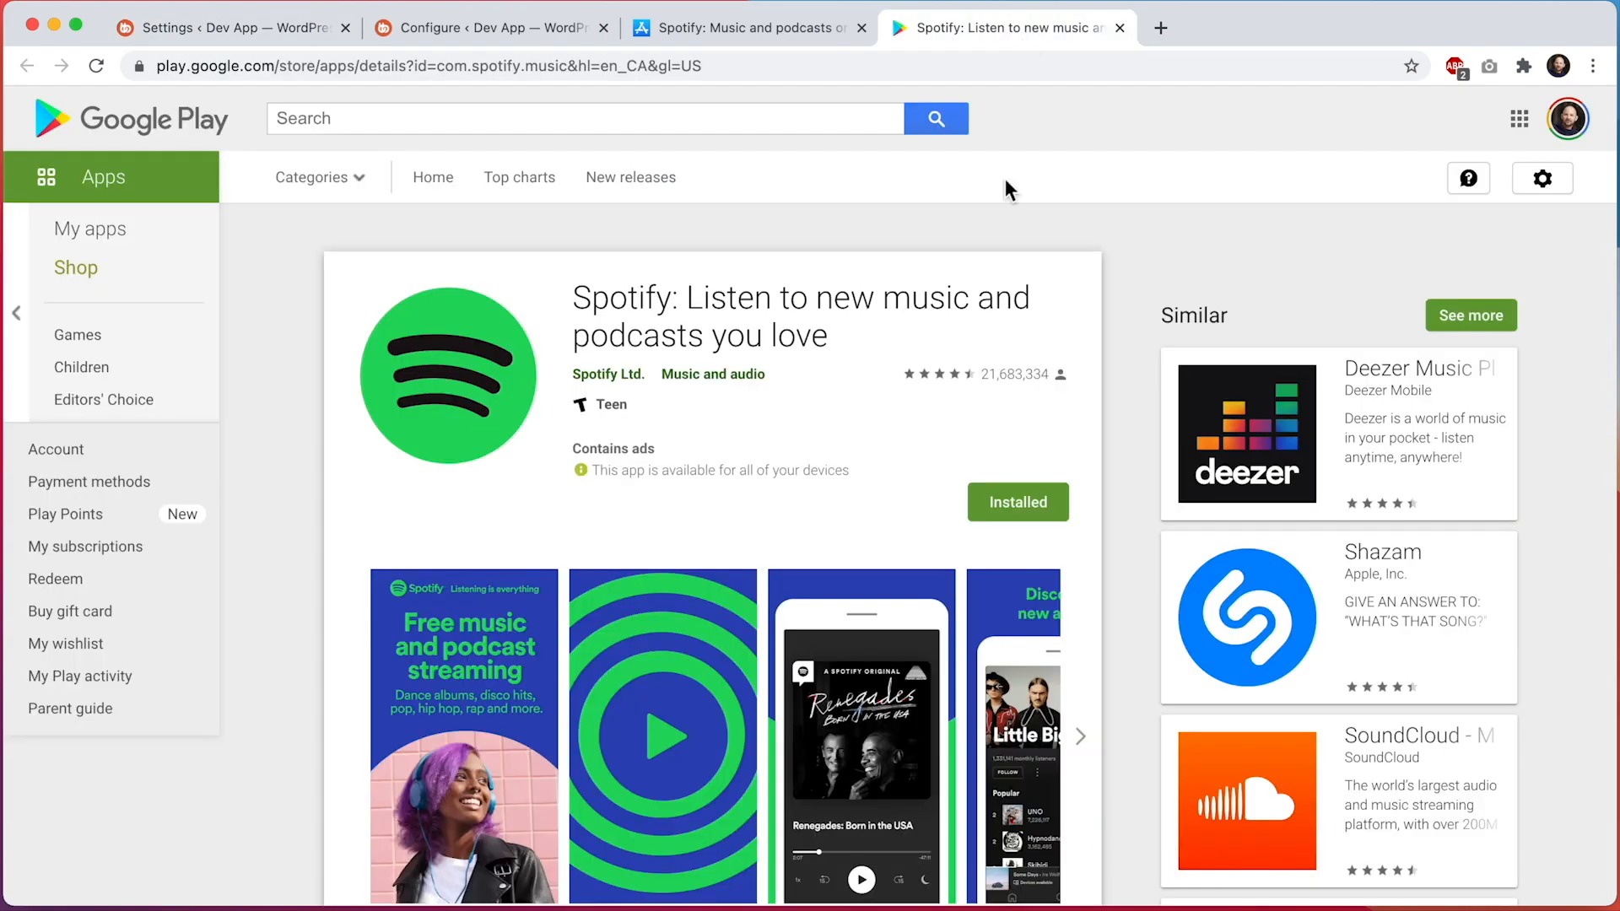
mouse_move(516, 407)
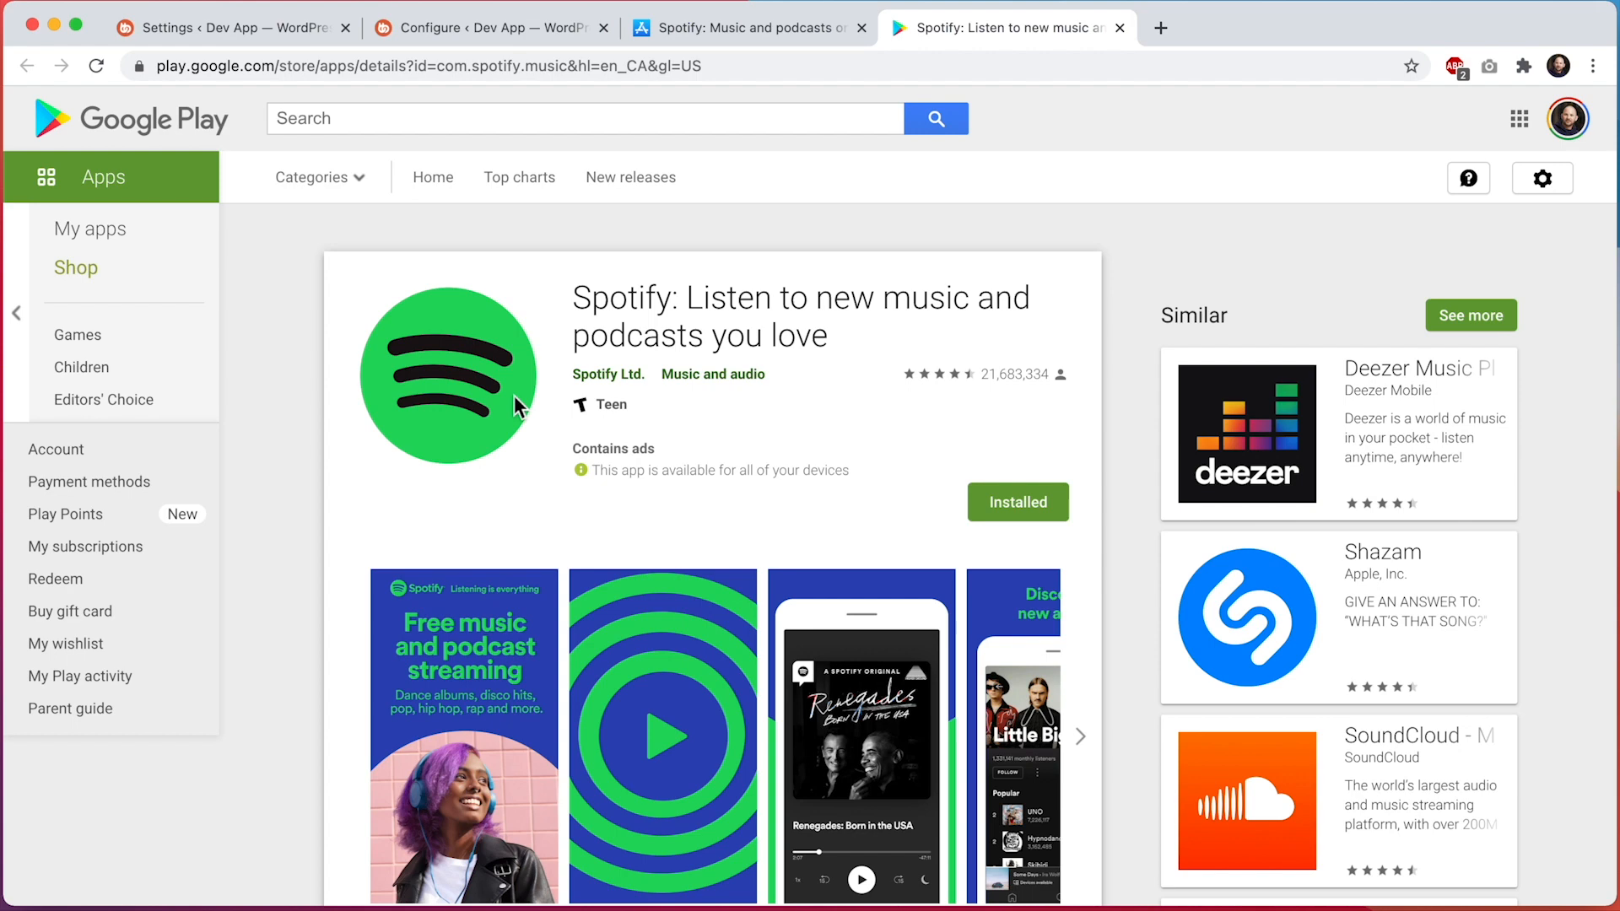
Step: Copy com.spotify.music from the Google Play address and return to the configure page
click(433, 66)
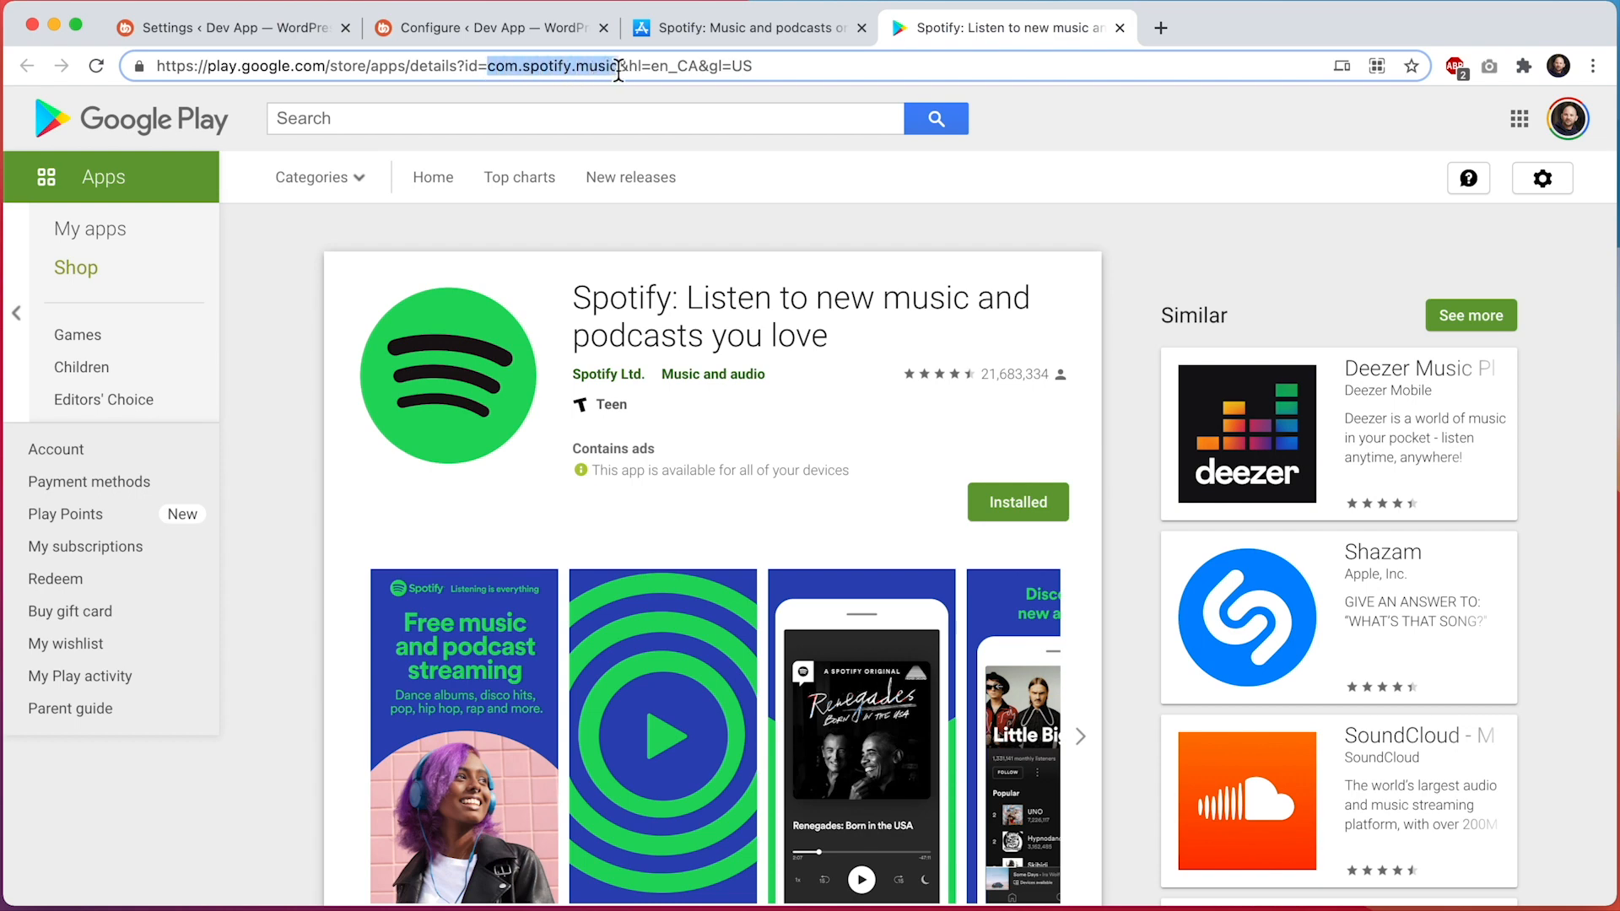
mouse_move(780, 237)
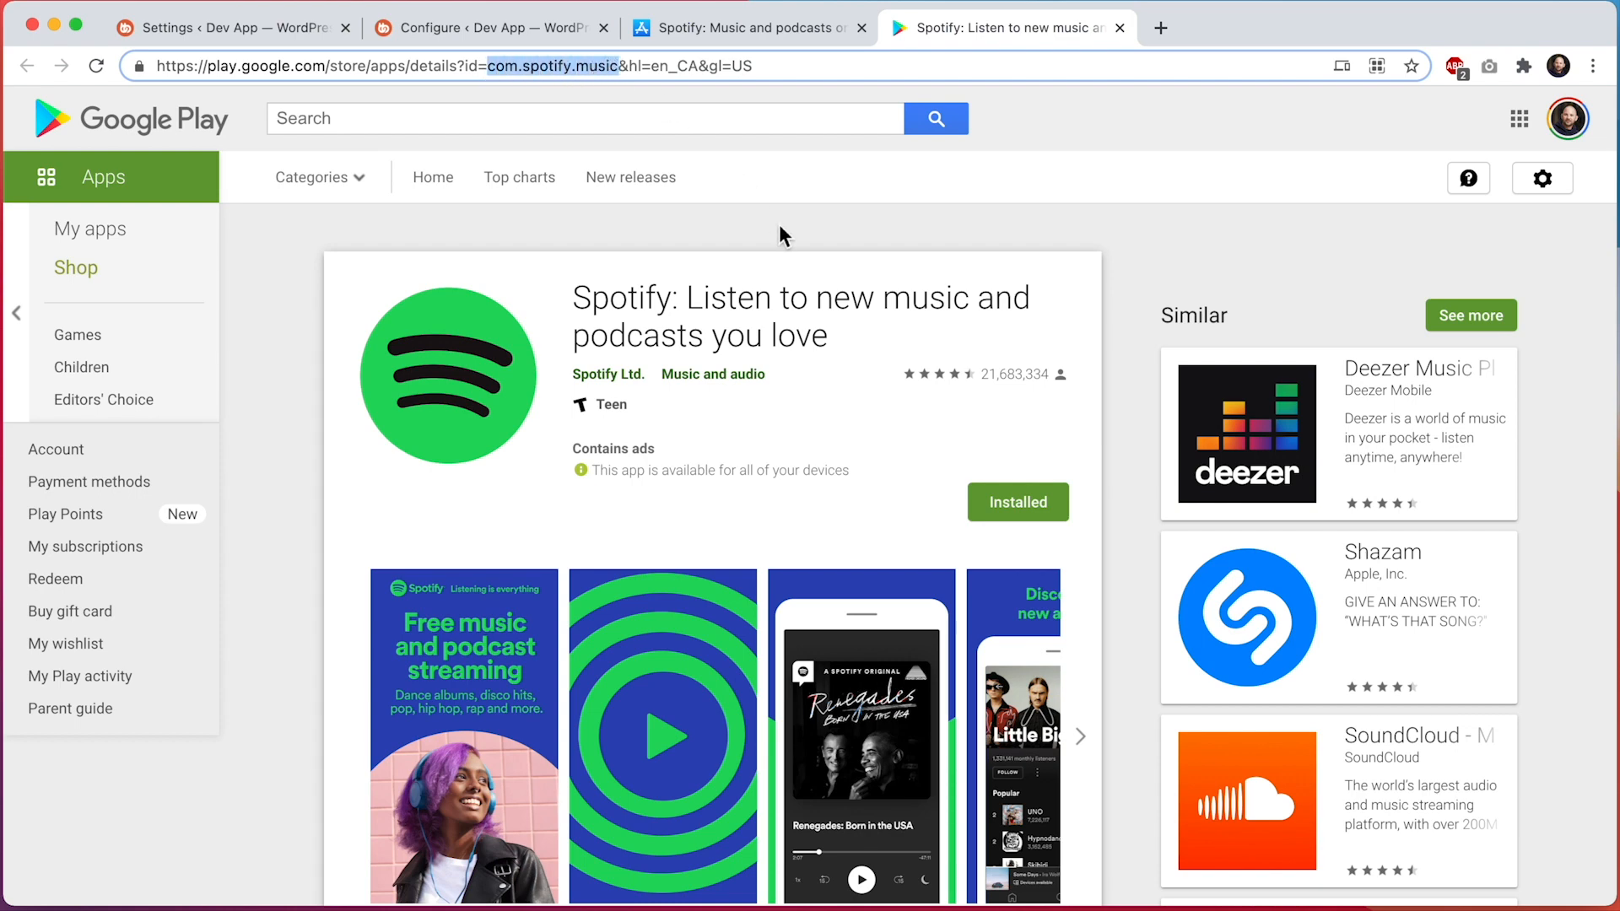
mouse_move(530, 28)
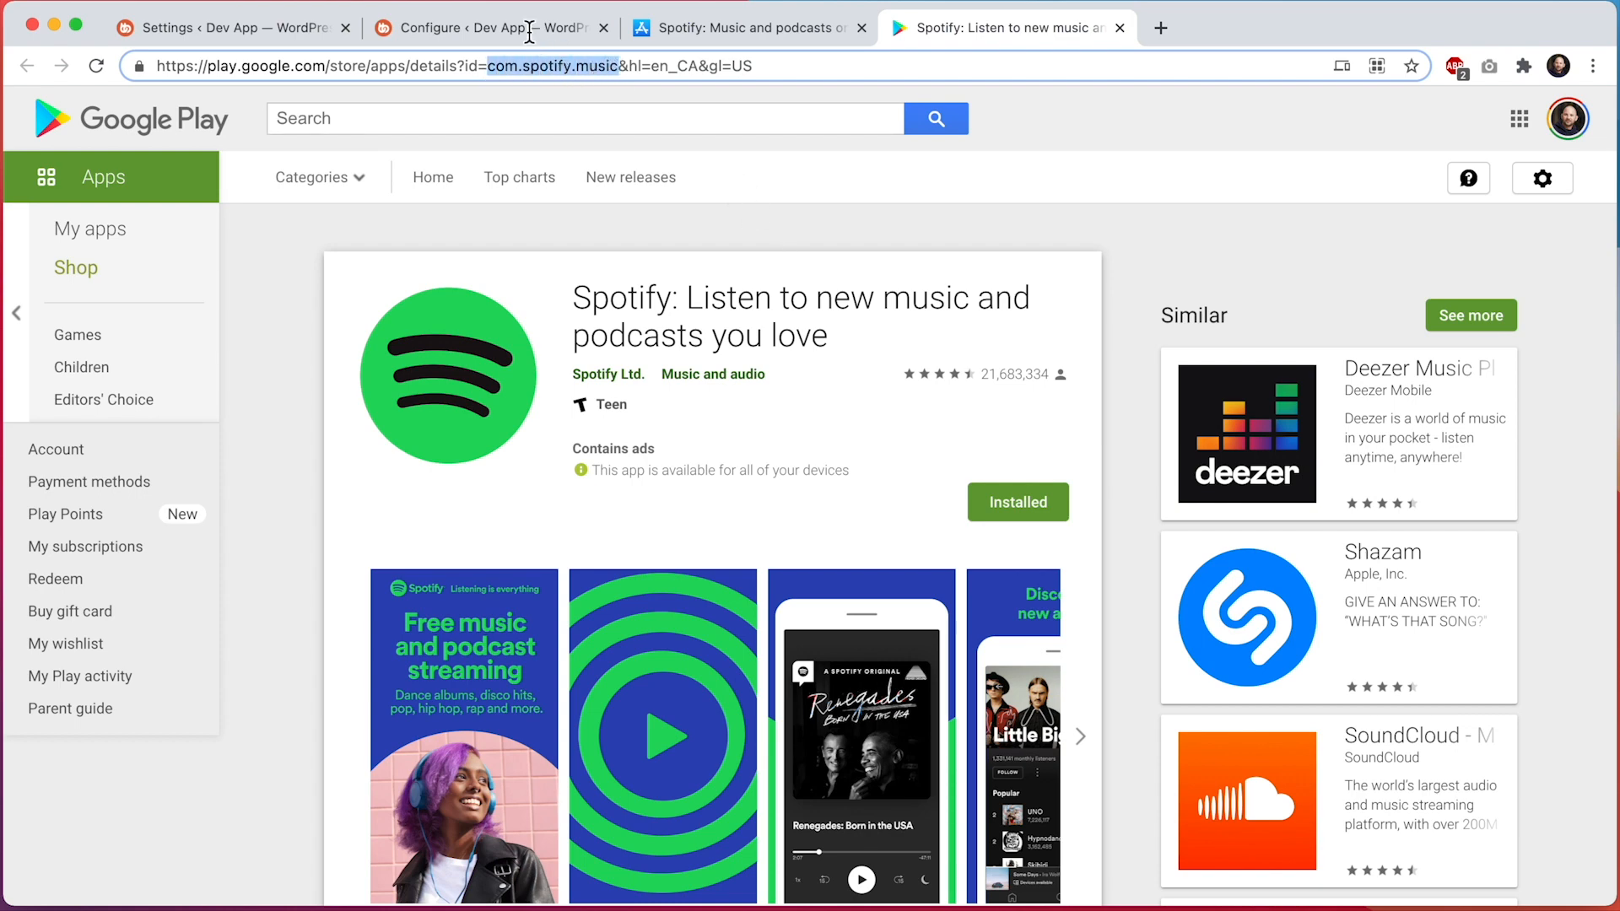
click(486, 27)
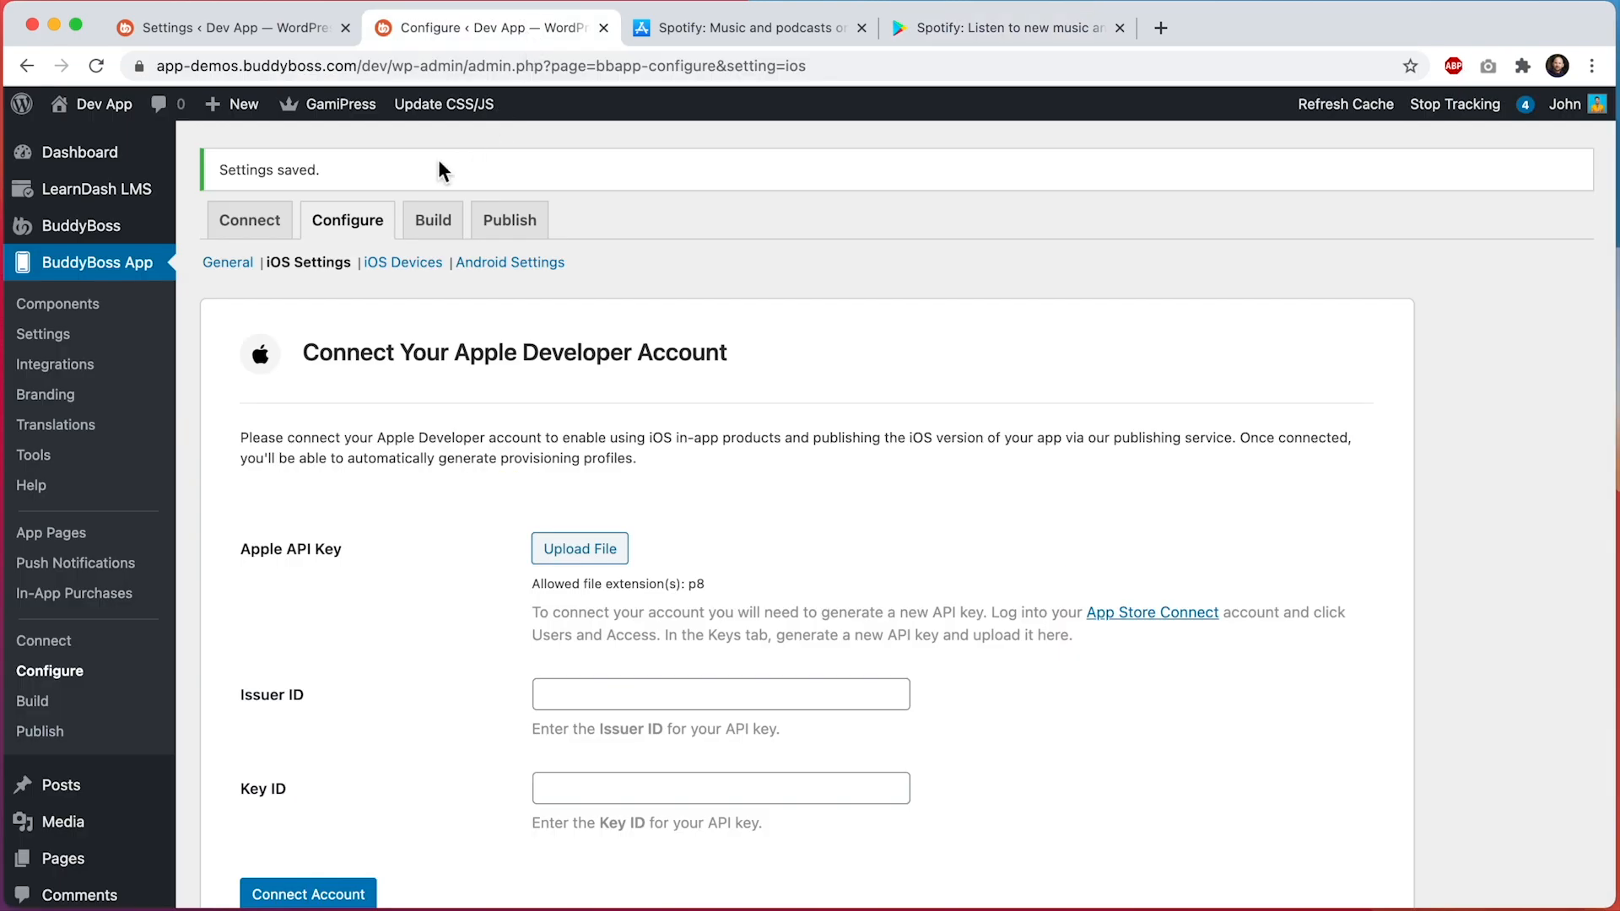
Step: Save com.spotify.music as the Android Application ID and return to Rate this App settings
click(510, 261)
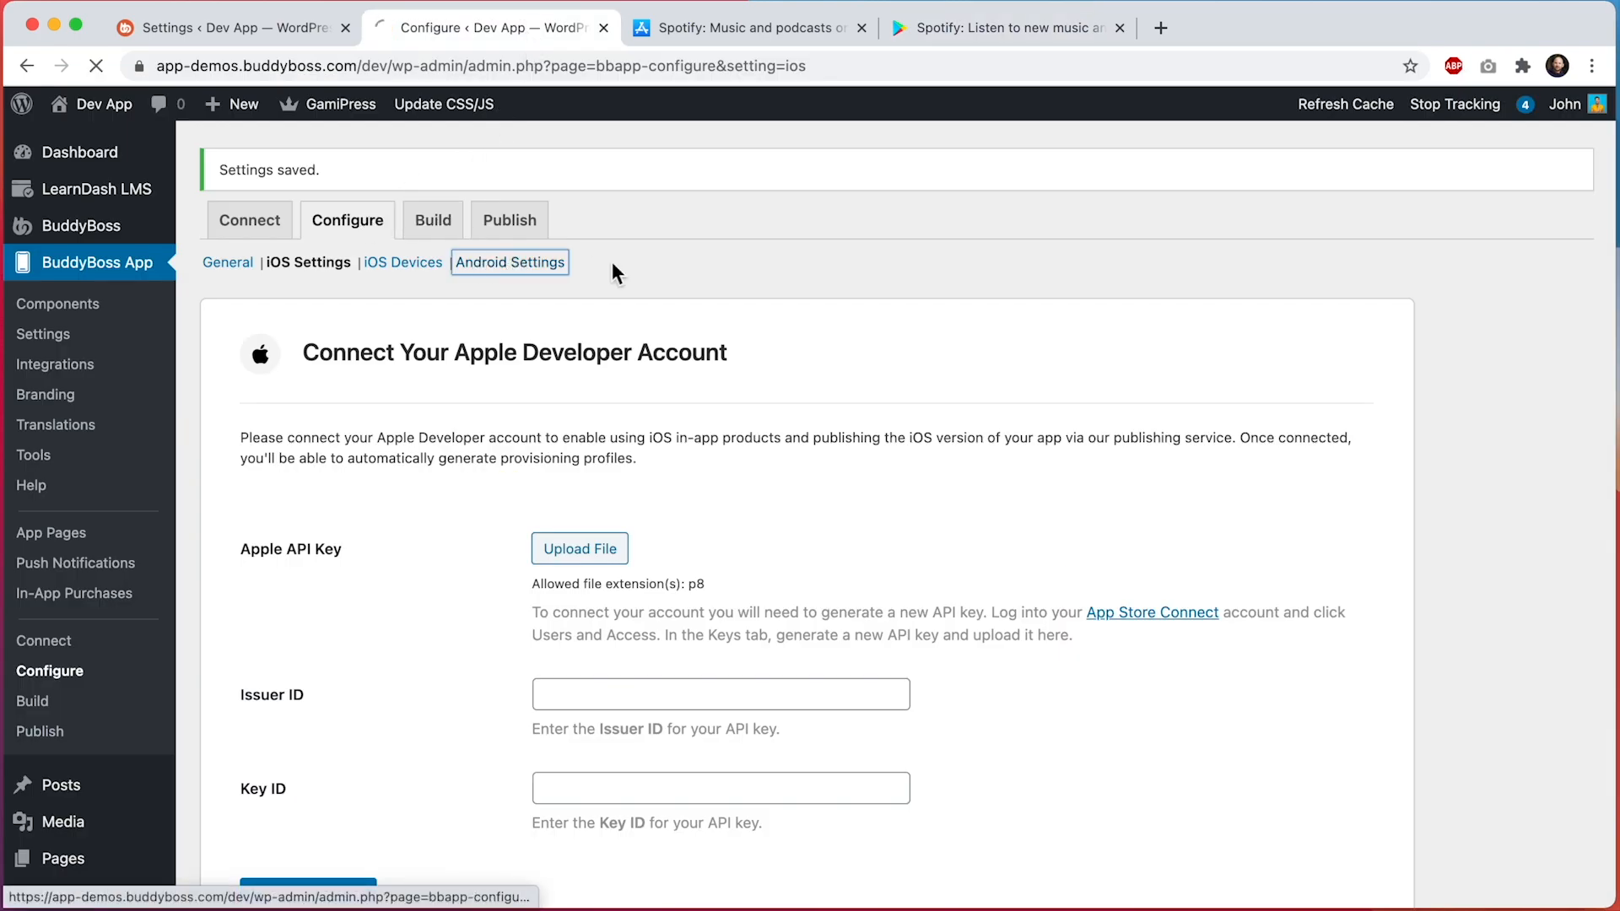
click(508, 262)
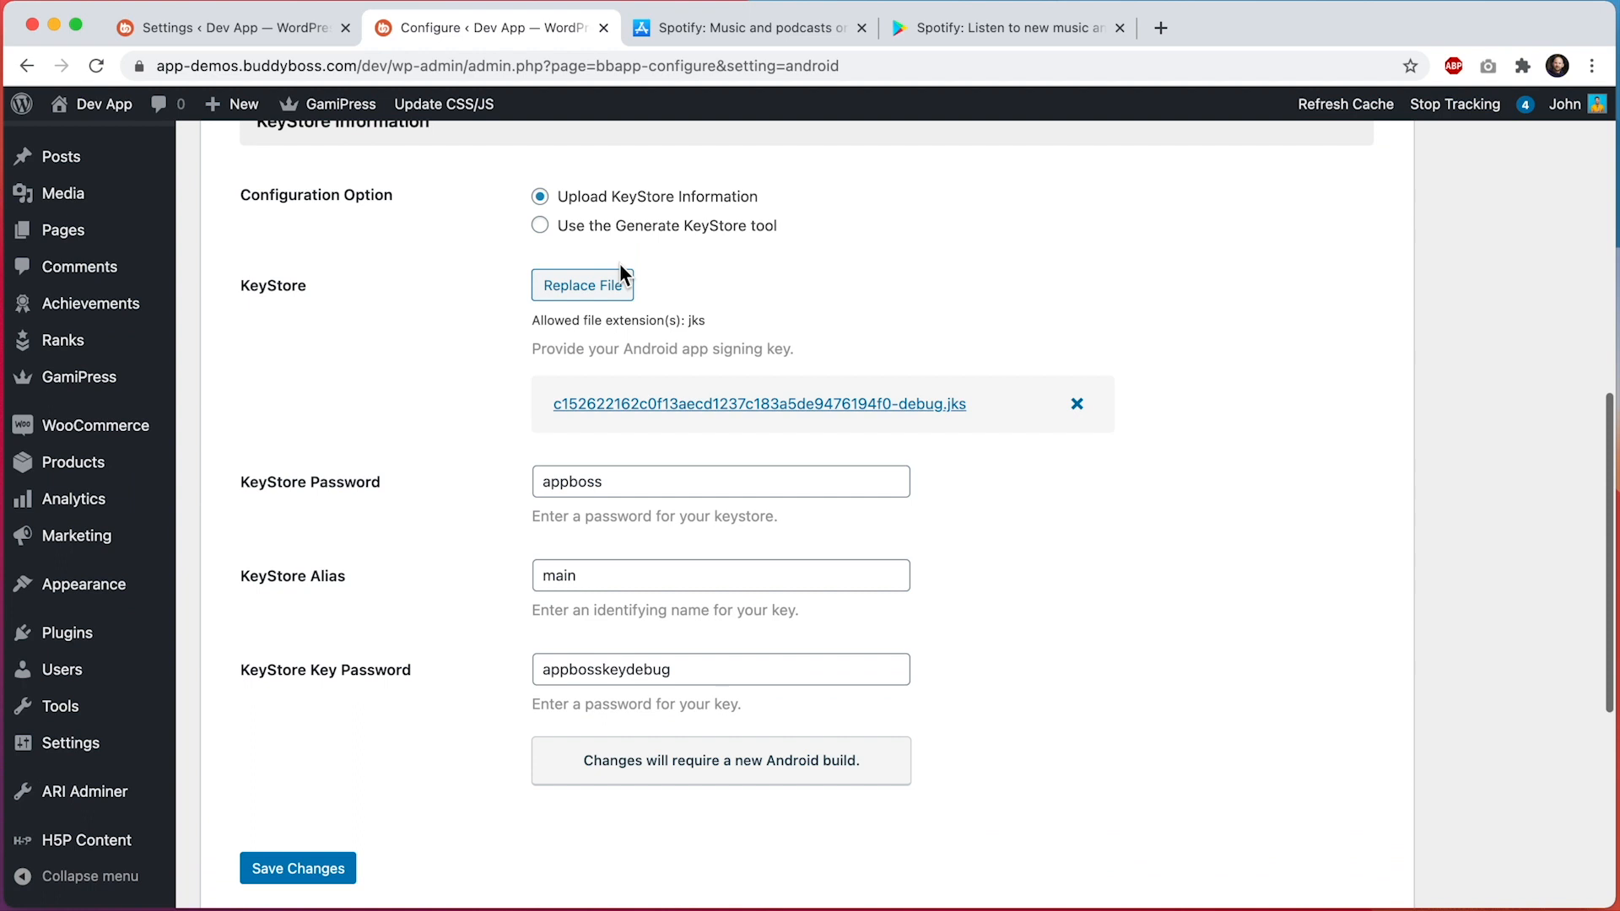
scroll(down, 3)
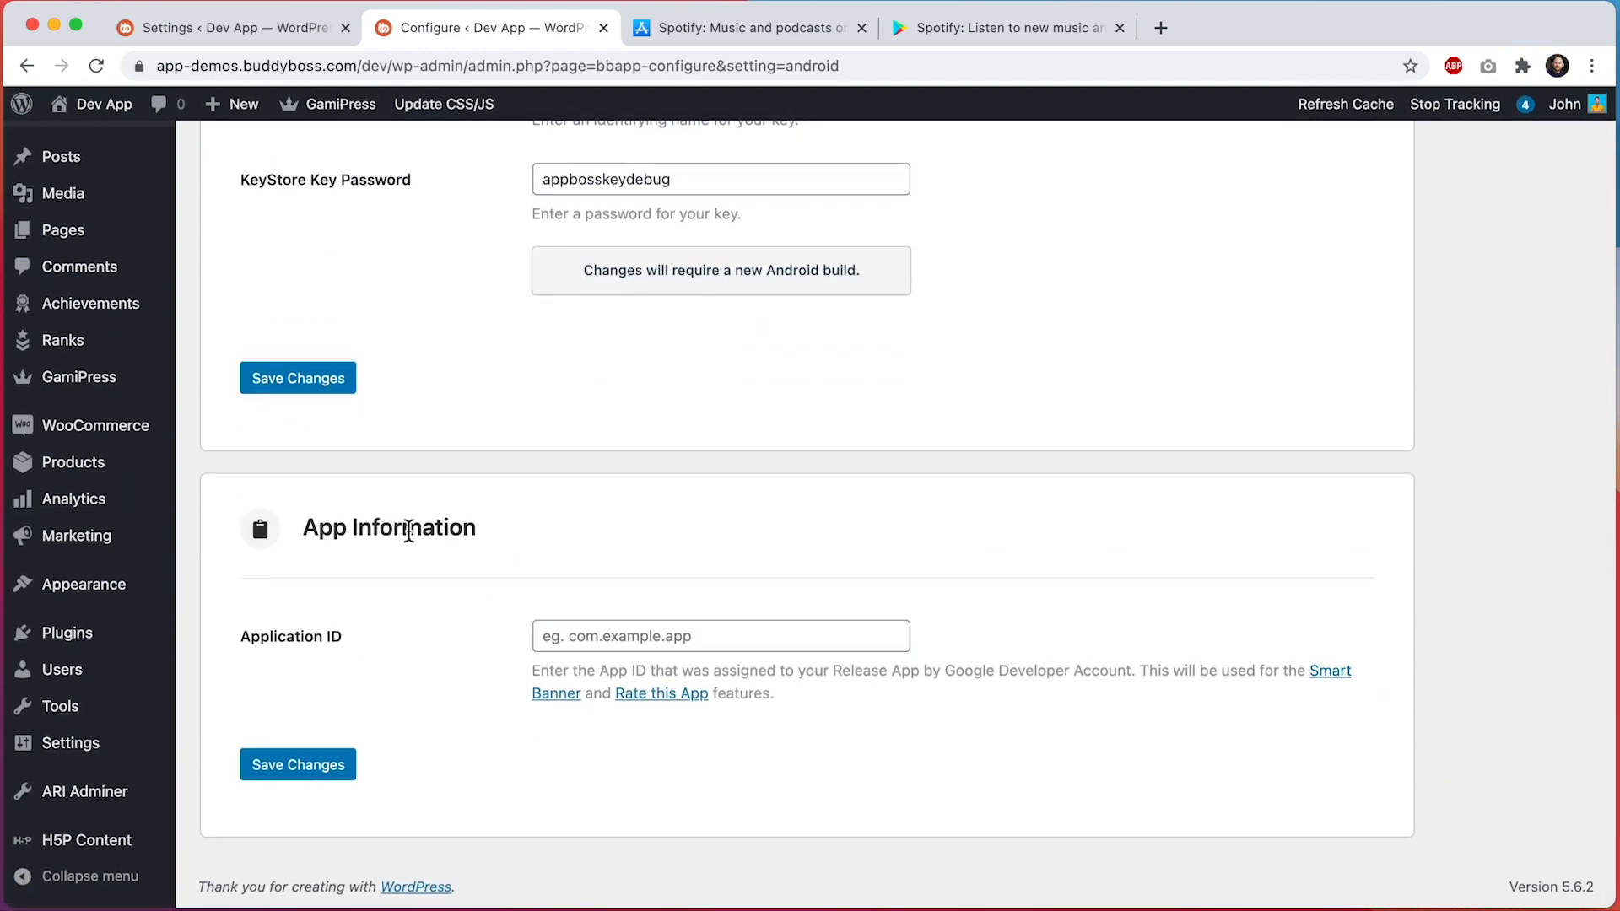
mouse_move(333, 648)
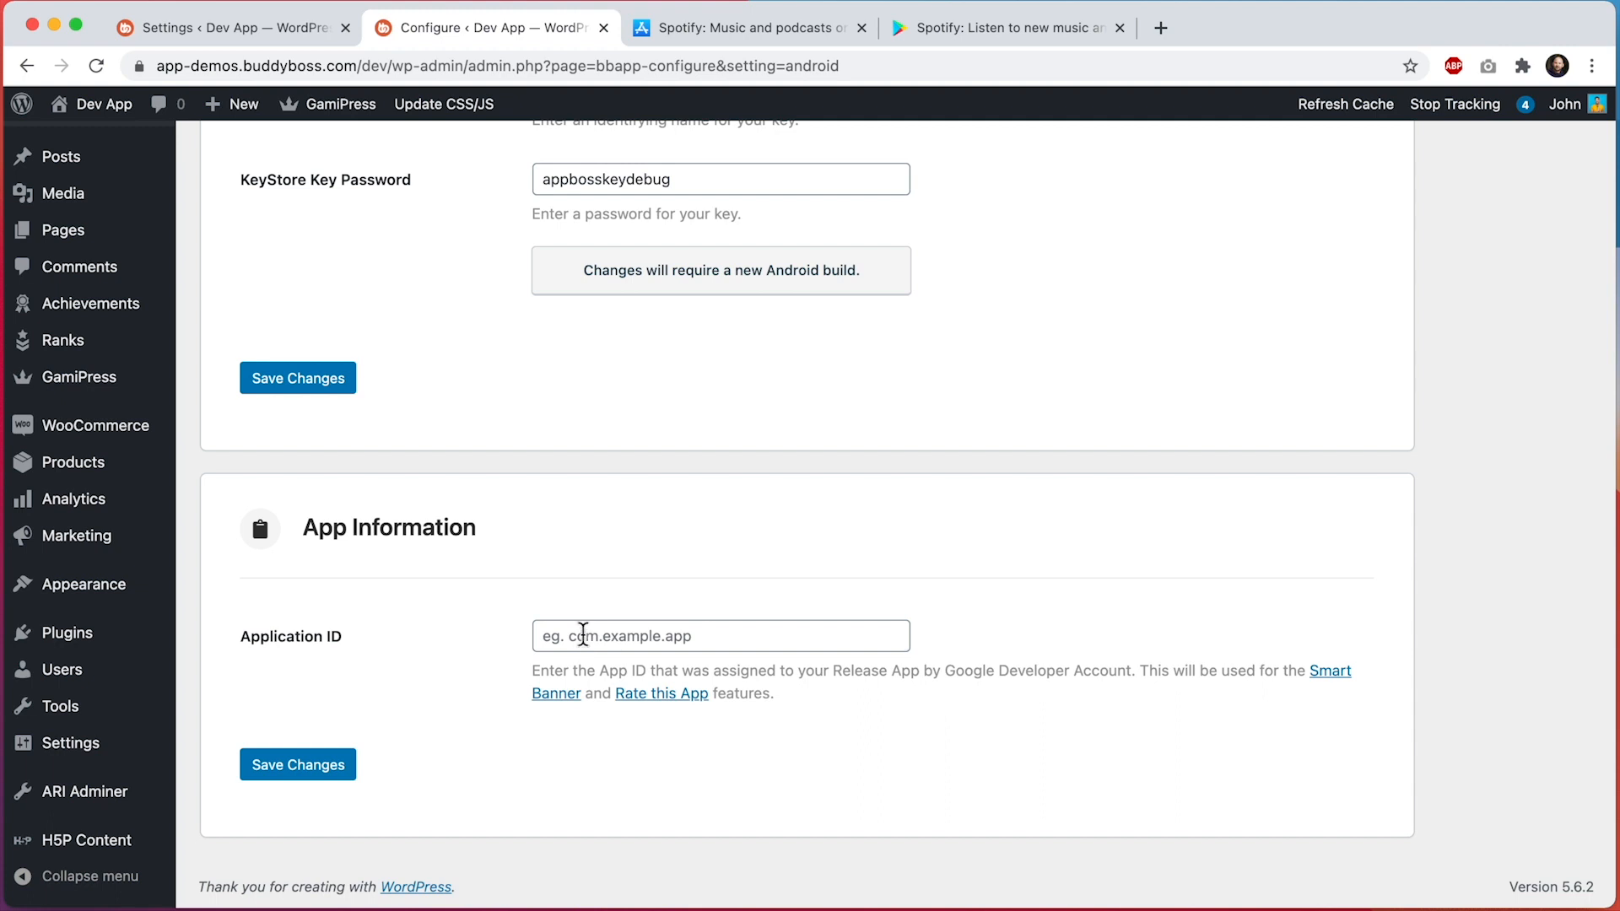
mouse_move(690, 638)
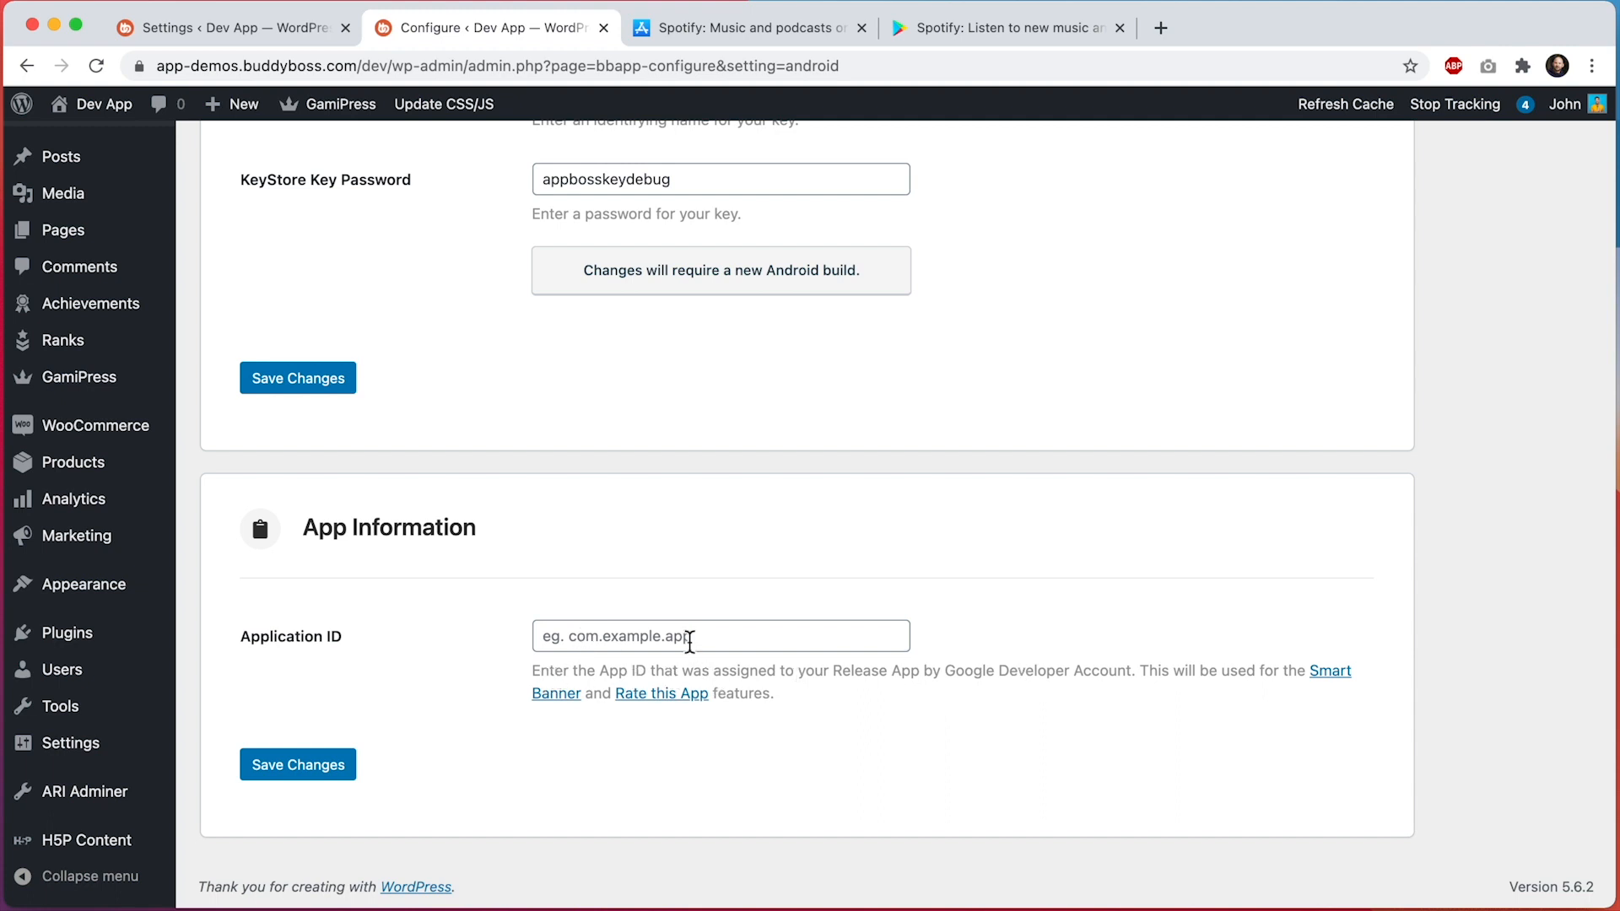
click(297, 765)
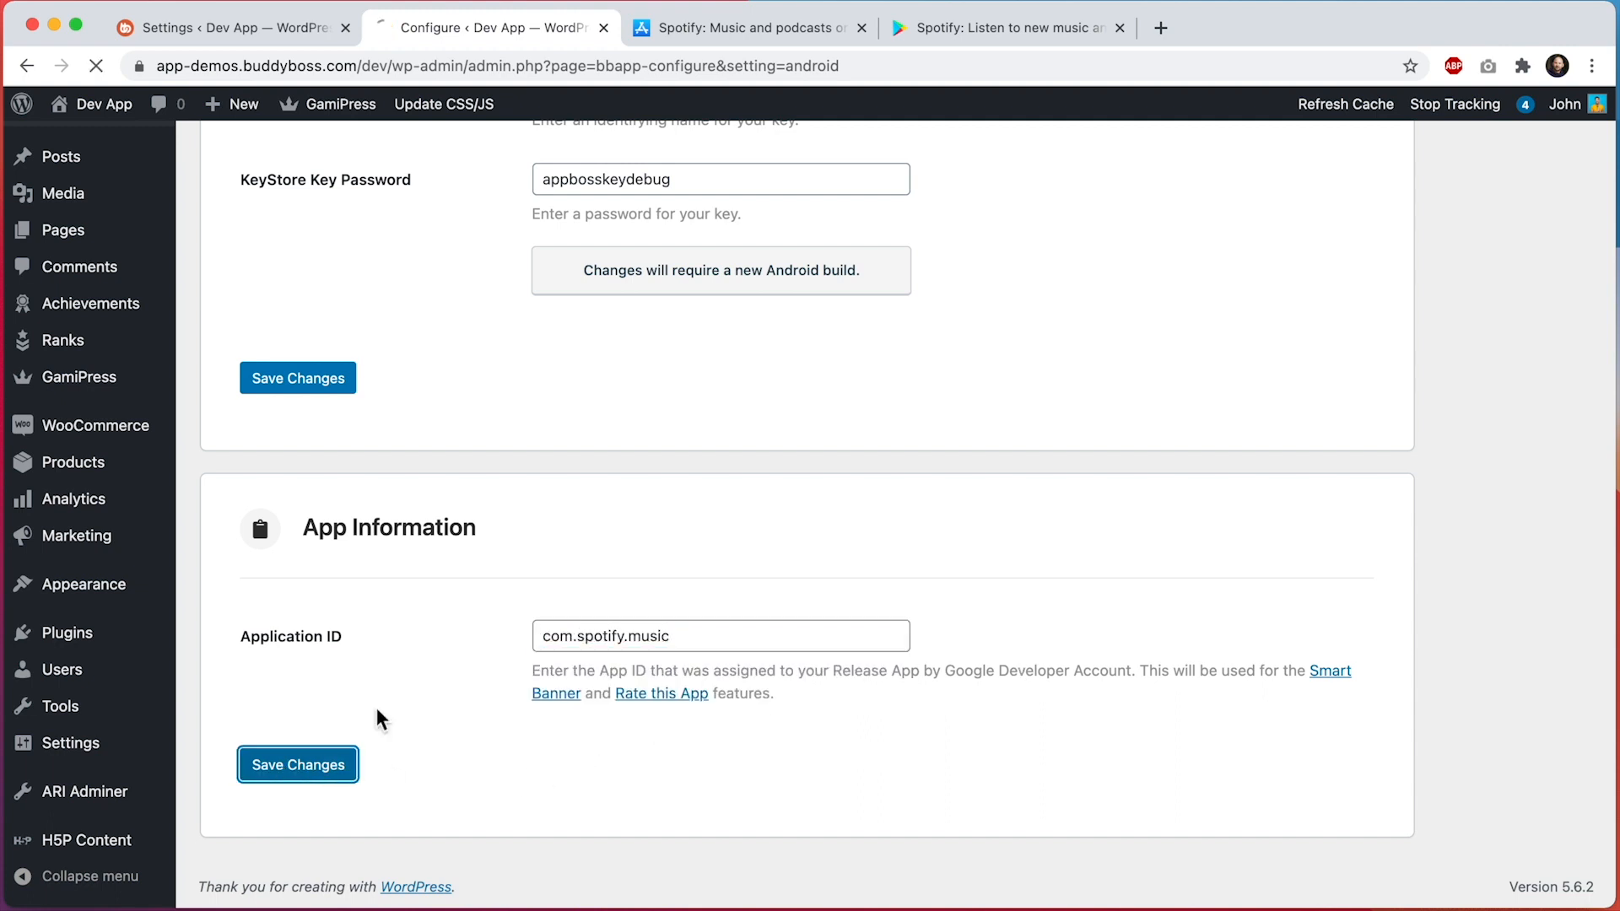
click(297, 764)
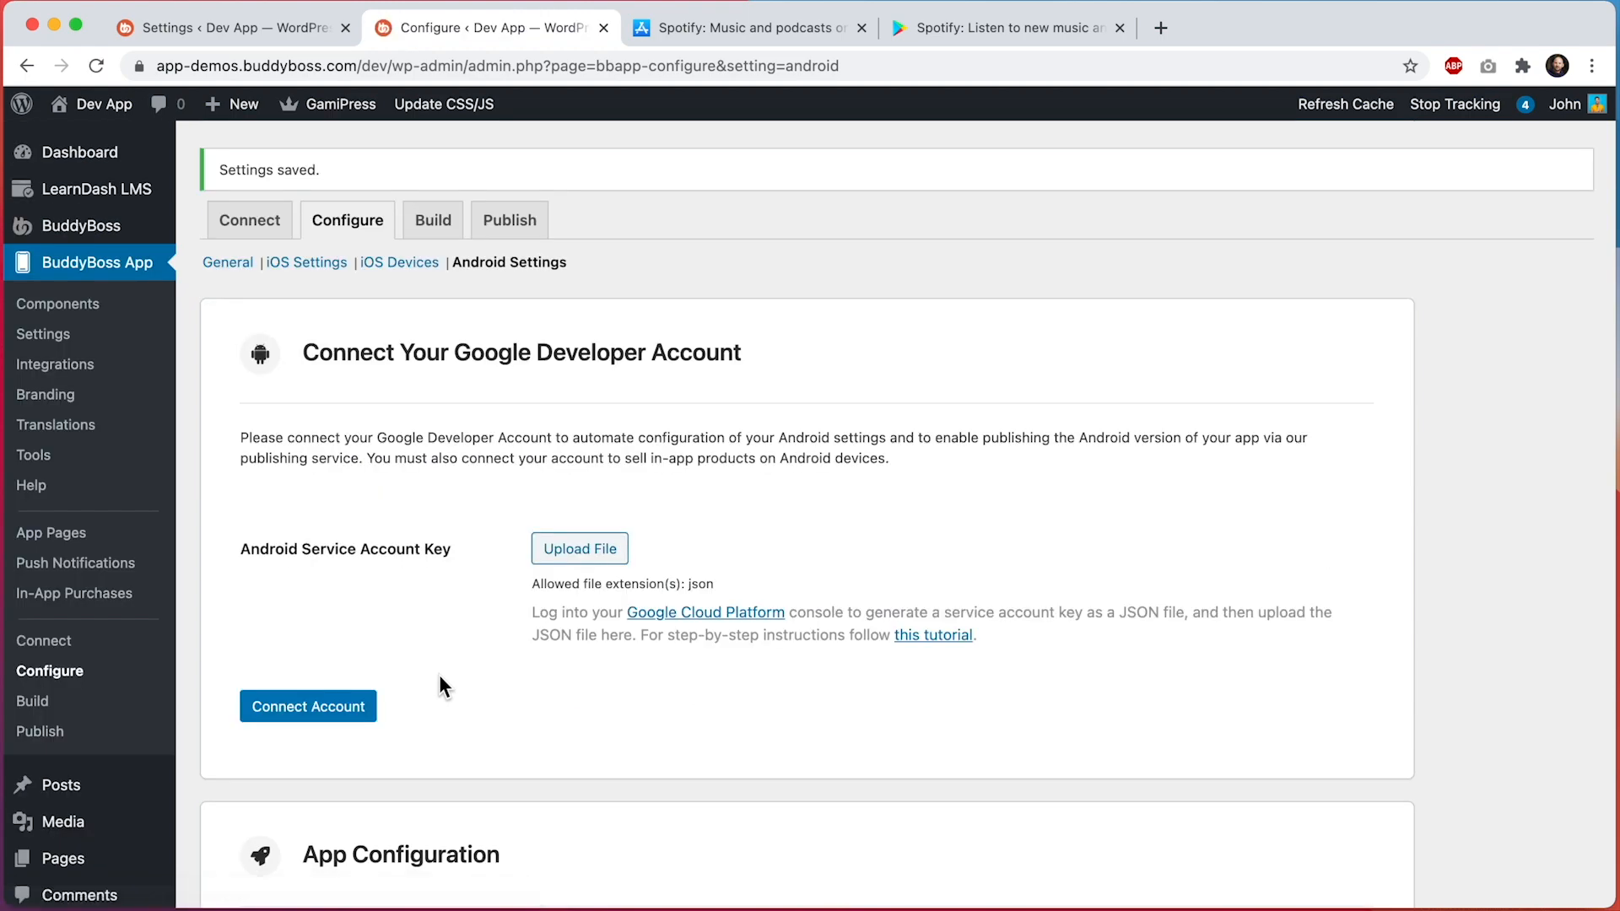
click(228, 27)
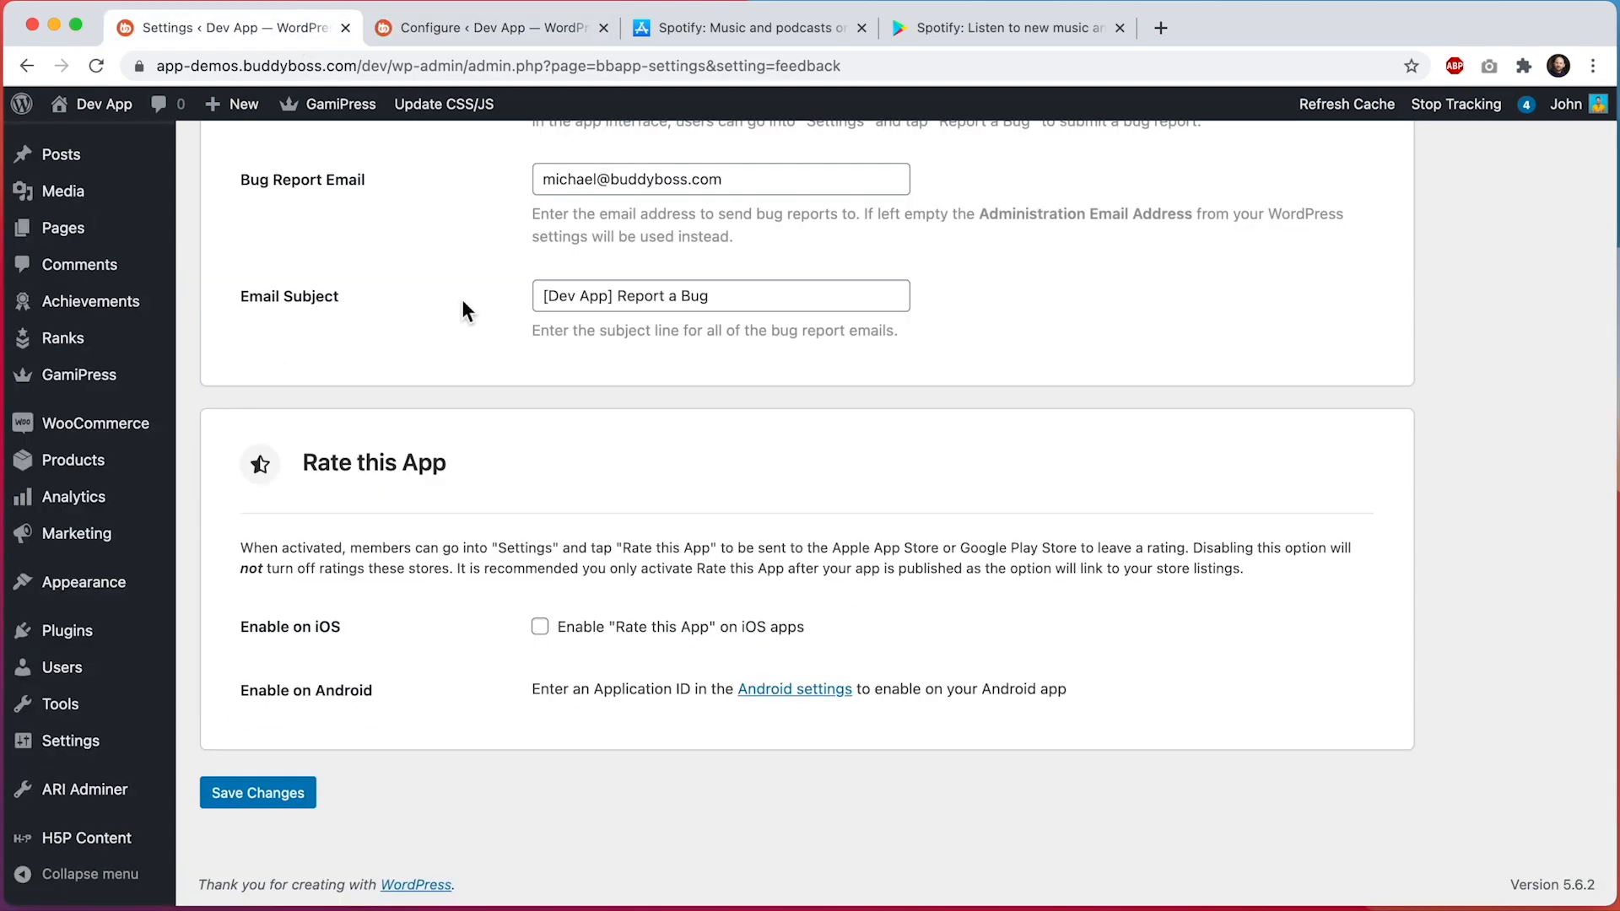
Step: Tick Enable on iOS and Enable on Android for Rate this App and save changes
click(257, 793)
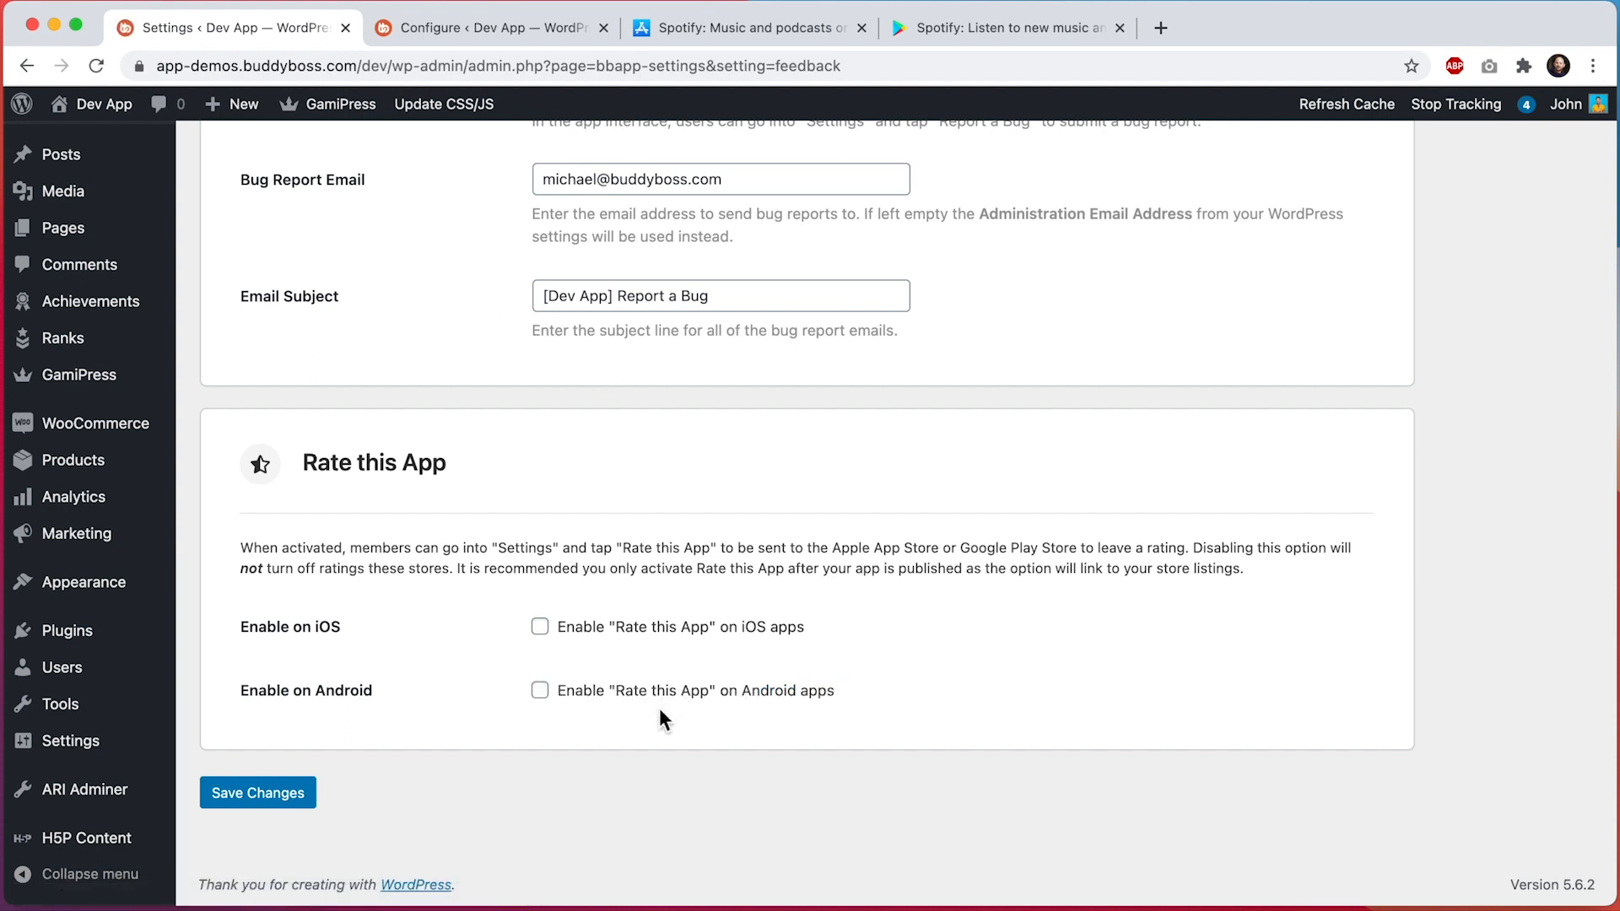
mouse_move(569, 623)
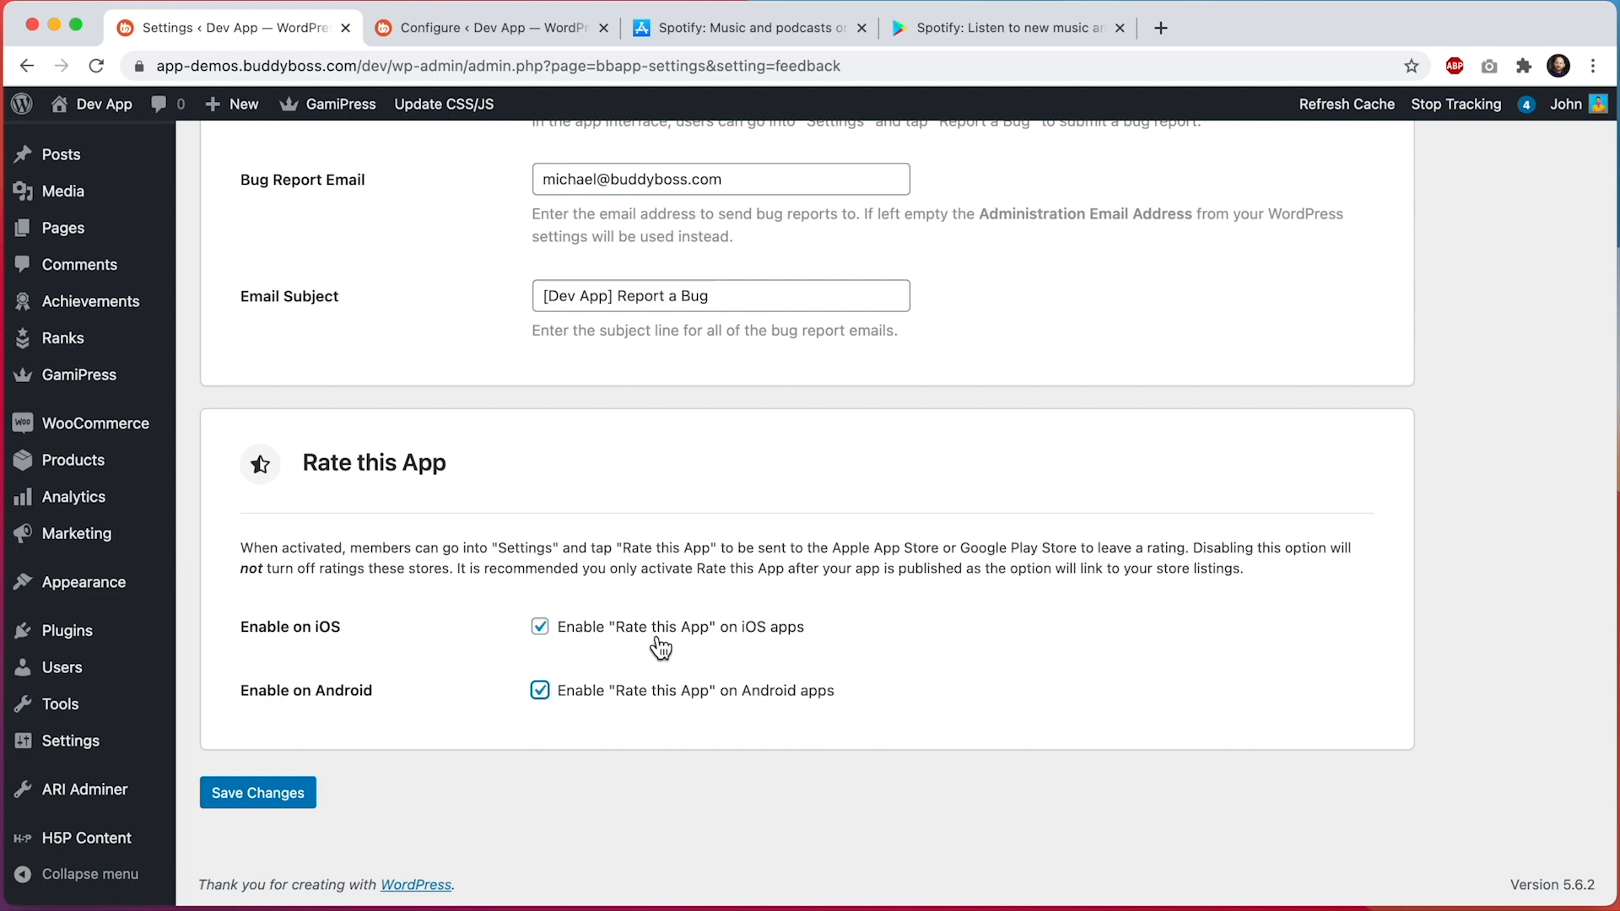
mouse_move(784, 703)
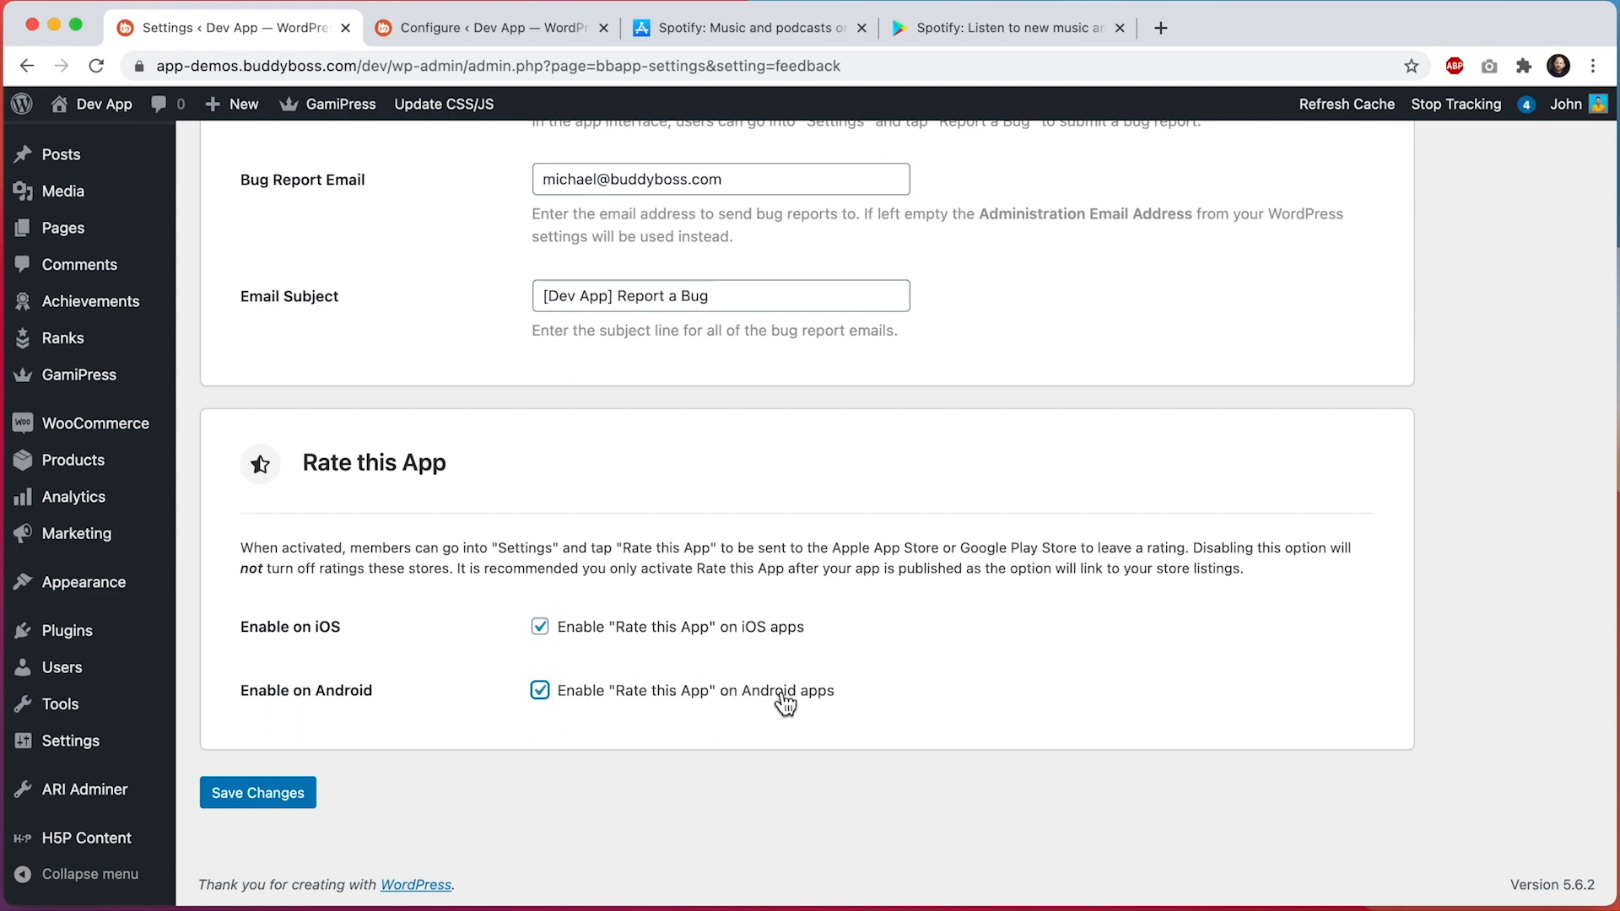
click(257, 794)
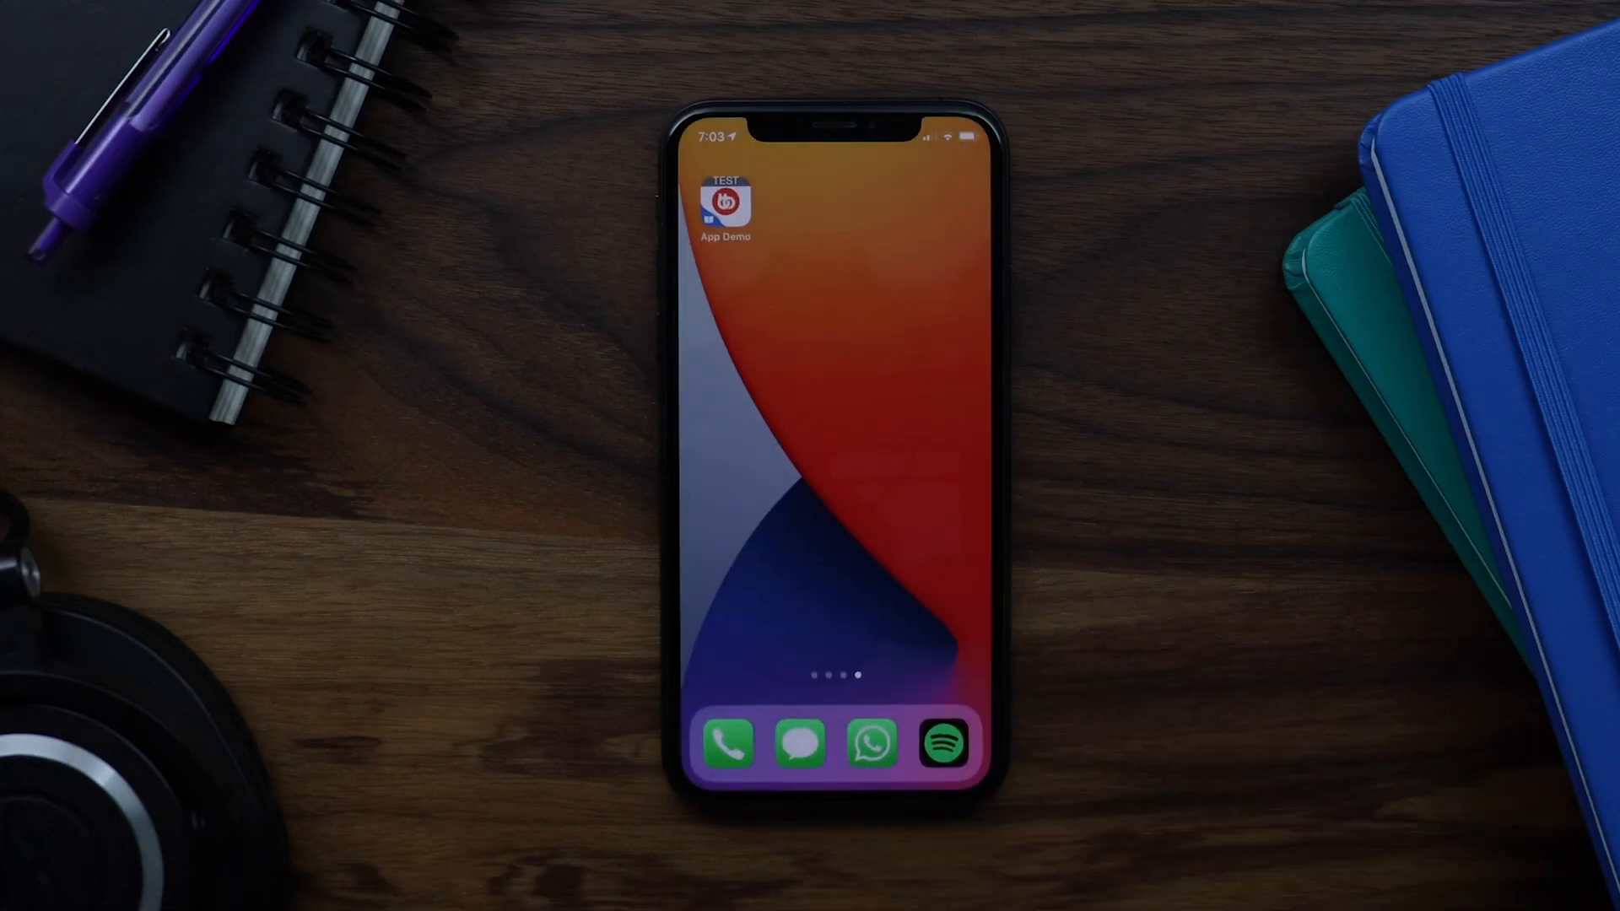
Step: Launch the App Demo app on the iPhone and head to its Settings with Rate this App
click(724, 201)
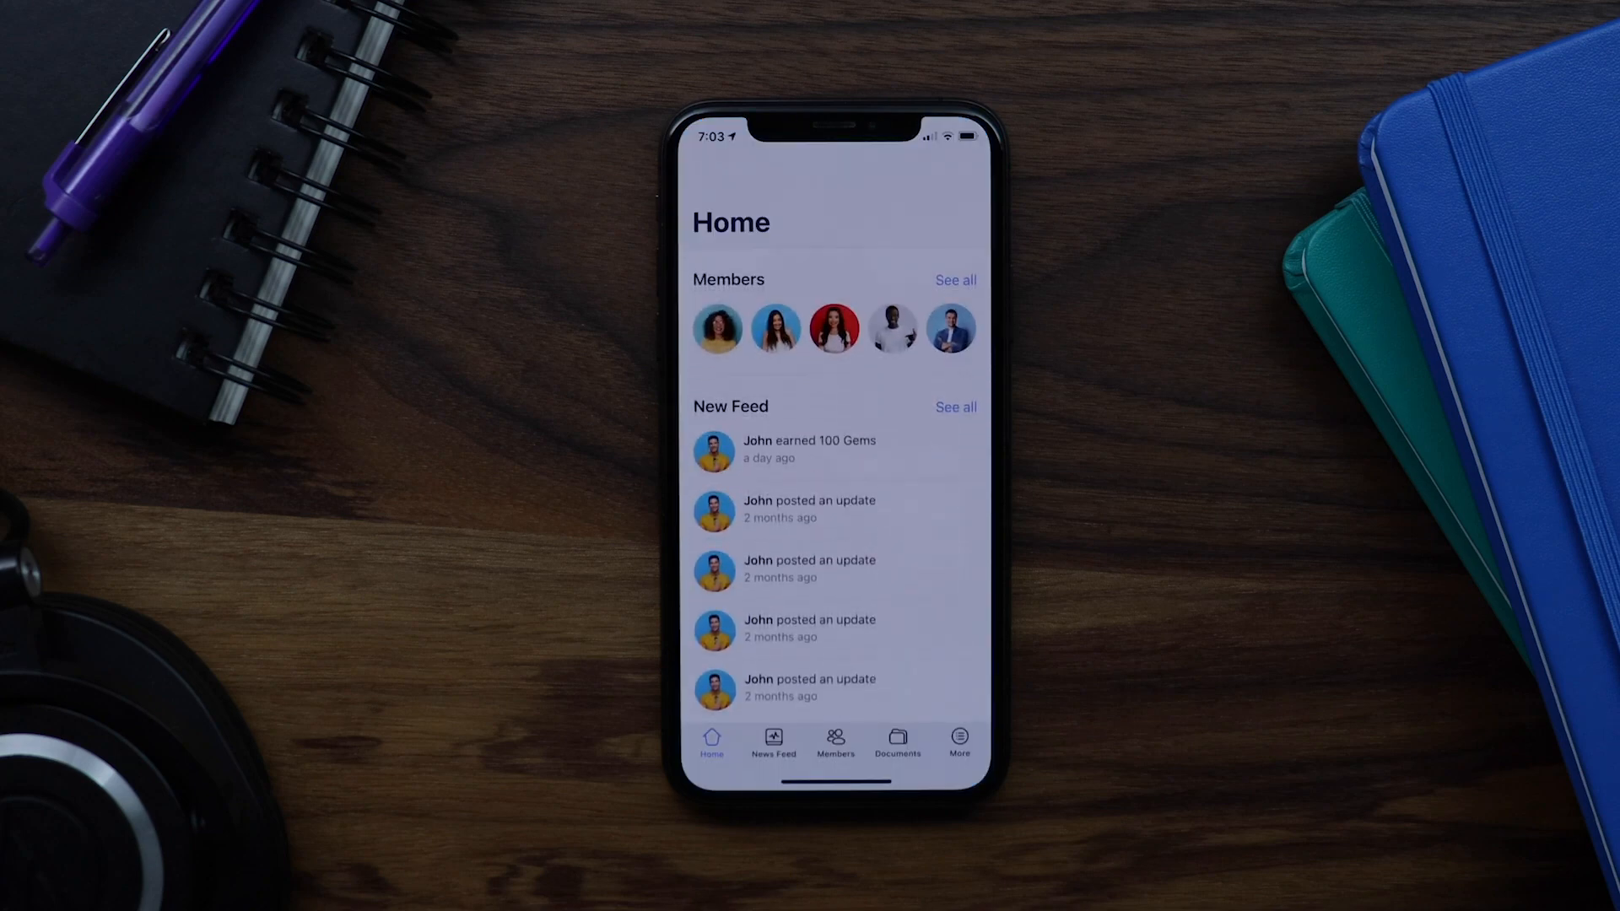
click(958, 743)
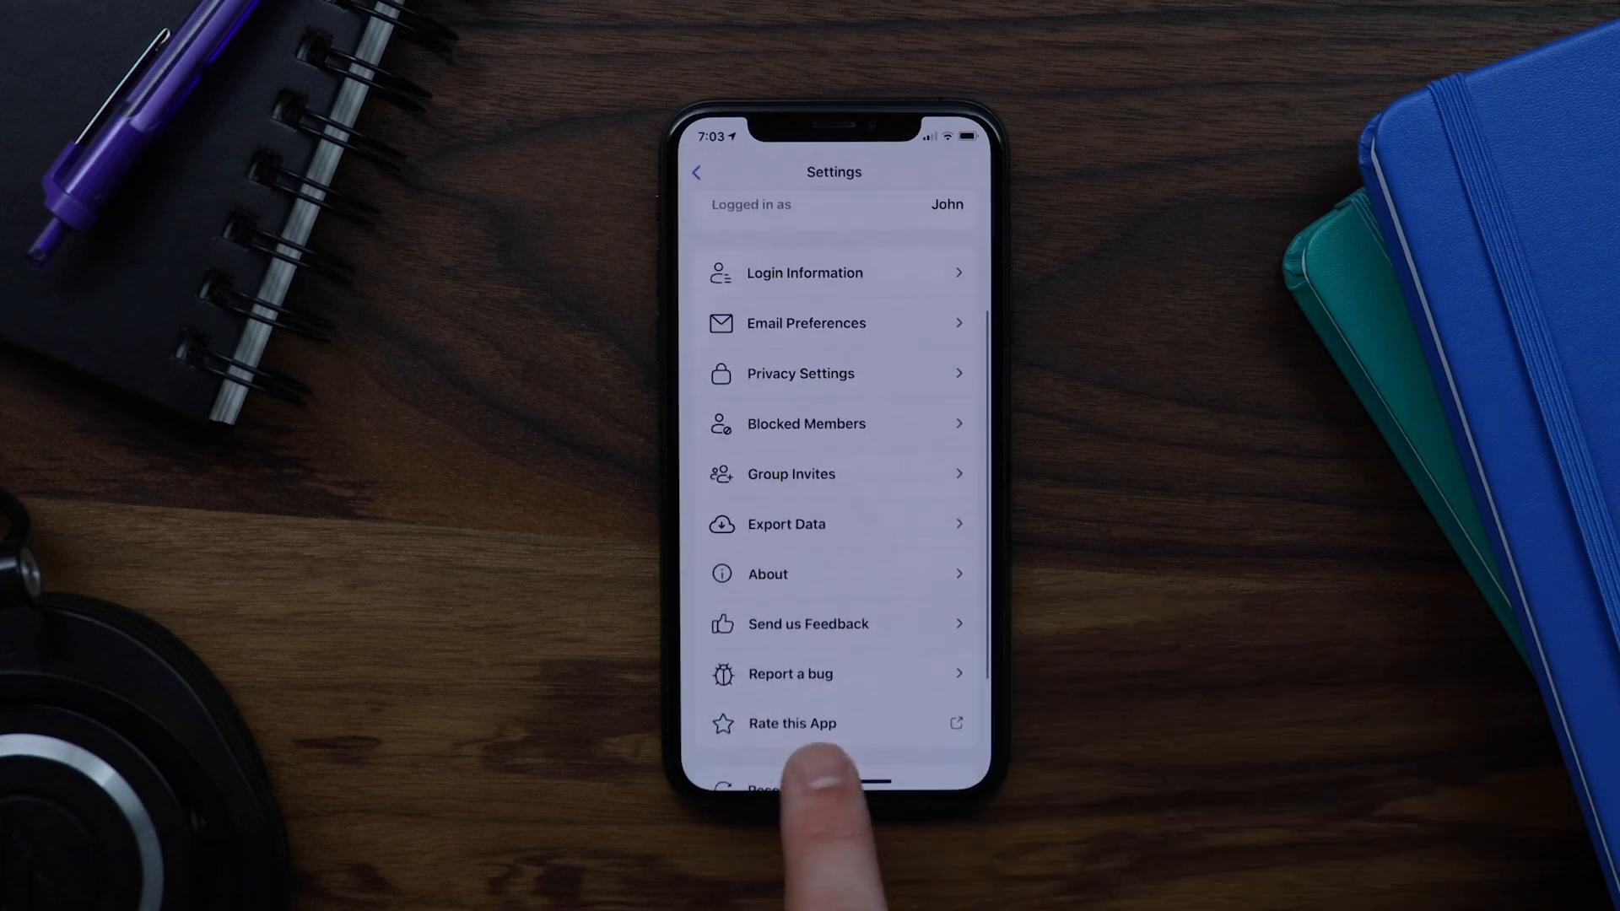
mouse_move(827, 807)
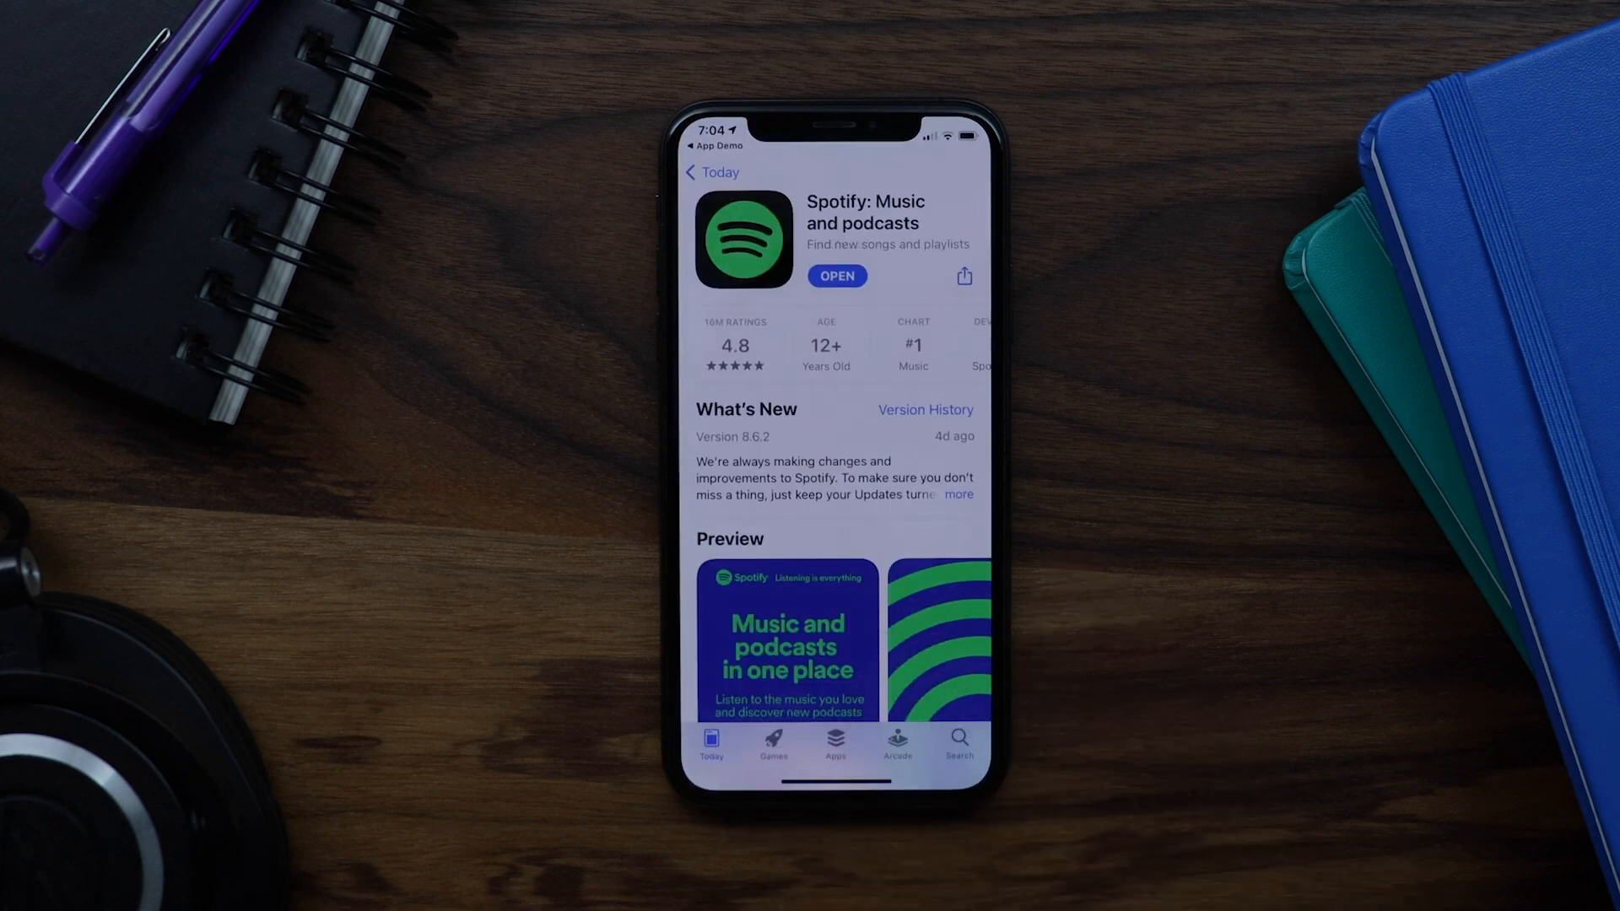
Step: Scroll Spotify's App Store listing down to the Ratings & Reviews section
scroll(down, 3)
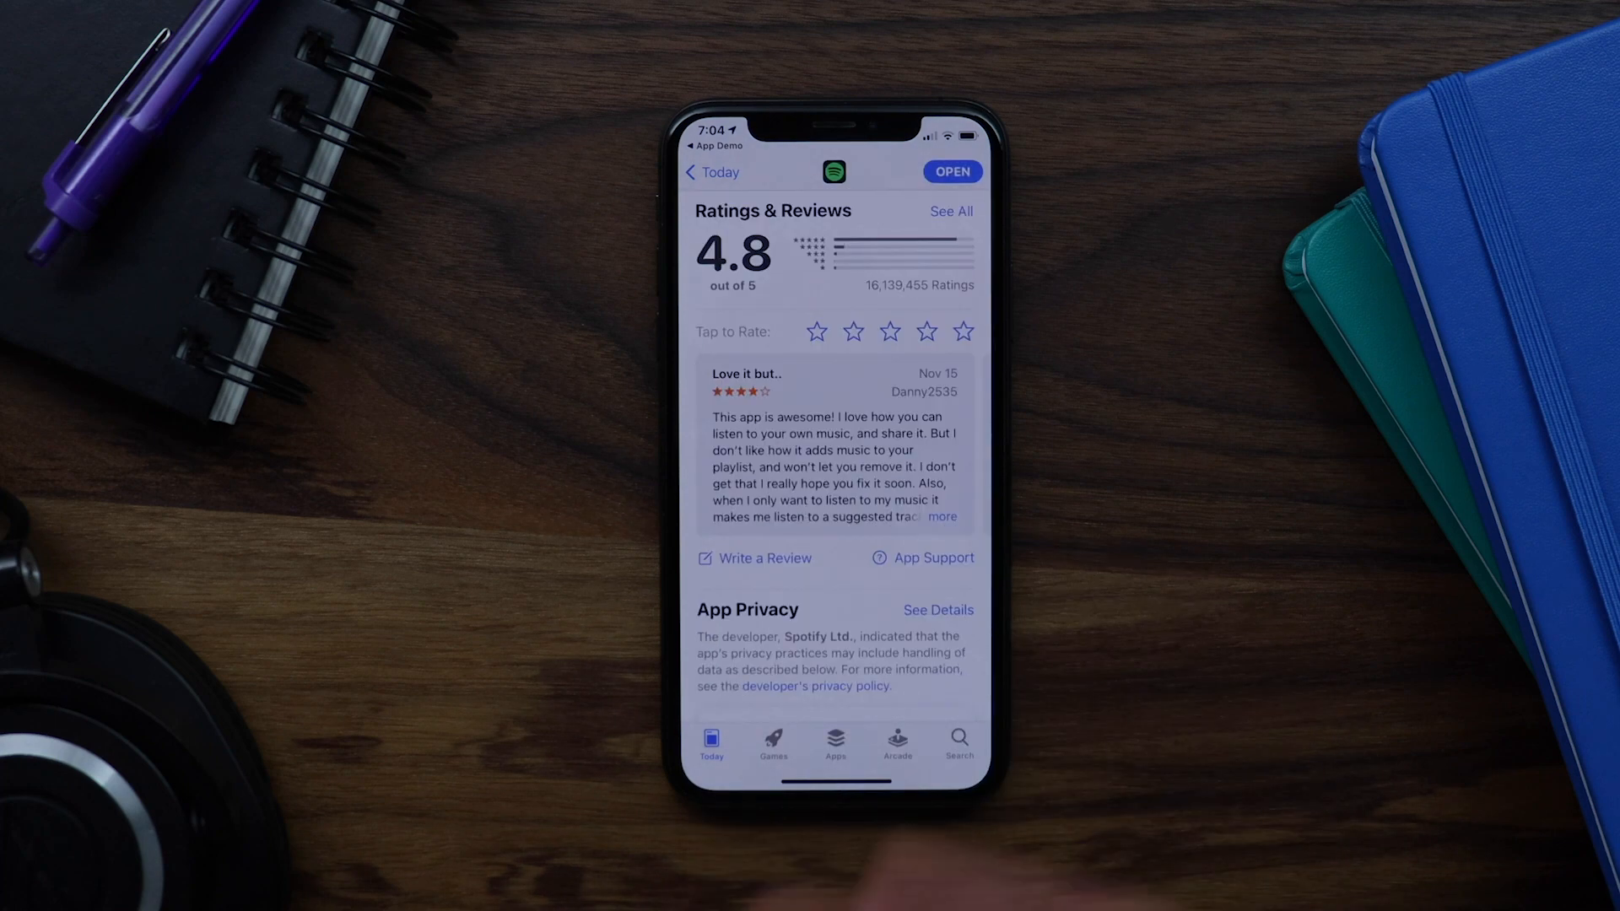